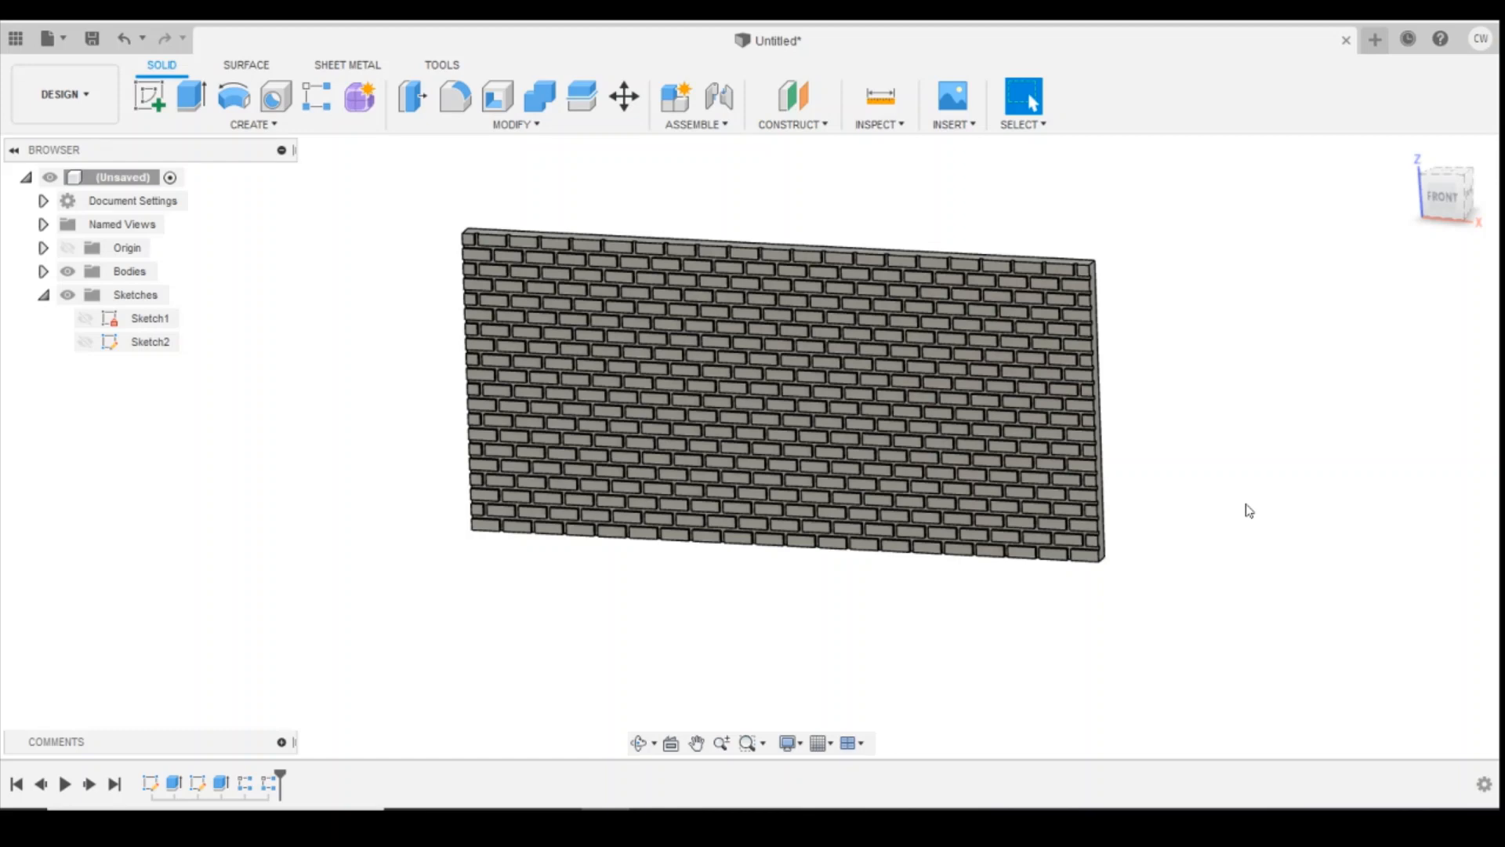
pyautogui.moveTo(744, 439)
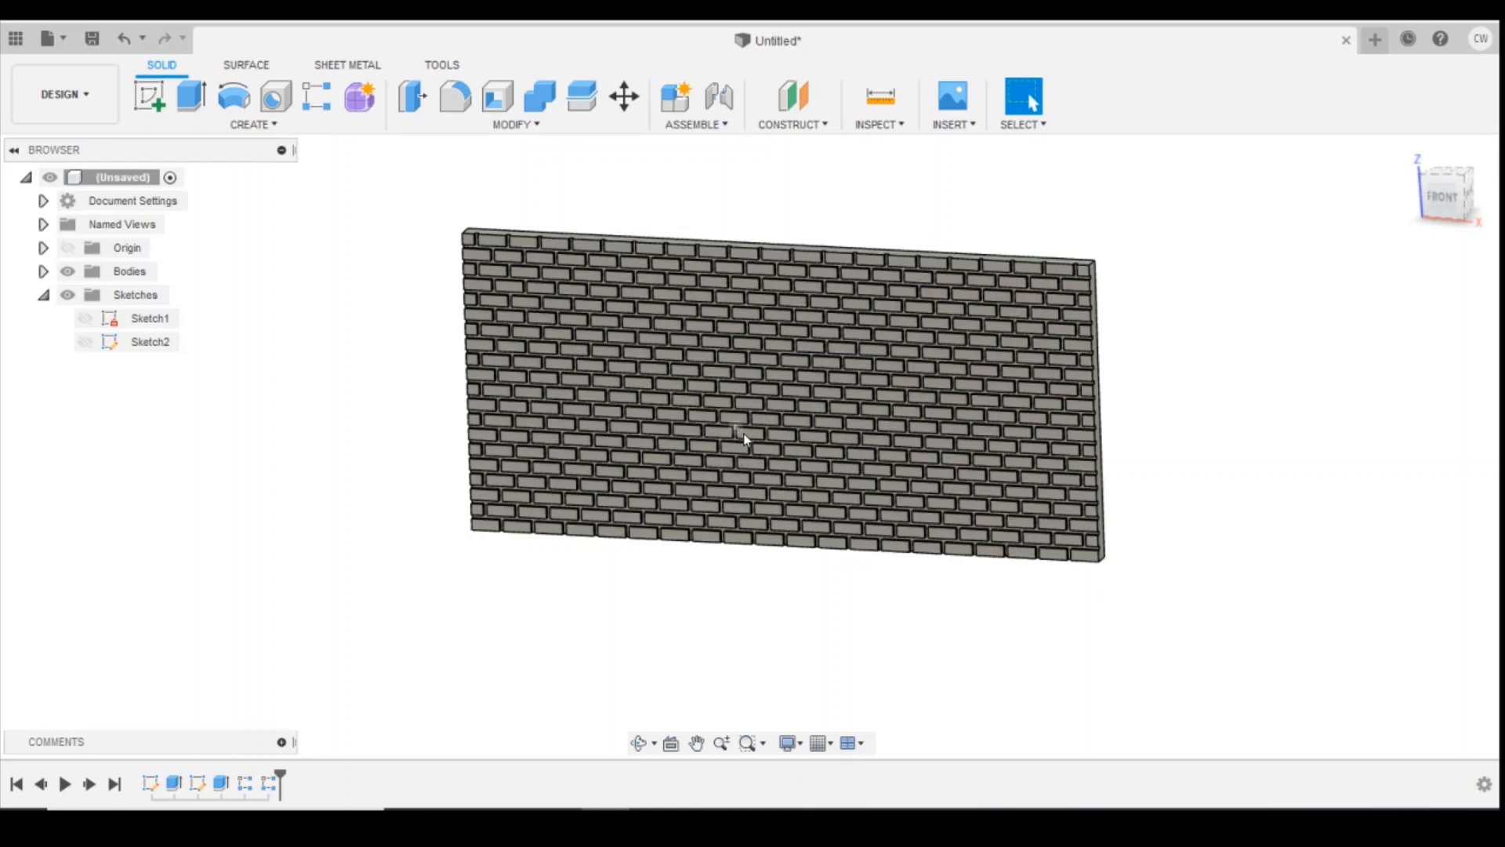
pyautogui.moveTo(1112, 480)
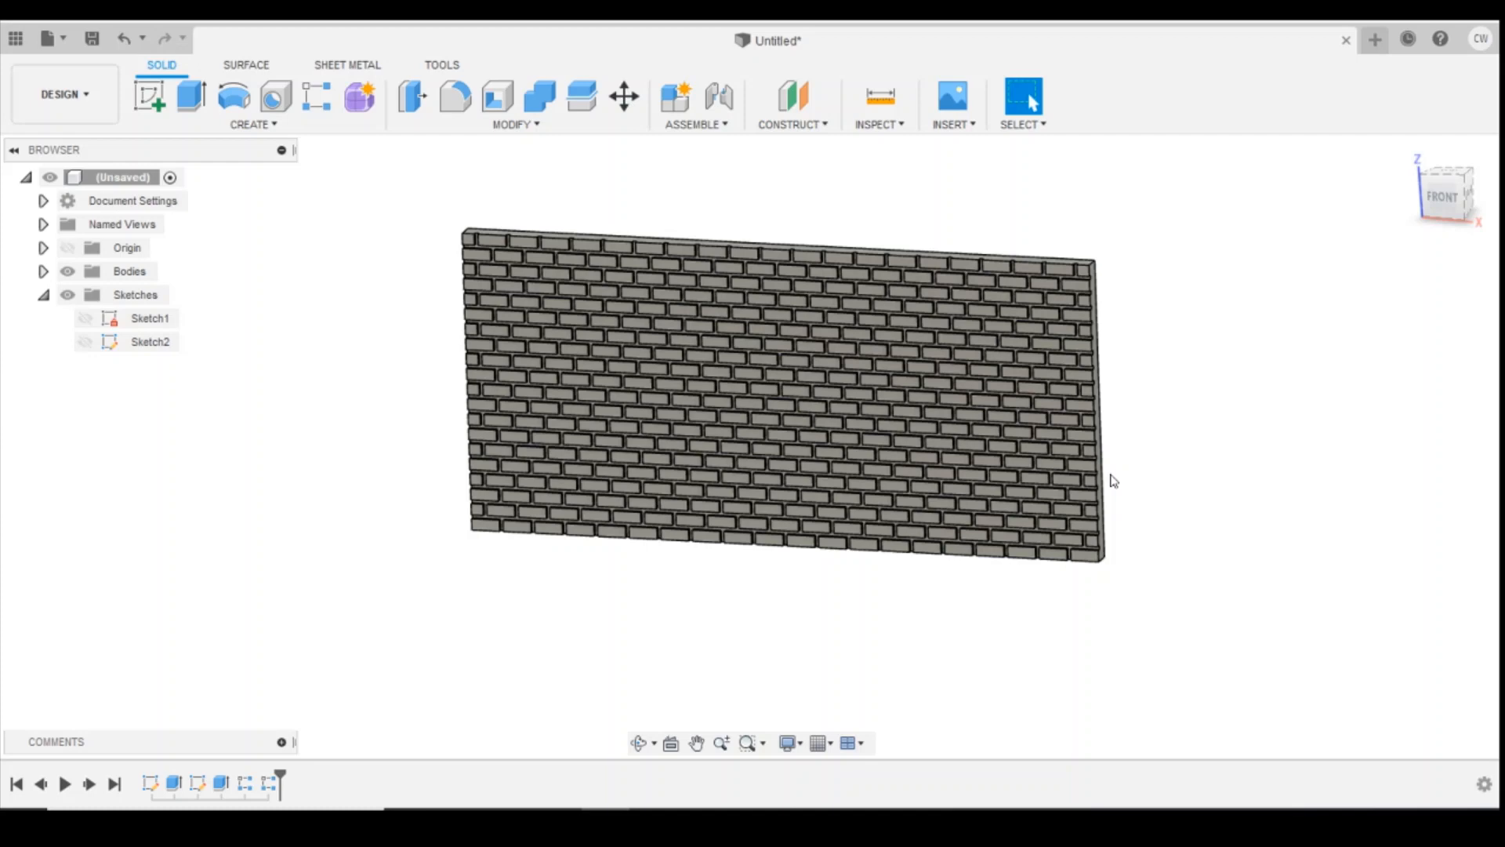
pyautogui.moveTo(1172, 510)
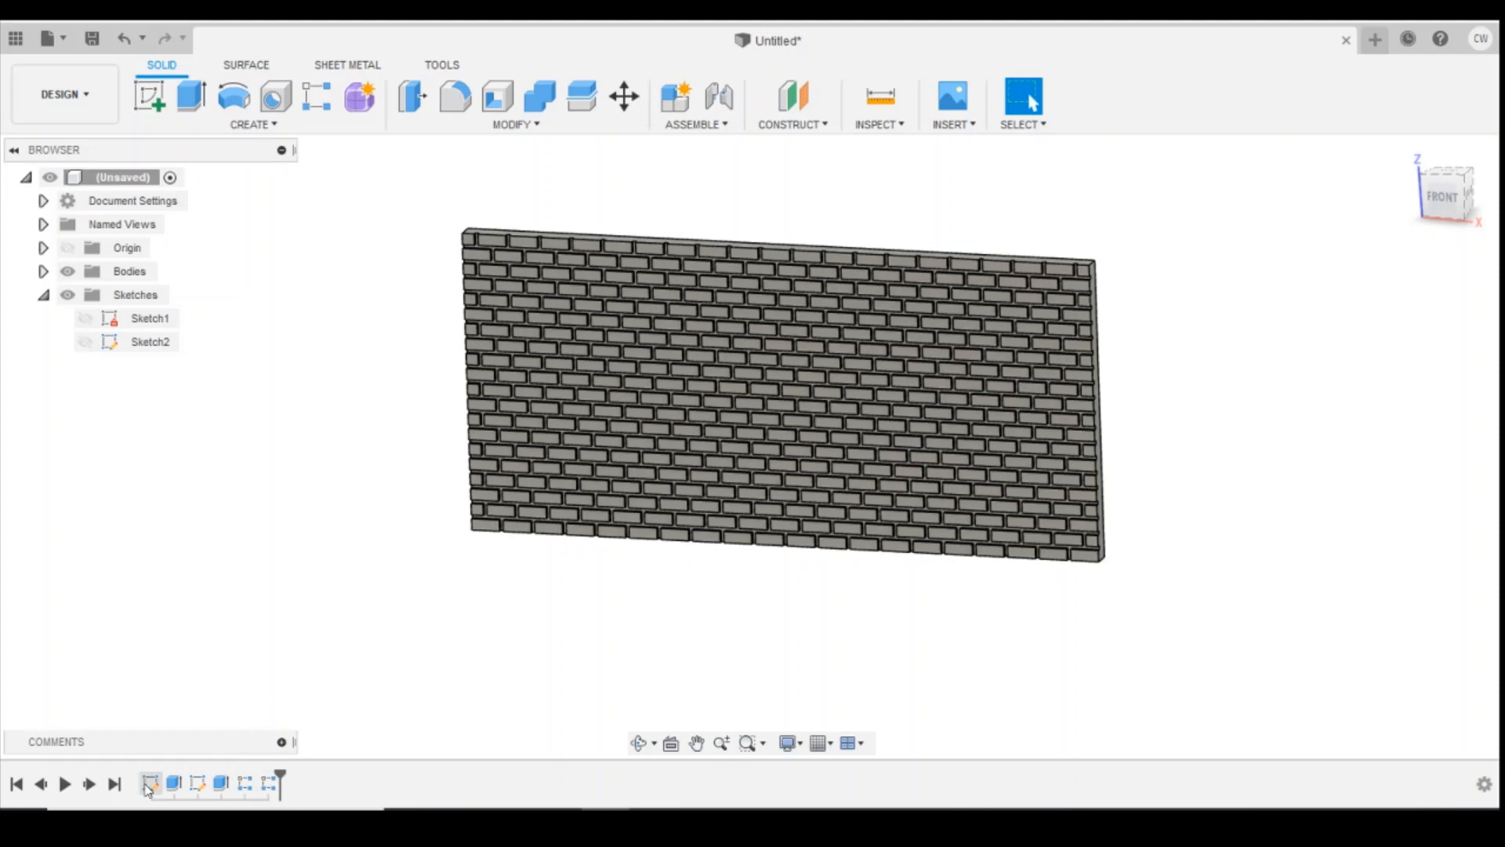
pyautogui.moveTo(1313, 449)
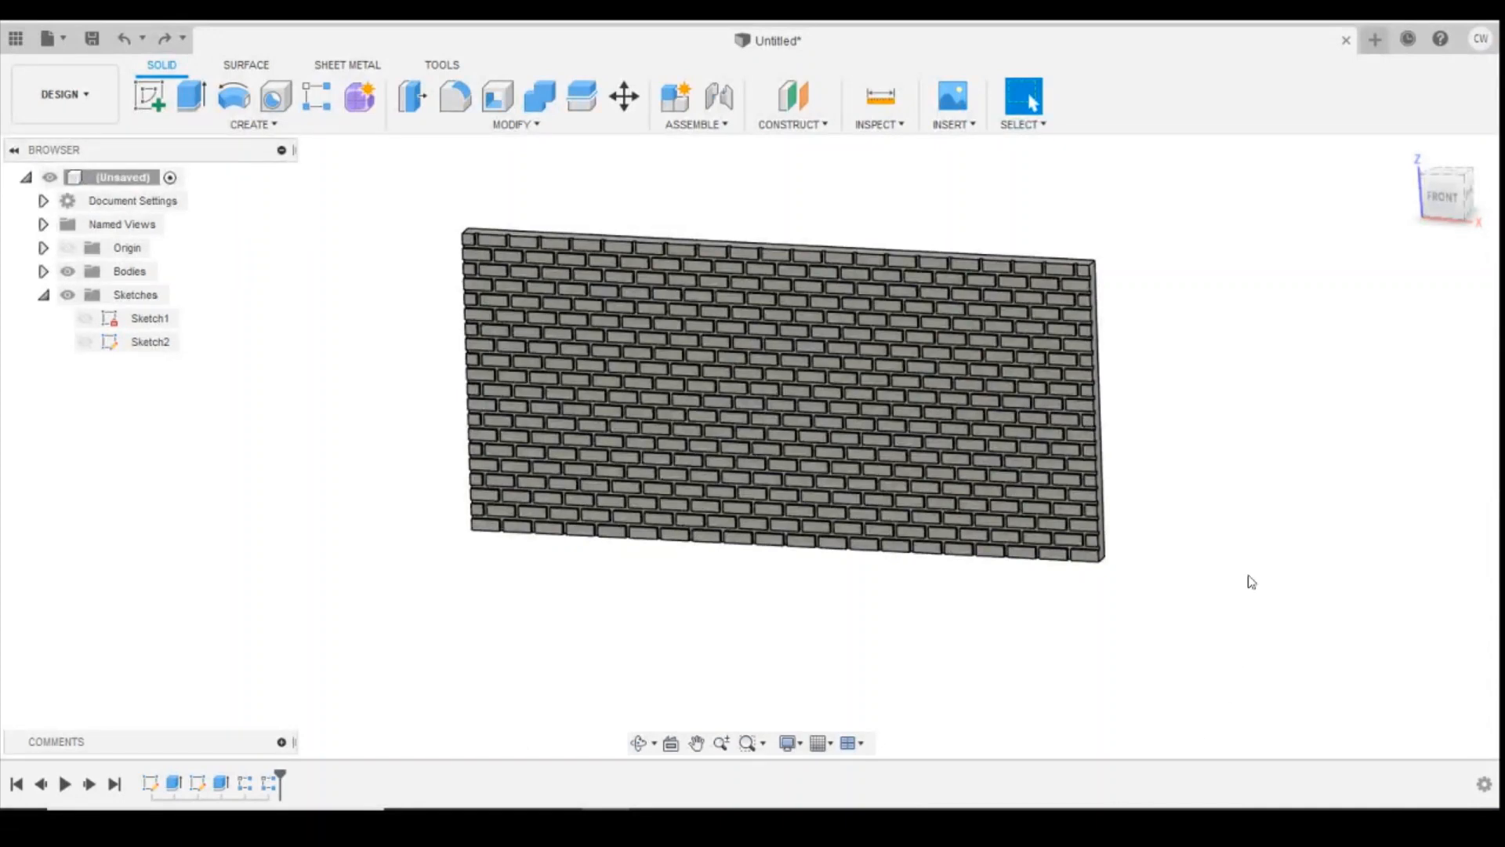
# Create a new design with a front-plane brick body about 57.8 by 15.8 mm.
pyautogui.click(1375, 39)
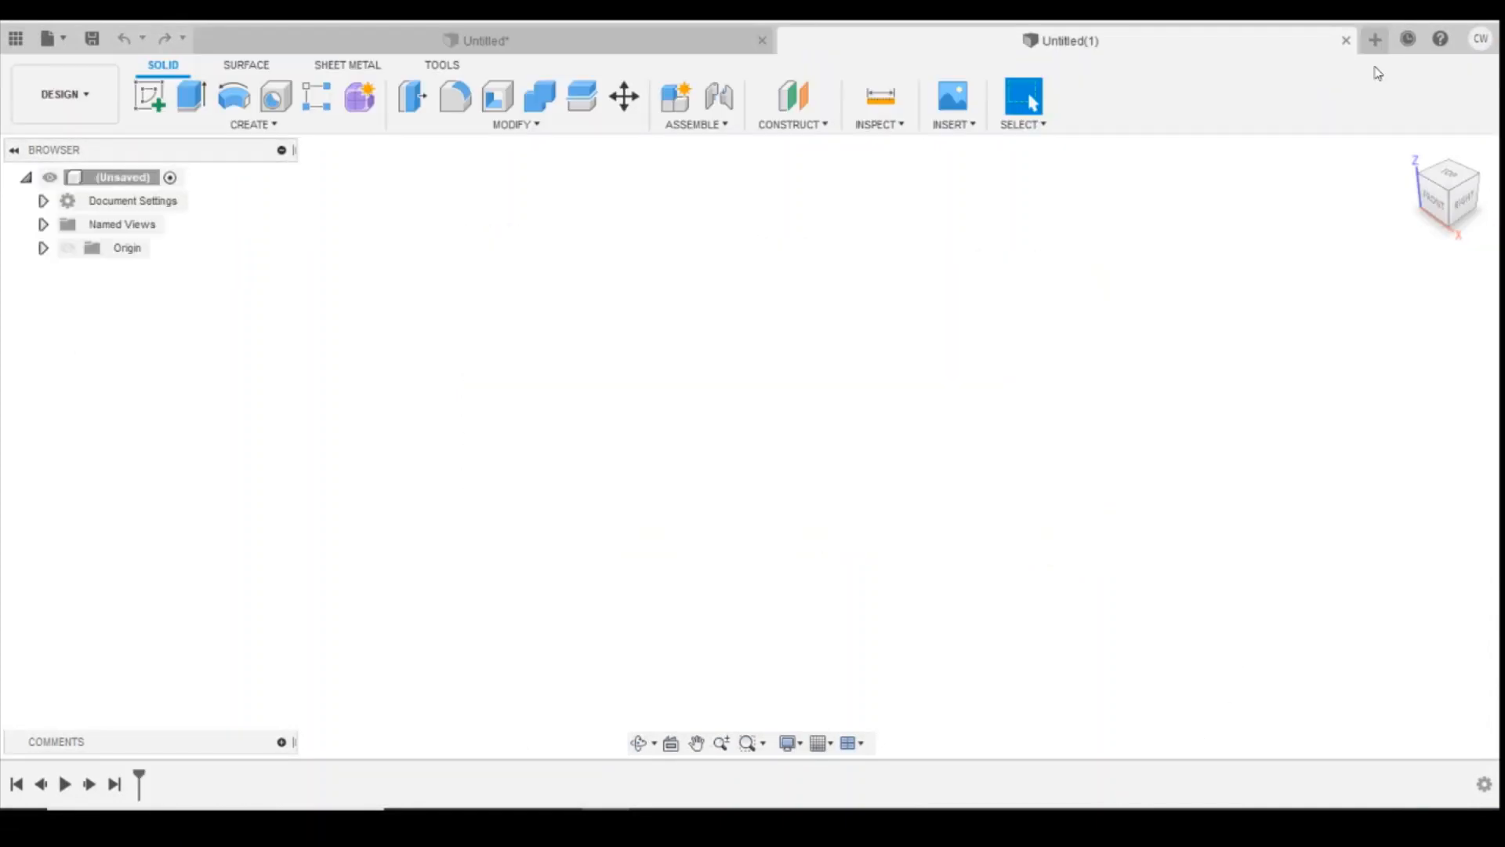
pyautogui.moveTo(149, 95)
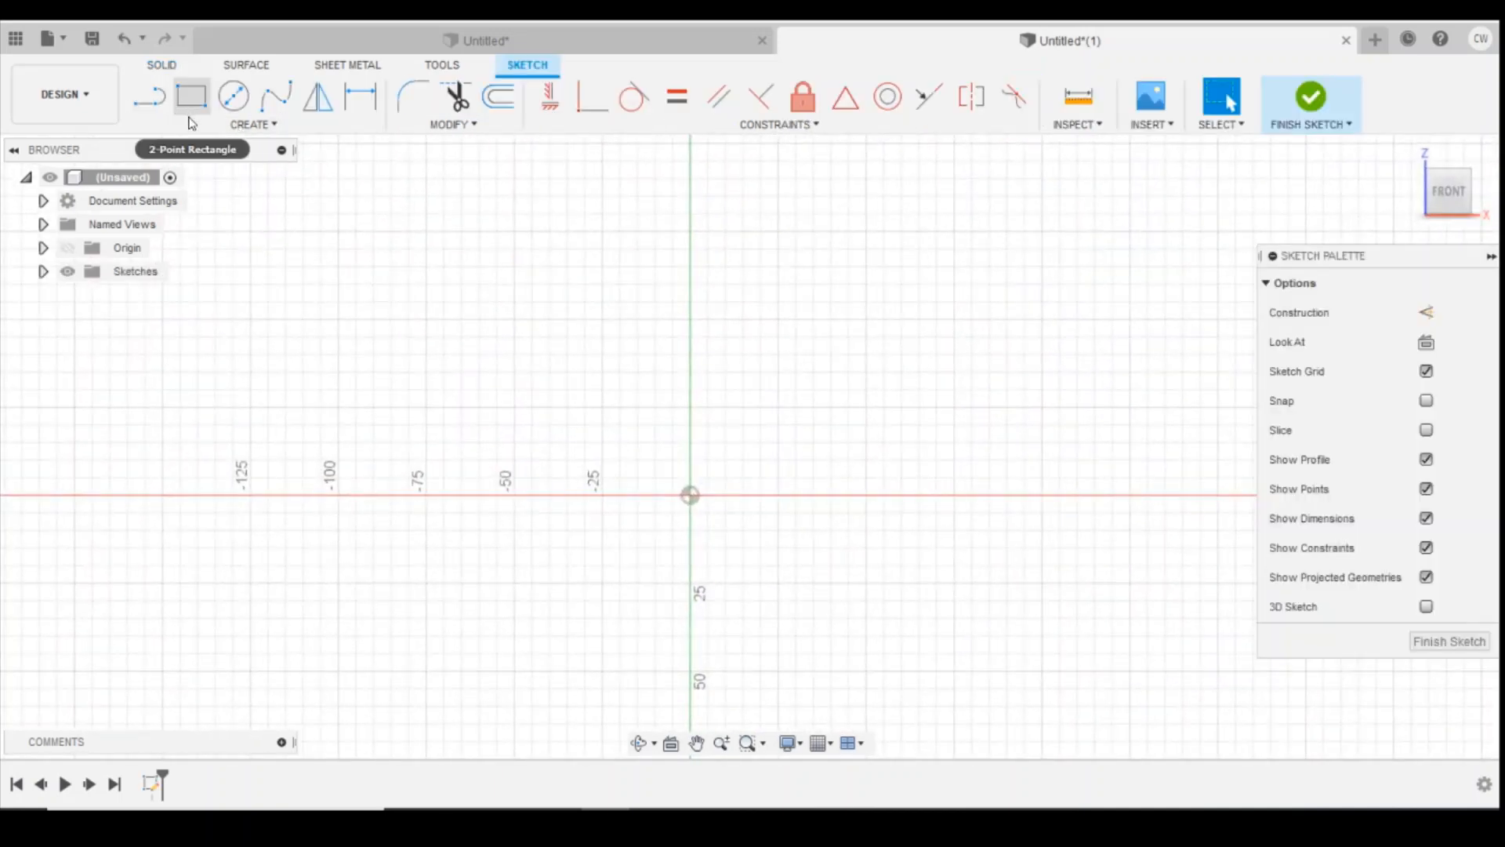
pyautogui.click(249, 123)
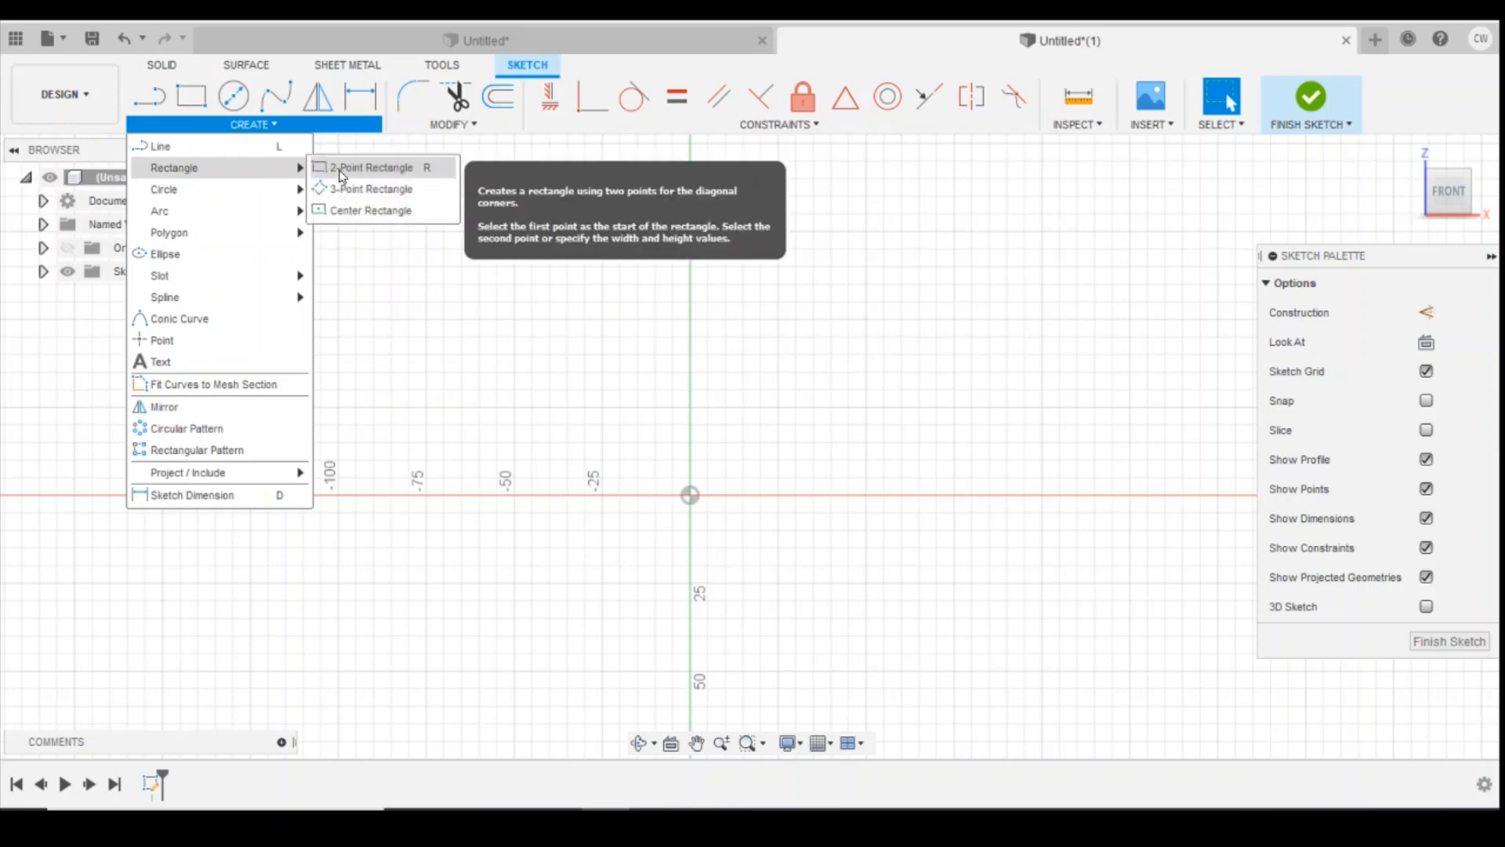
pyautogui.click(373, 167)
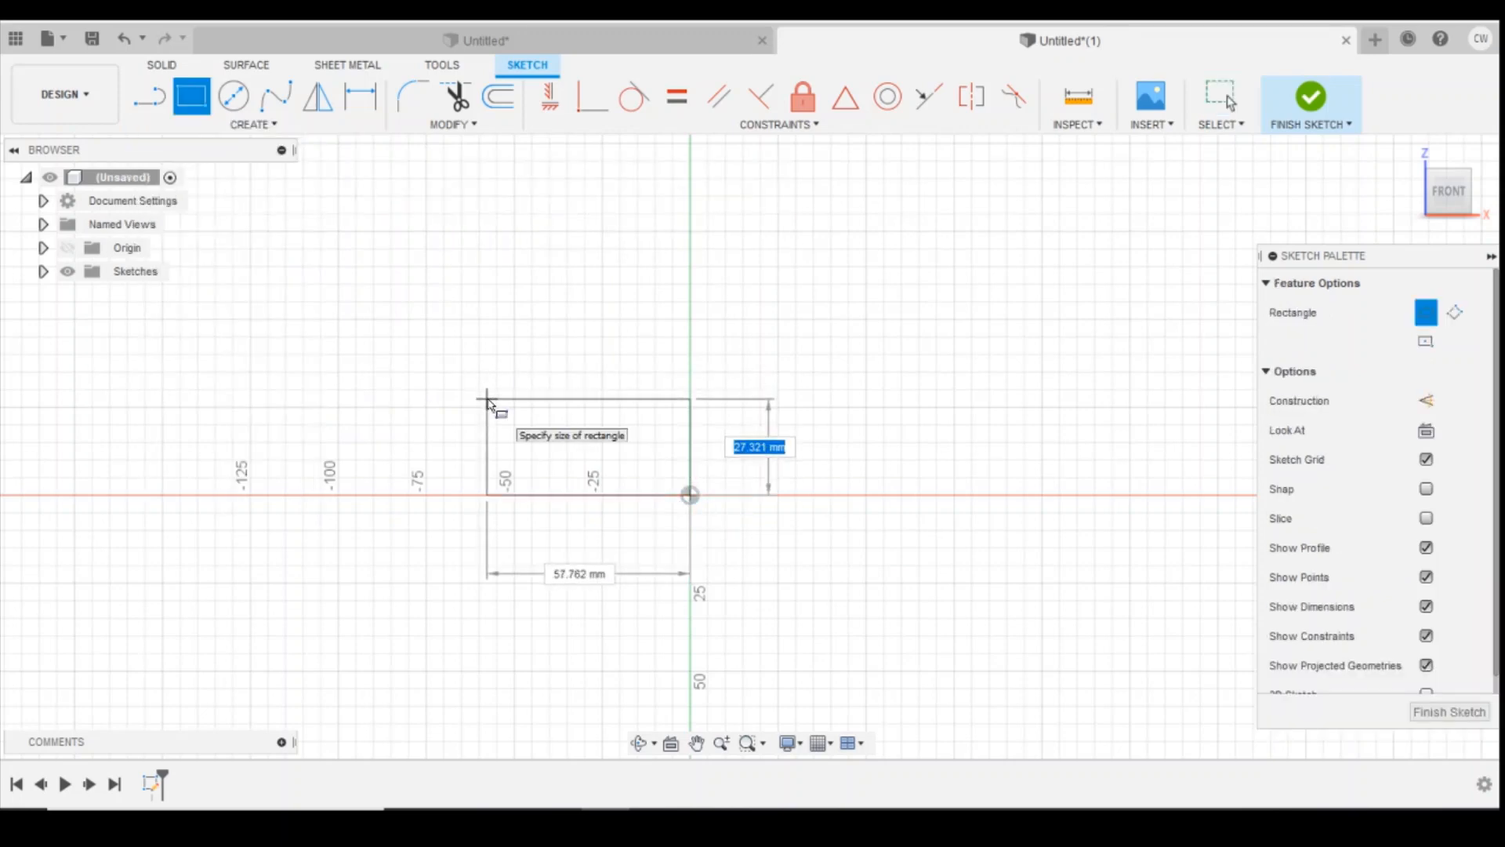
pyautogui.write('15.8 mm')
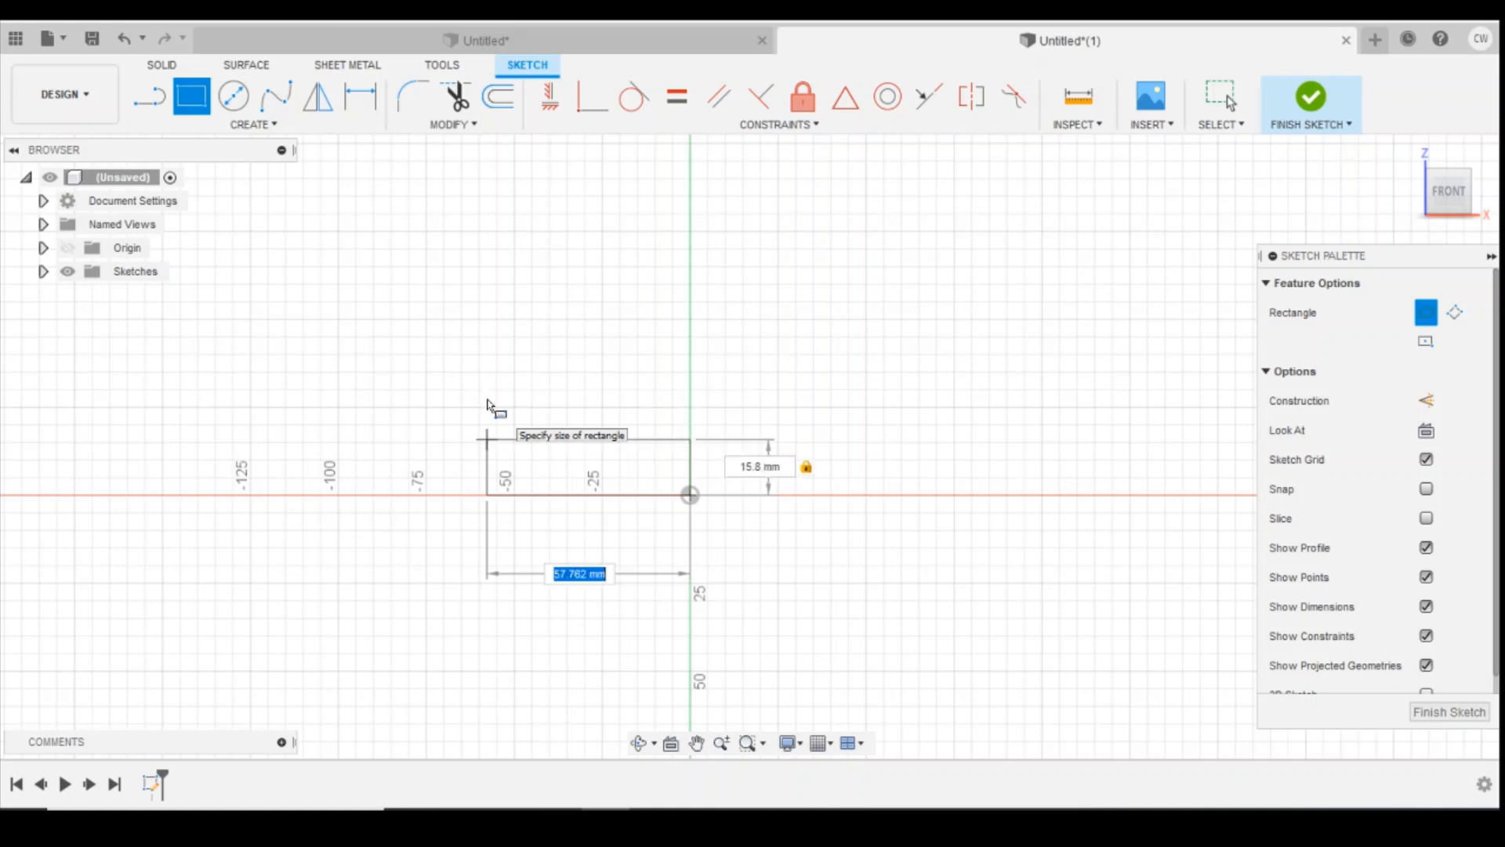
pyautogui.write('33')
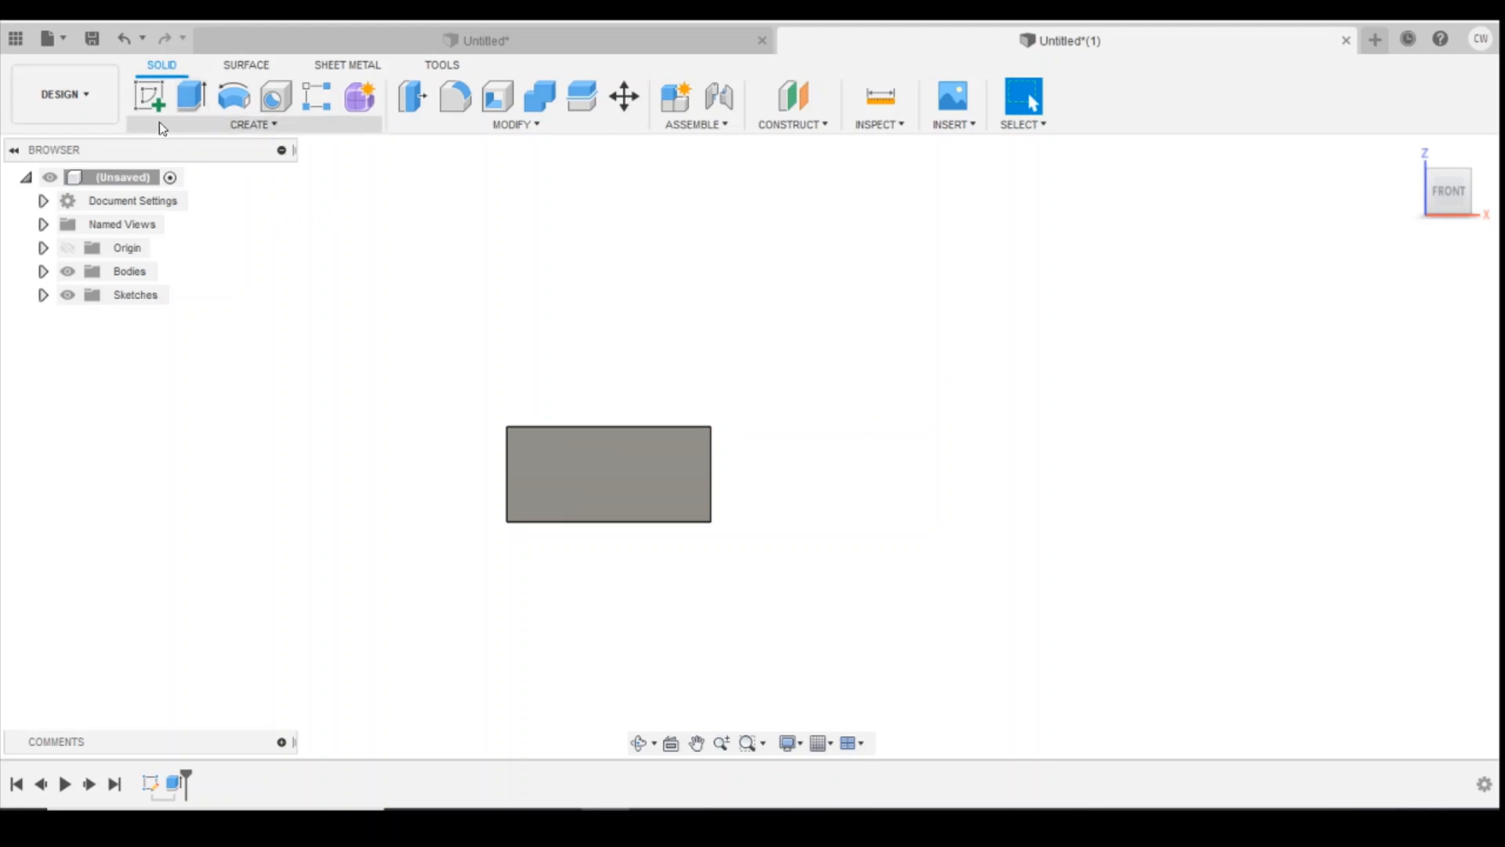
# Start a new sketch on the plate's front face.
pyautogui.click(149, 95)
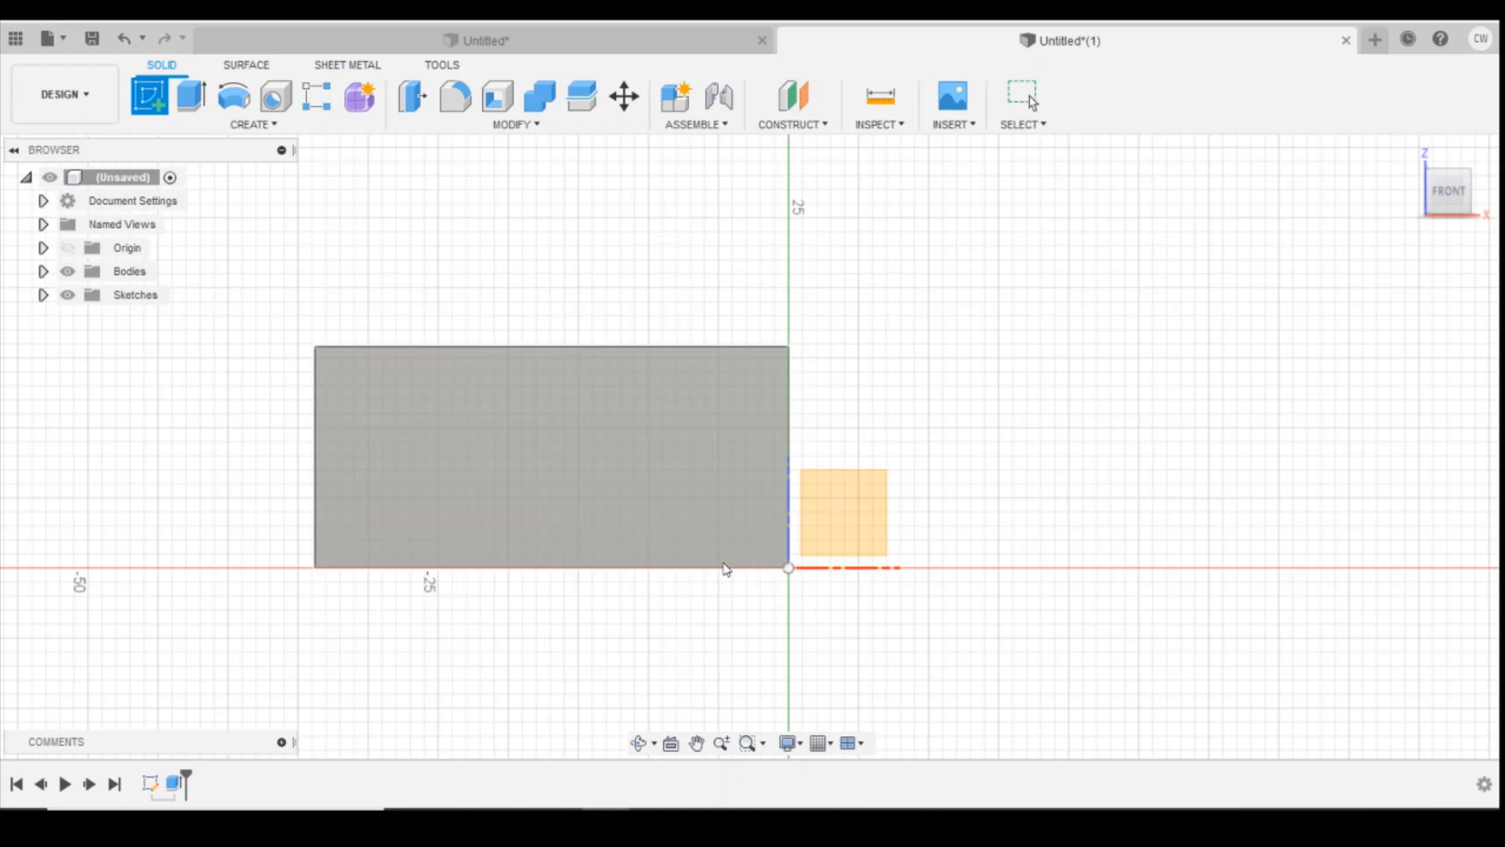
pyautogui.moveTo(477, 403)
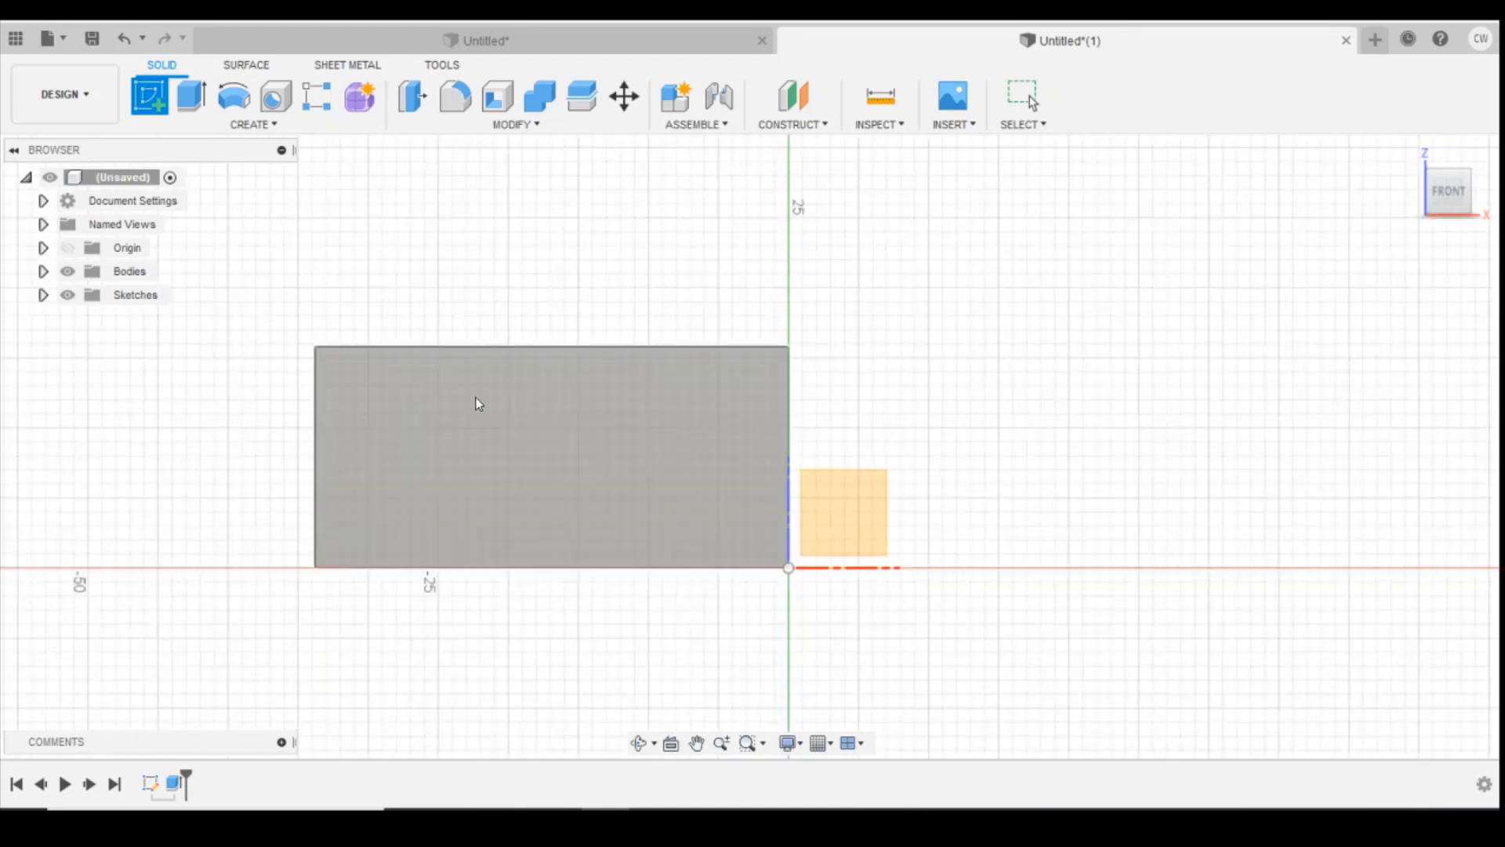
pyautogui.moveTo(461, 371)
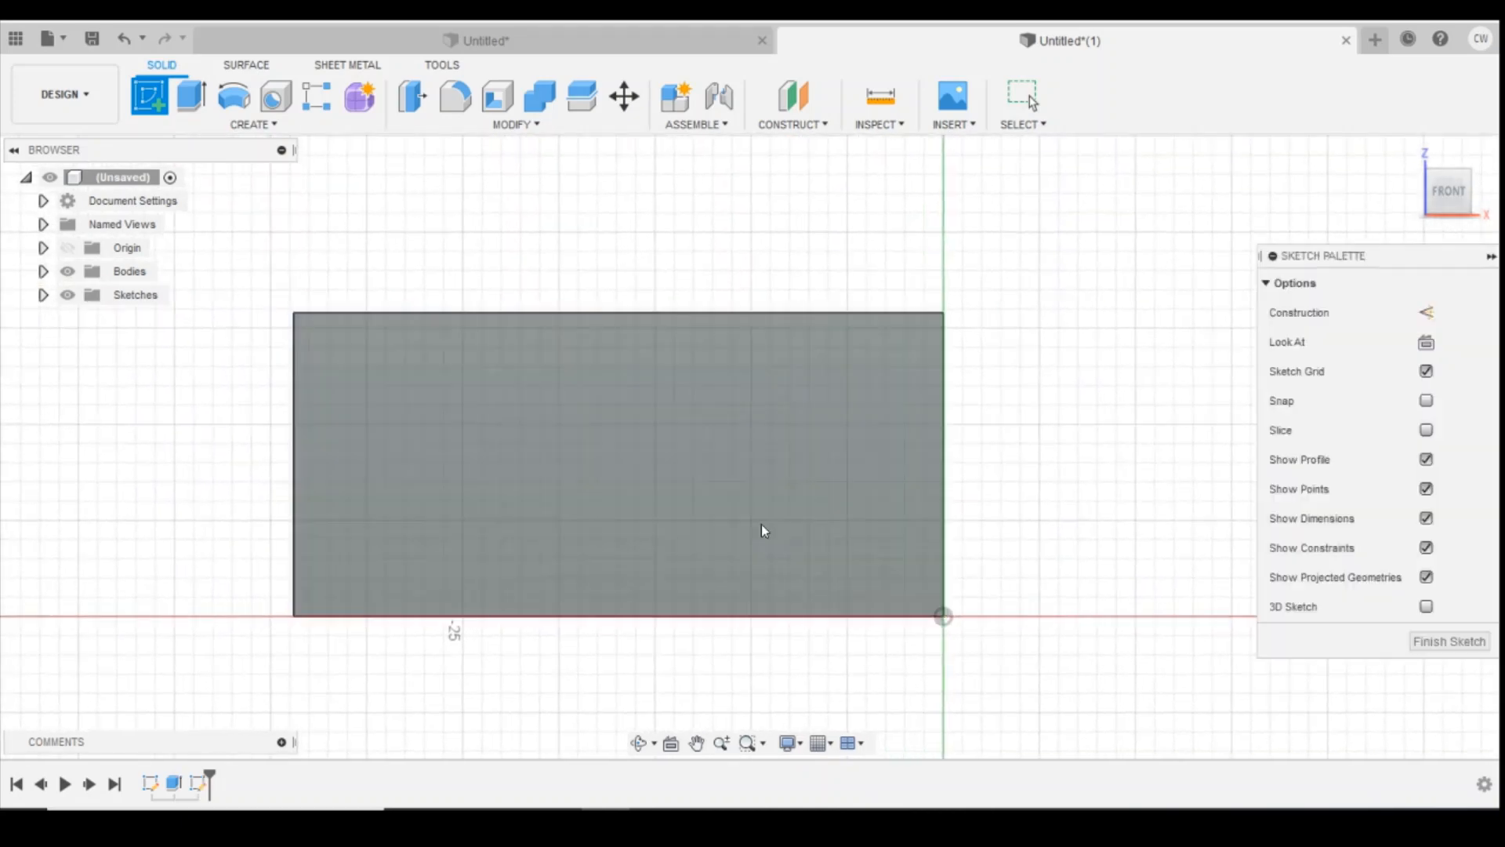
# Draw corner rectangles of about 1.5×0.6 mm (brick) and 1.7×0.8 mm (mortar outline).
pyautogui.click(253, 124)
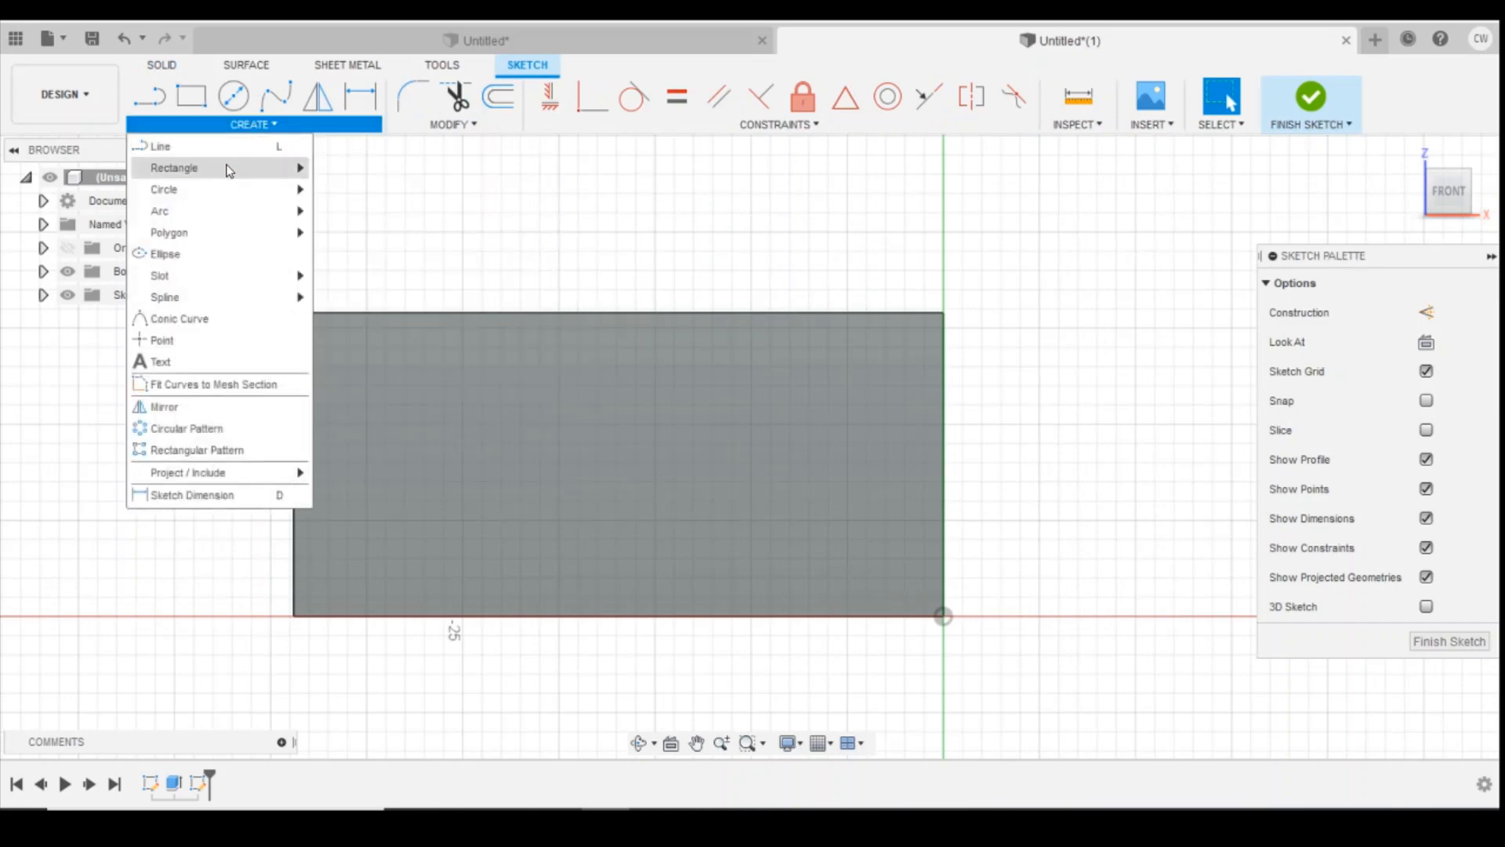
pyautogui.click(174, 167)
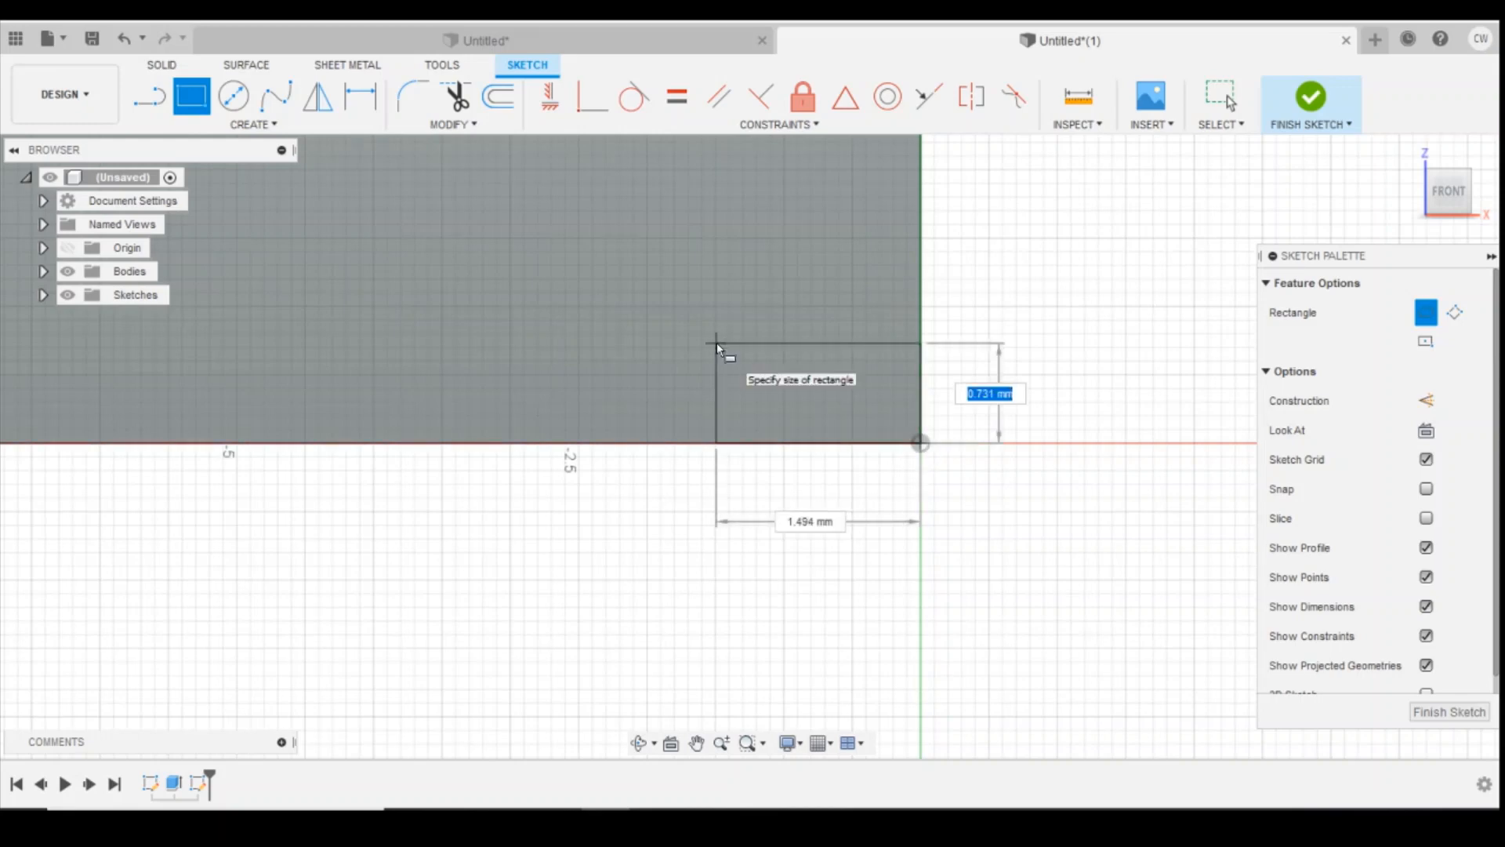
pyautogui.write('0.6')
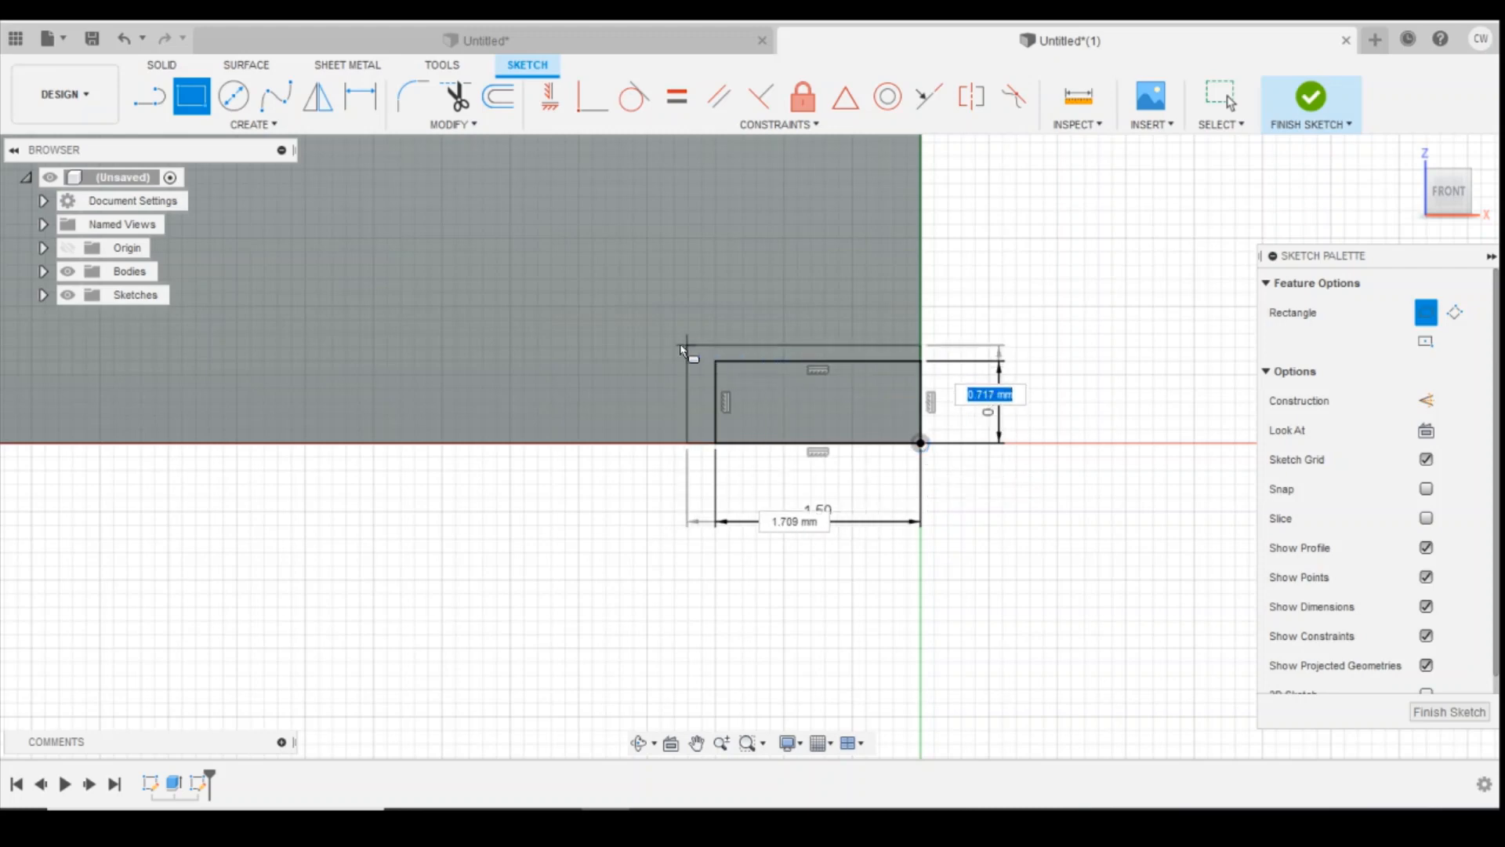
pyautogui.moveTo(700, 347)
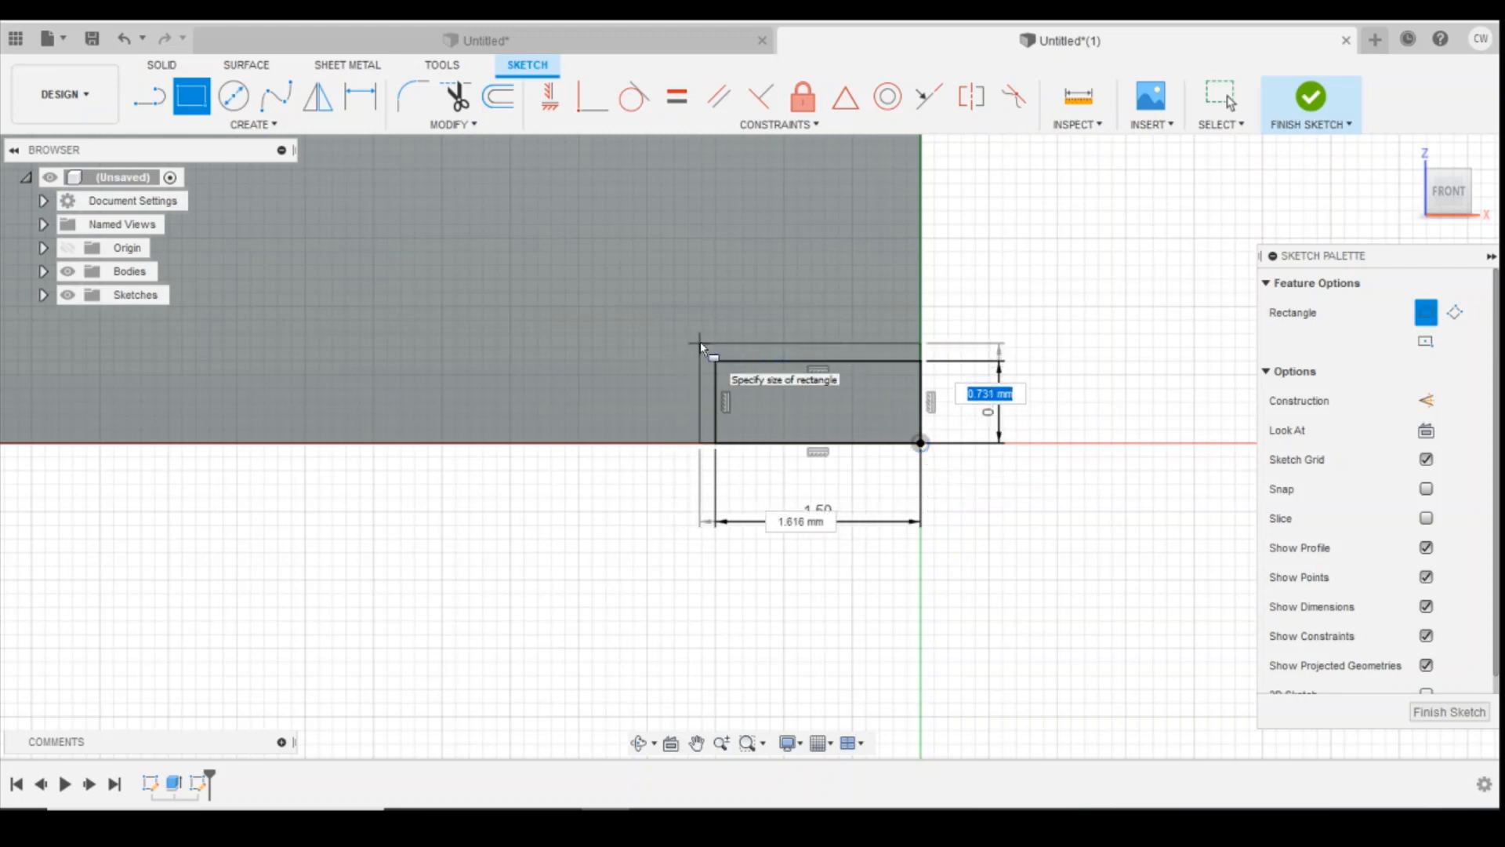
pyautogui.write('0')
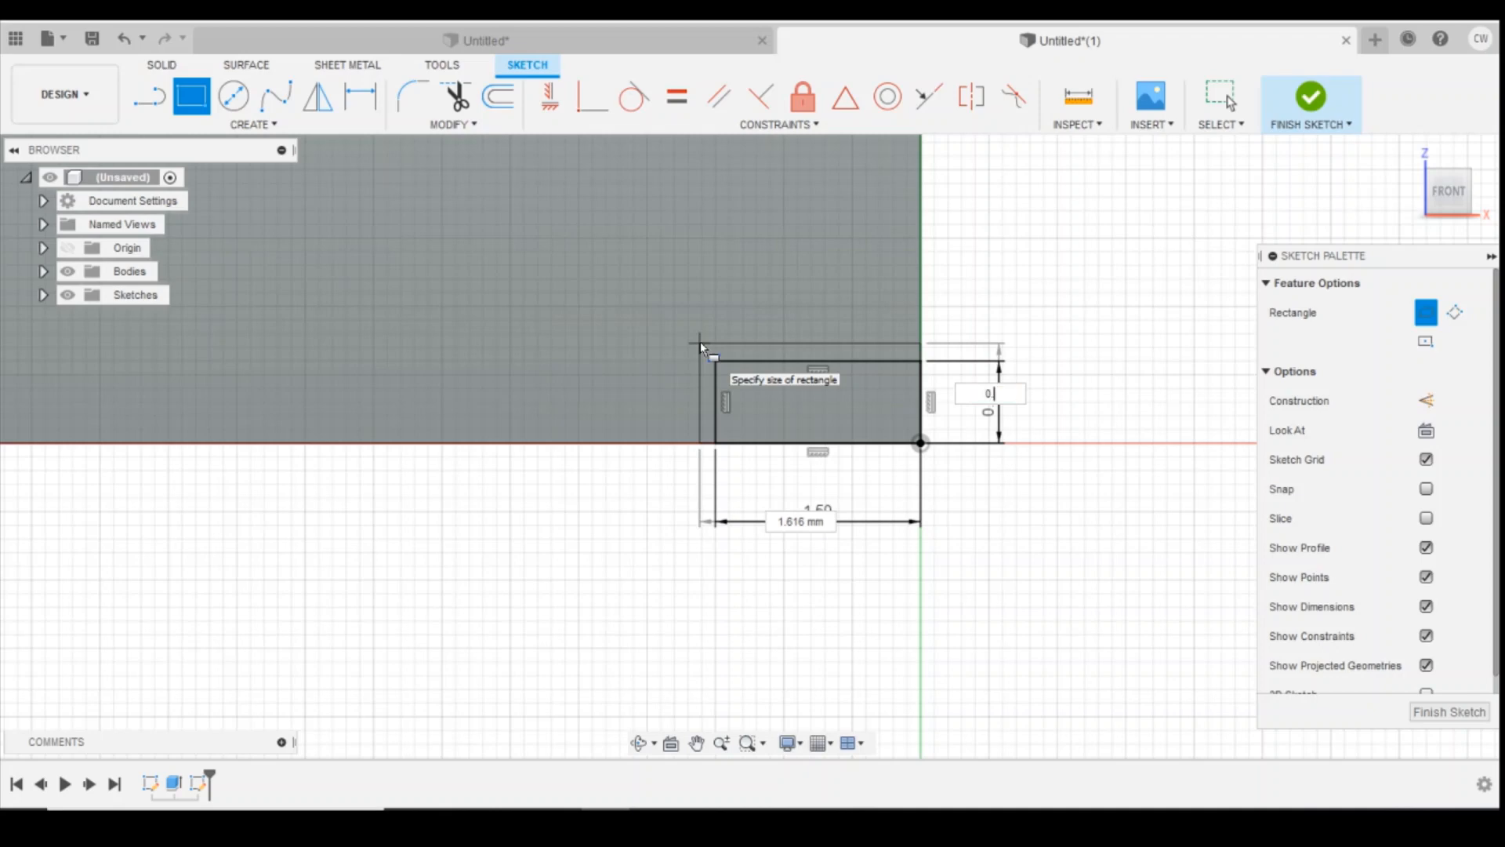
pyautogui.write('0.8 mm')
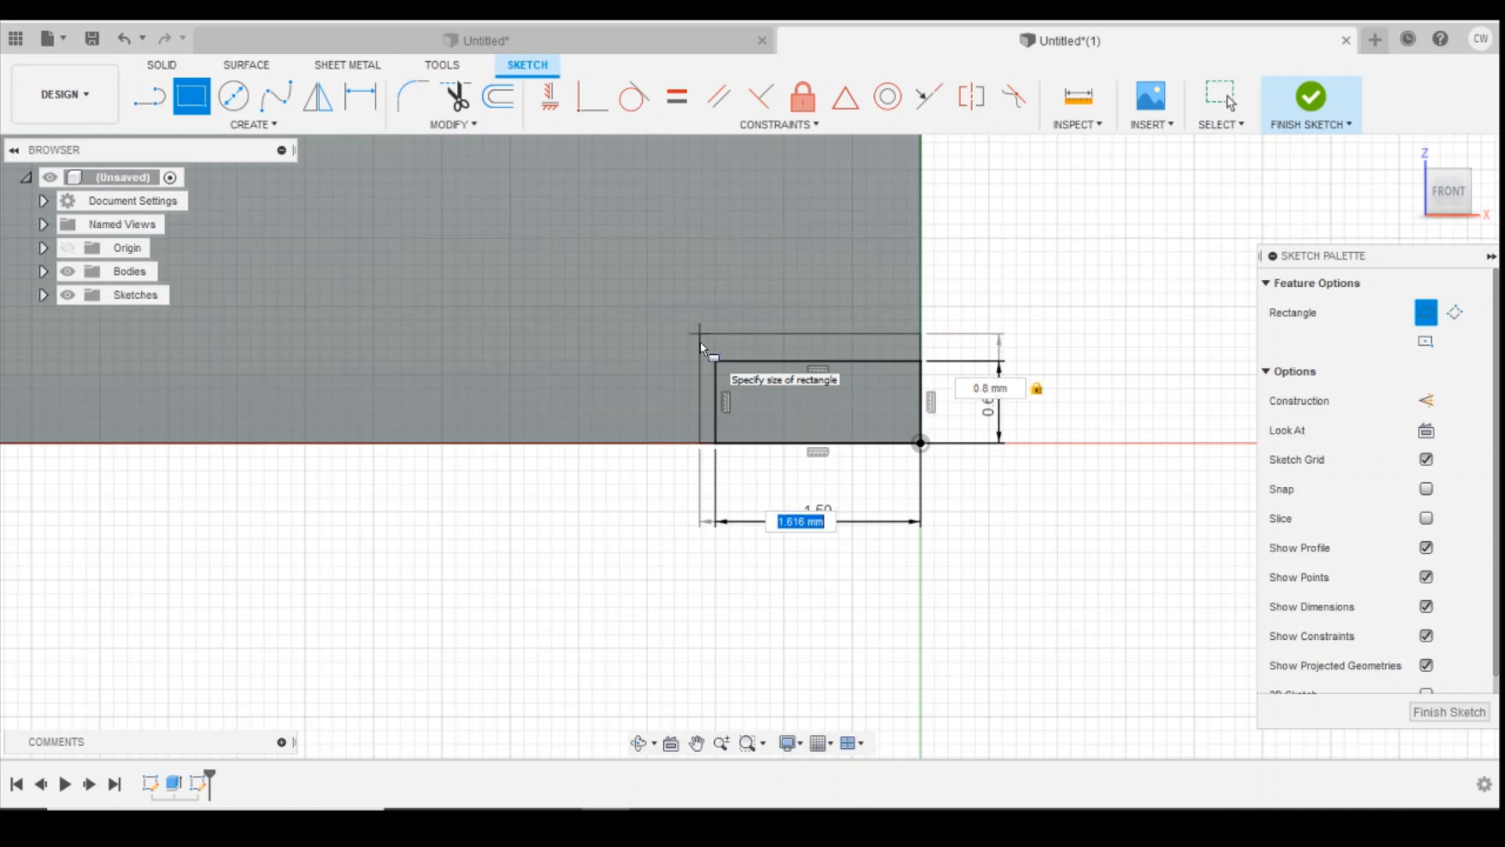
pyautogui.write('1')
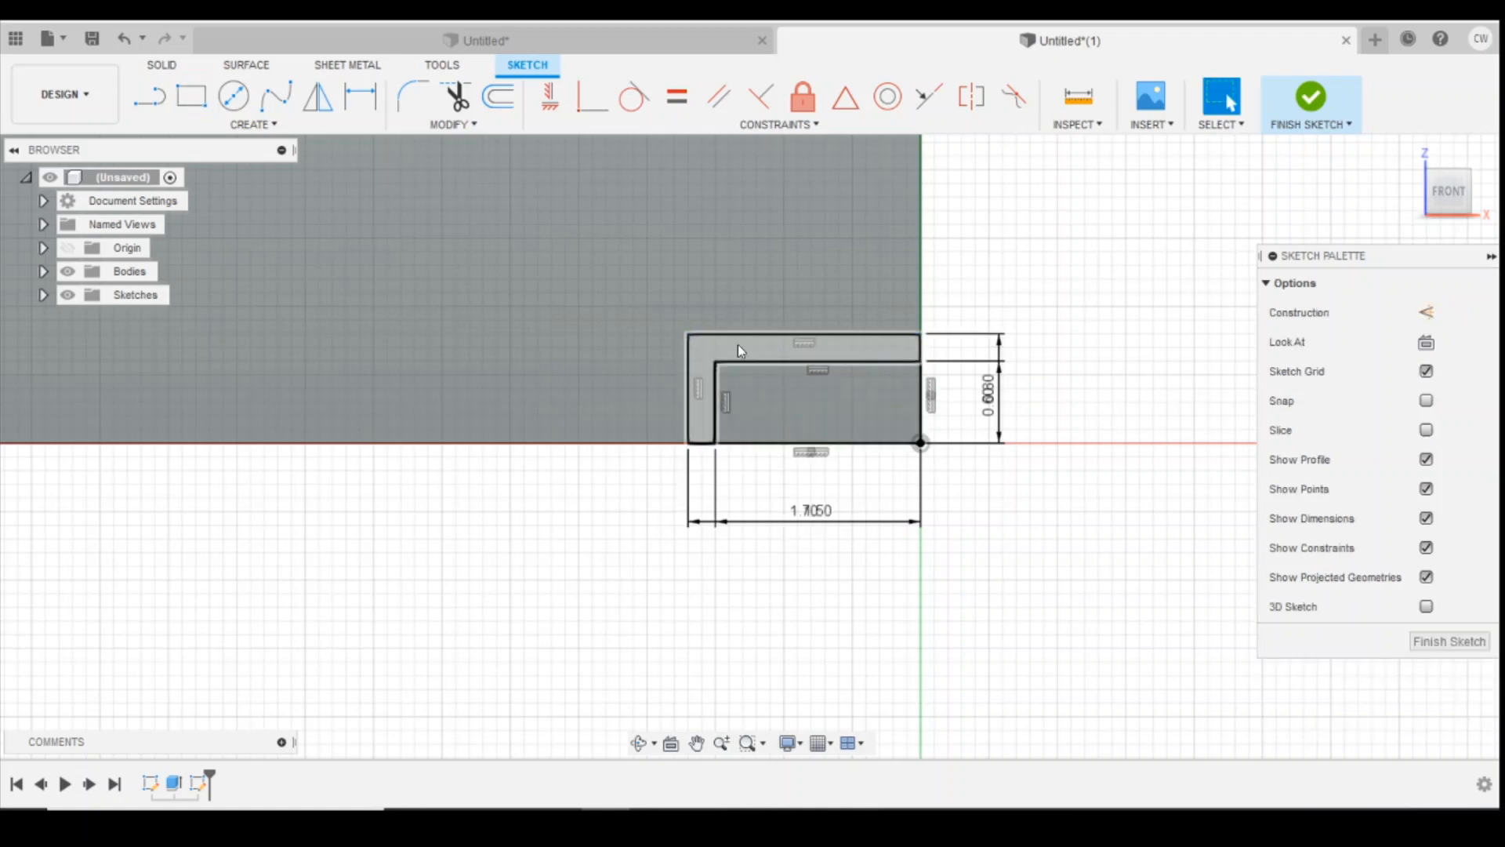
pyautogui.moveTo(890, 346)
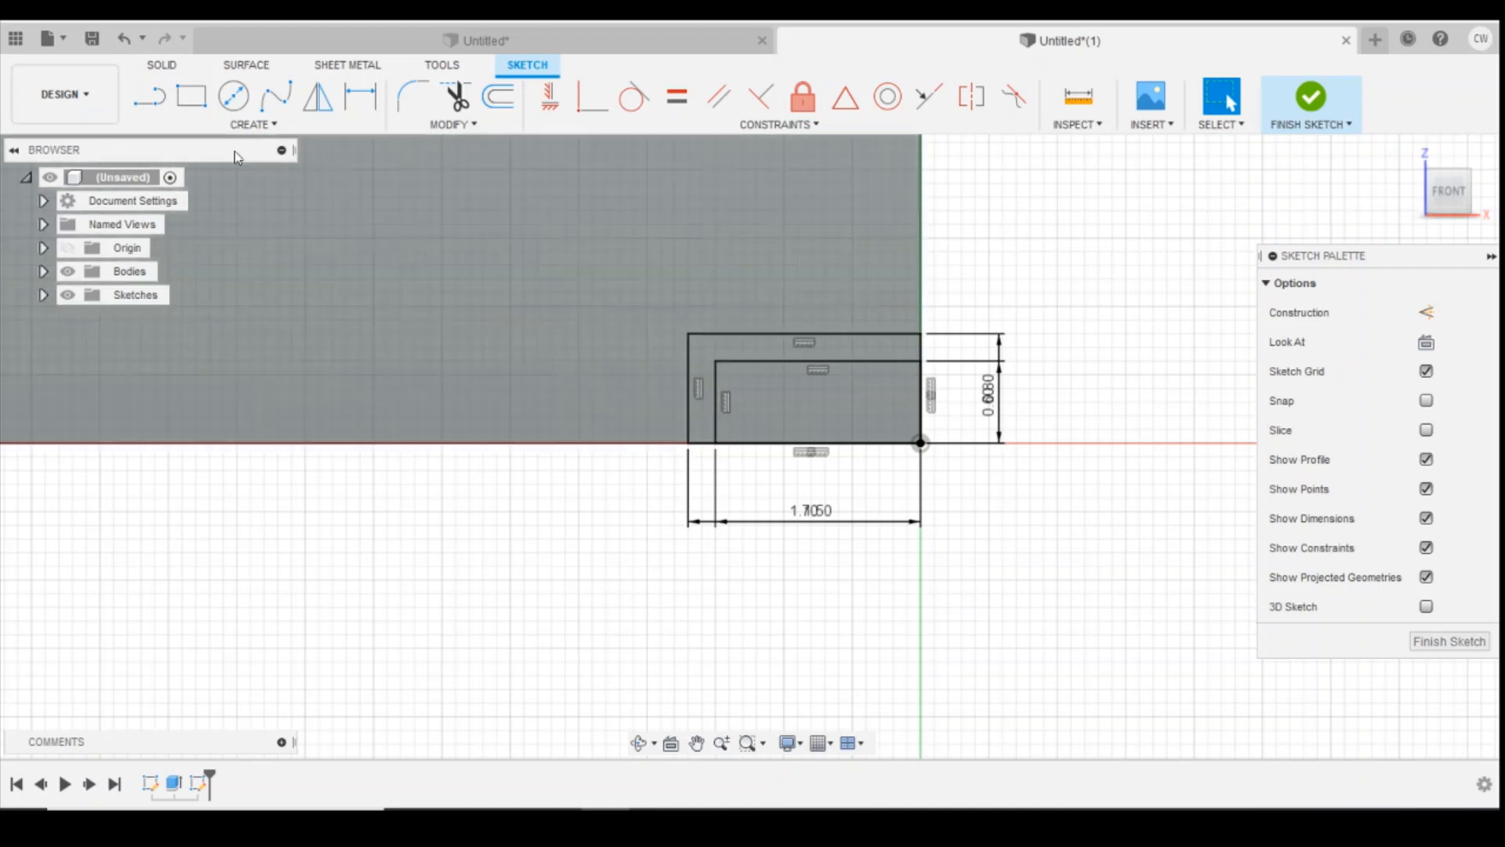
# Draw a 1.4 mm vertical line up from the top-edge midpoint and make it construction.
pyautogui.click(804, 401)
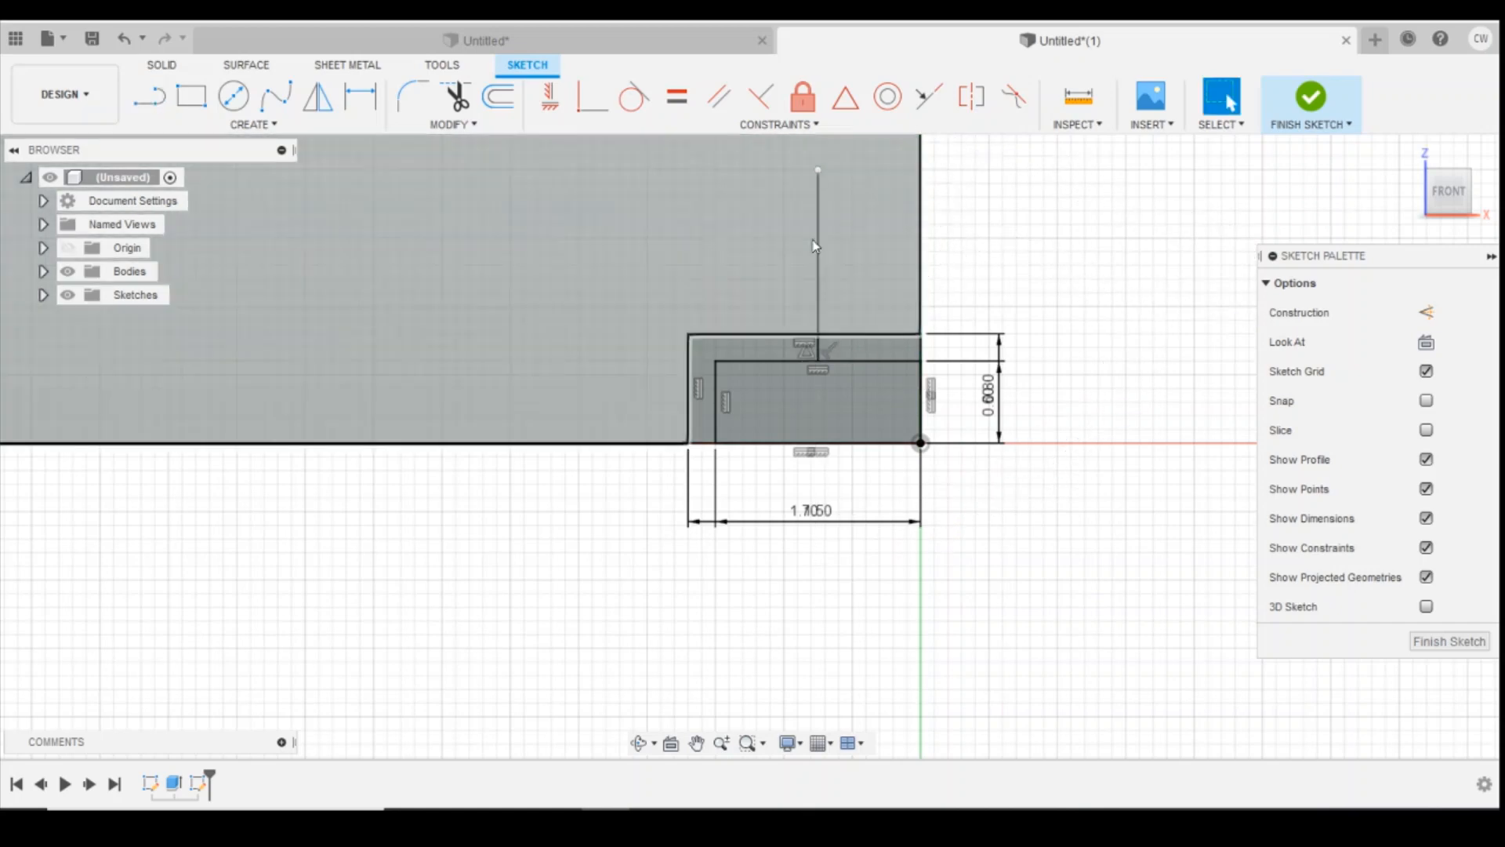
pyautogui.click(817, 259)
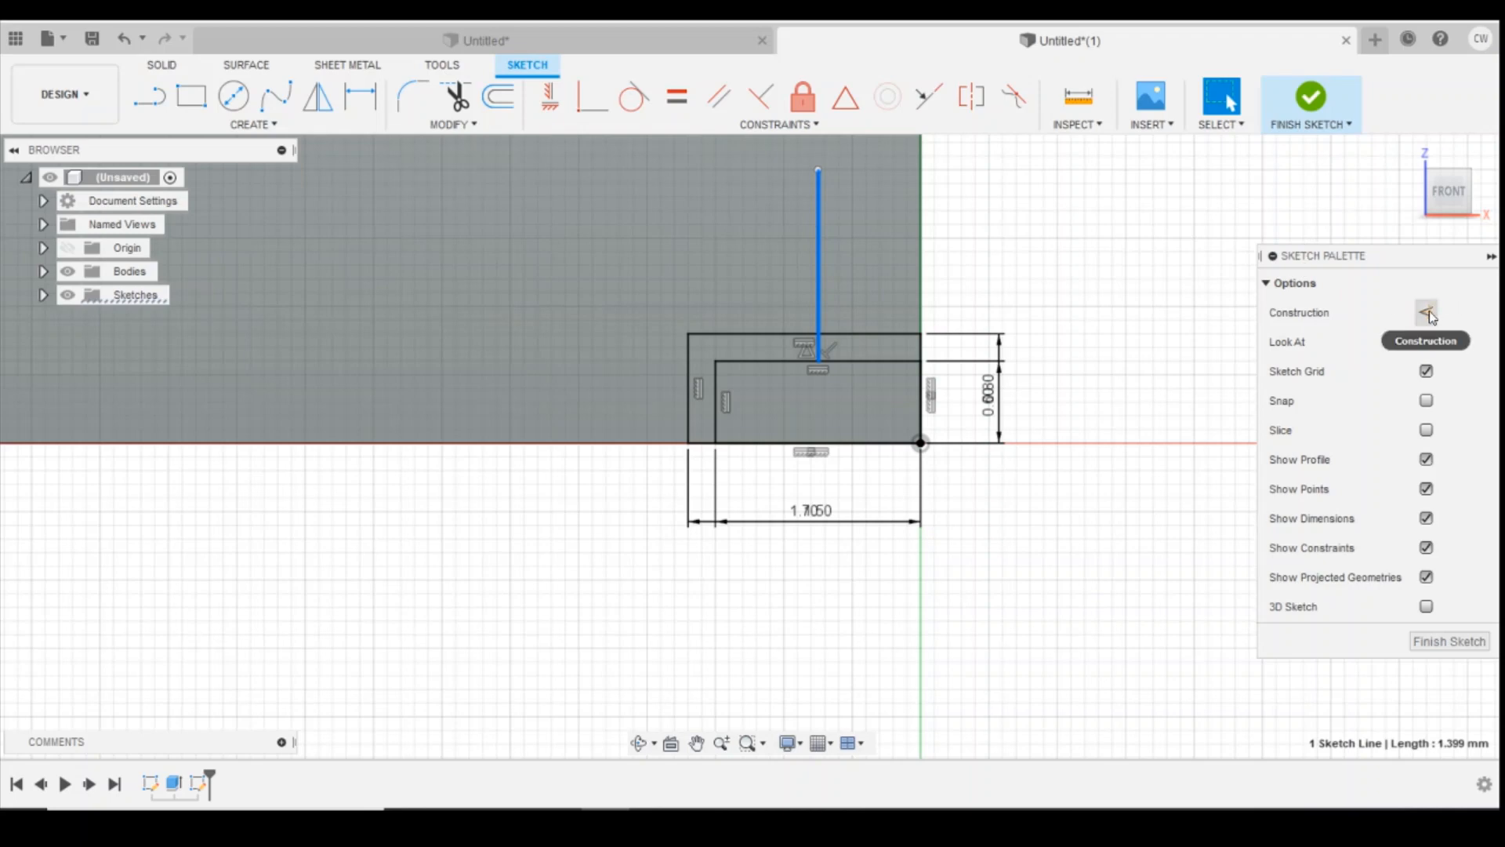
pyautogui.click(1425, 312)
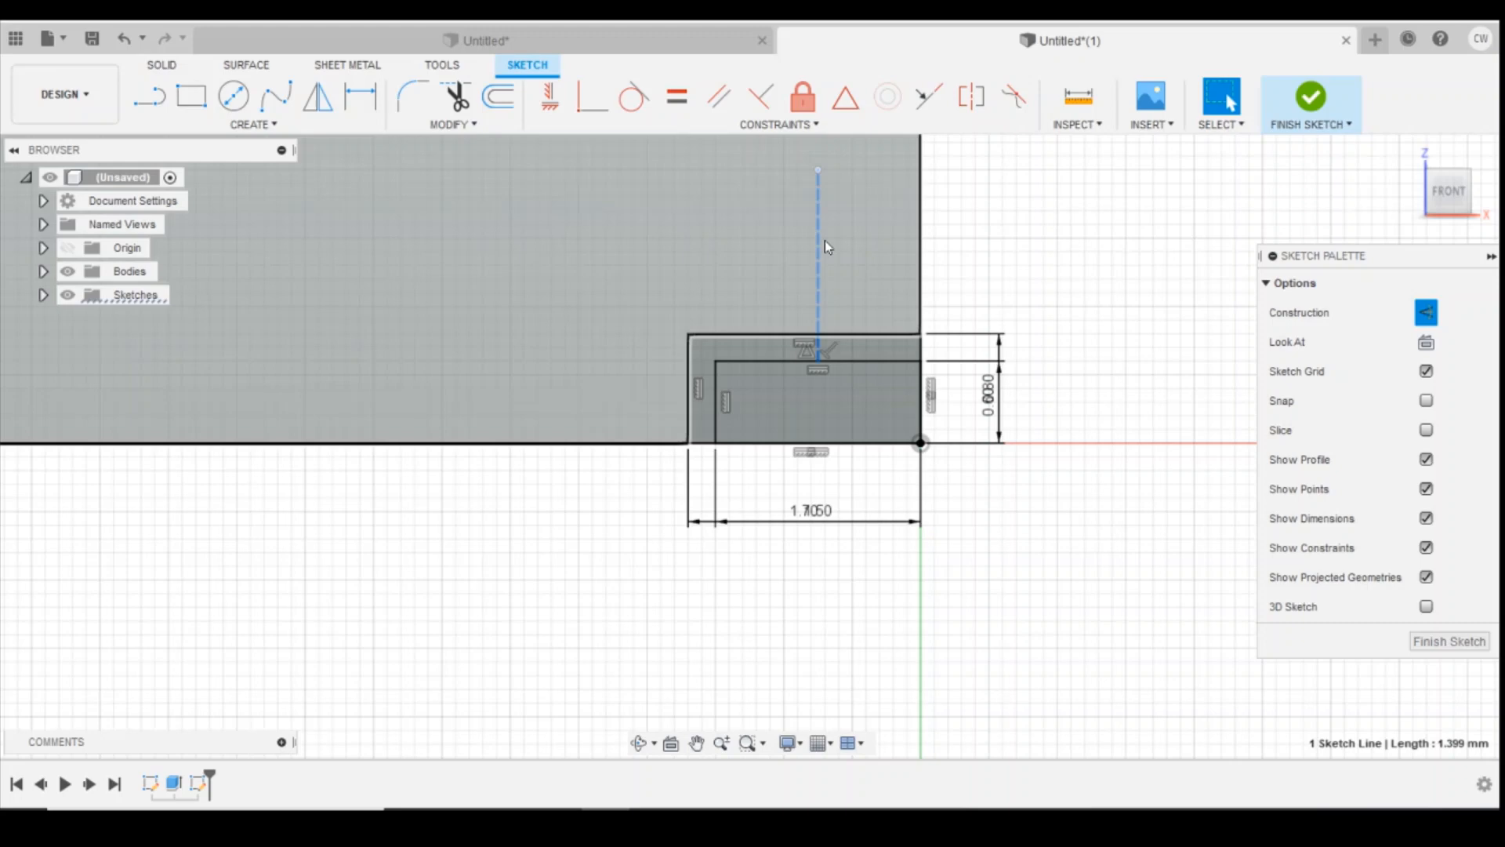
pyautogui.moveTo(824, 249)
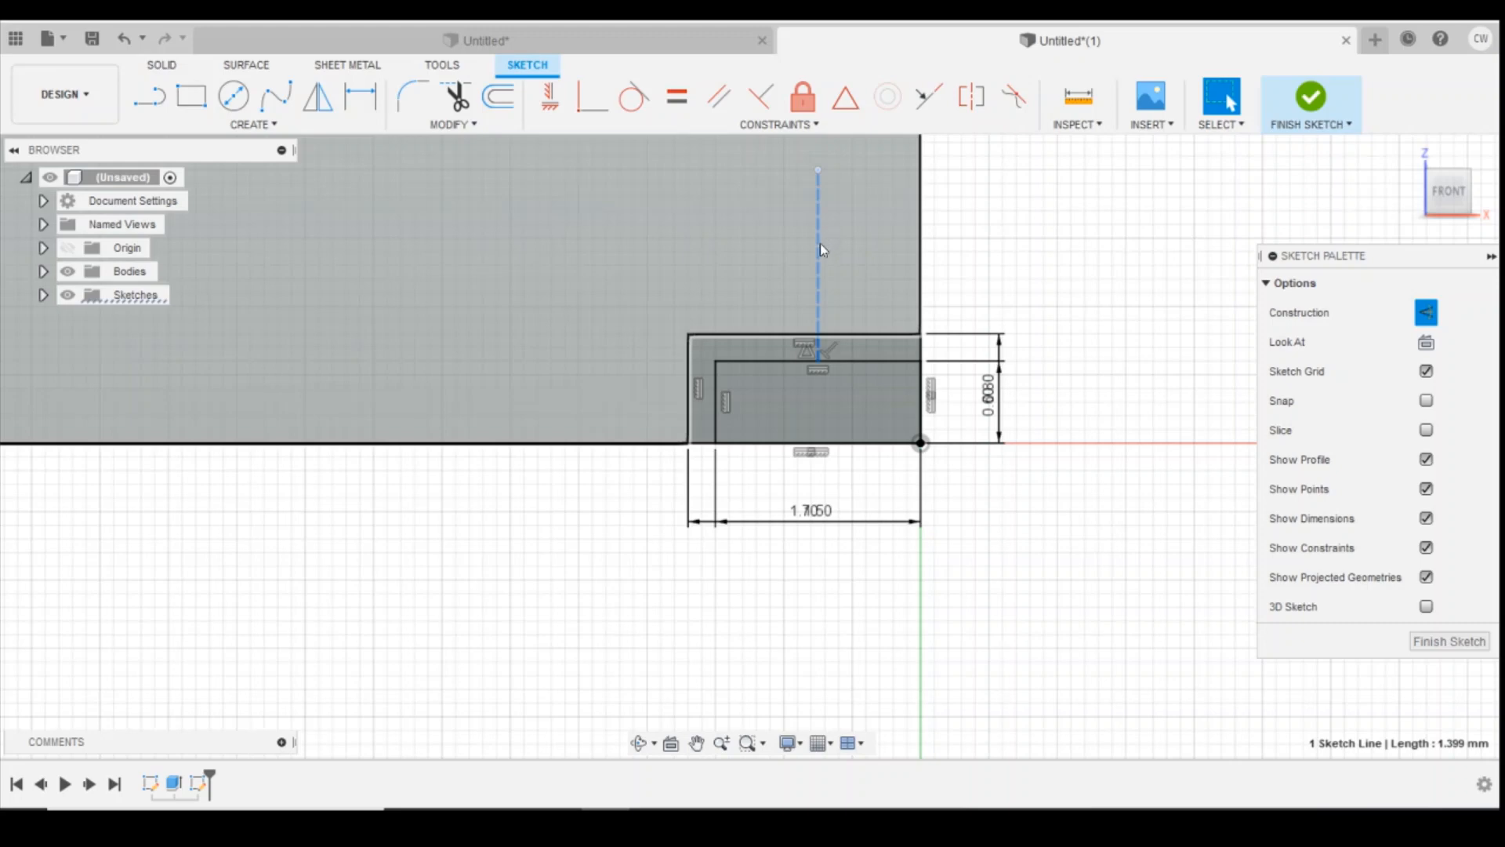
pyautogui.moveTo(850, 286)
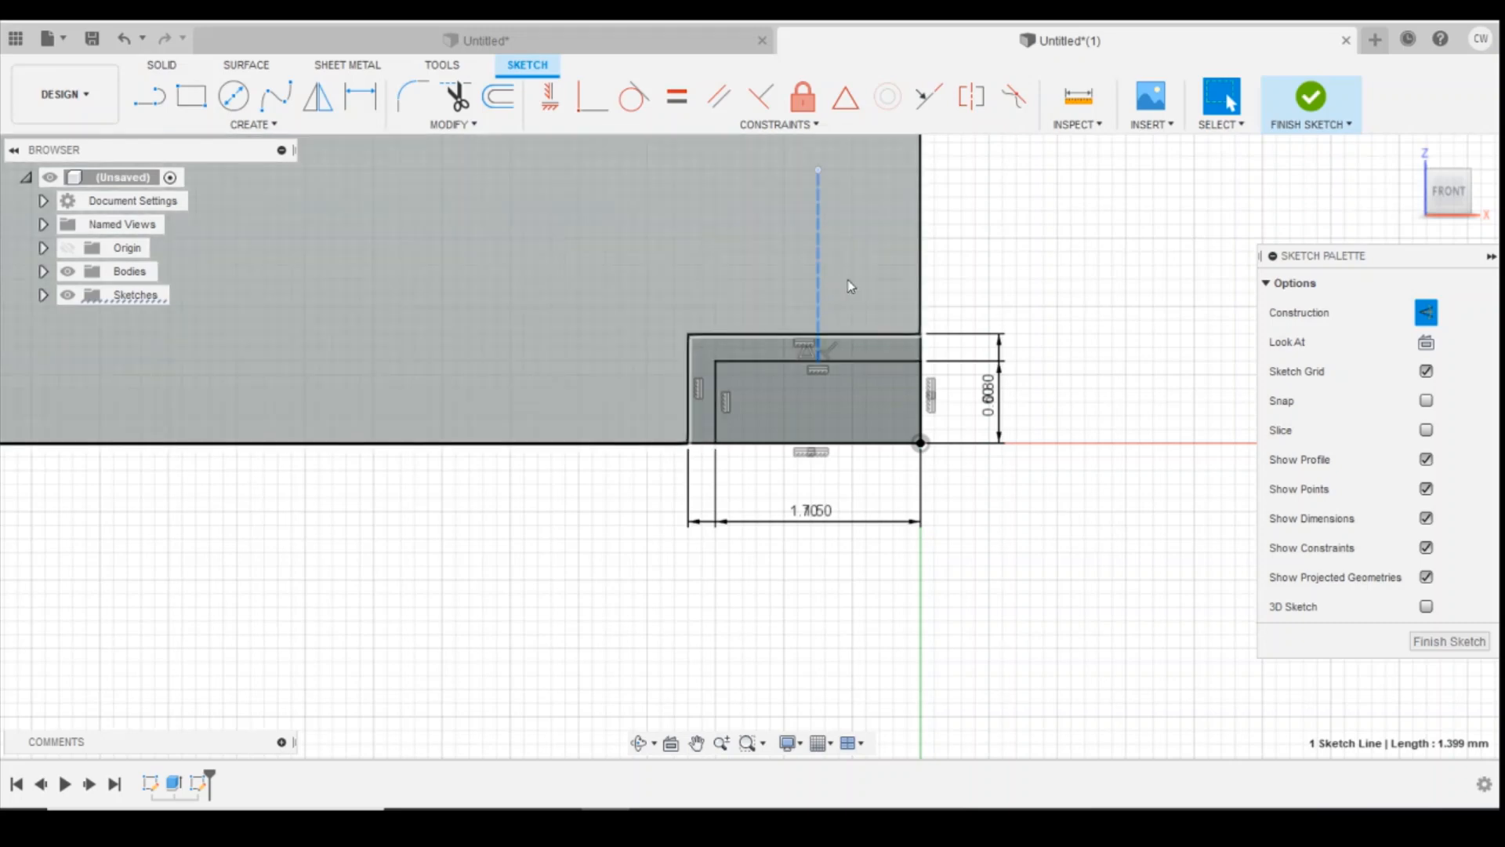
pyautogui.moveTo(794, 286)
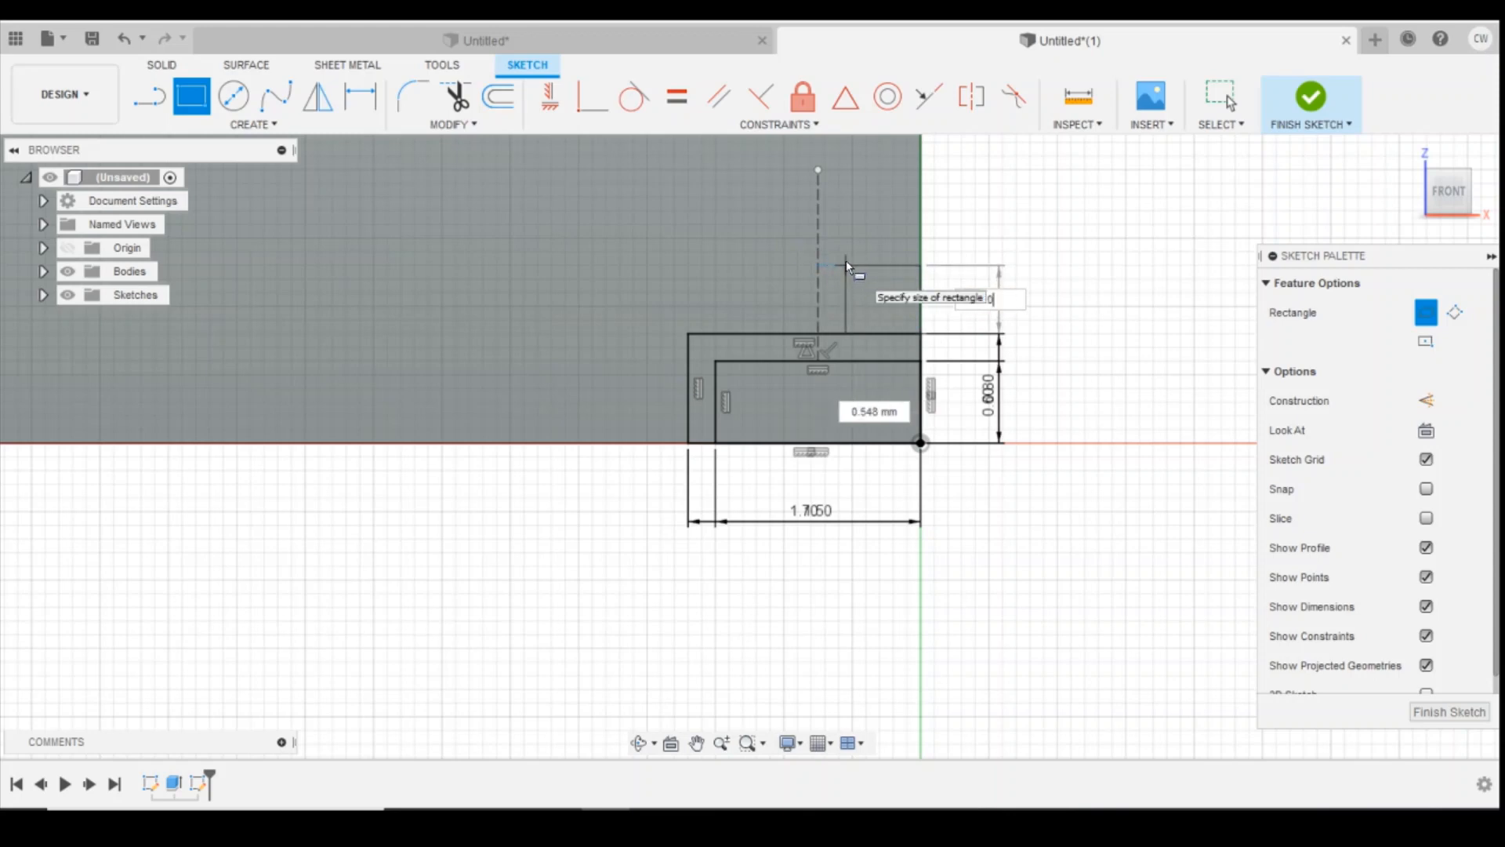
# Enter 1.6 mm and place a third 0.60 mm tall rectangle above the outer rectangle.
pyautogui.write('1.6')
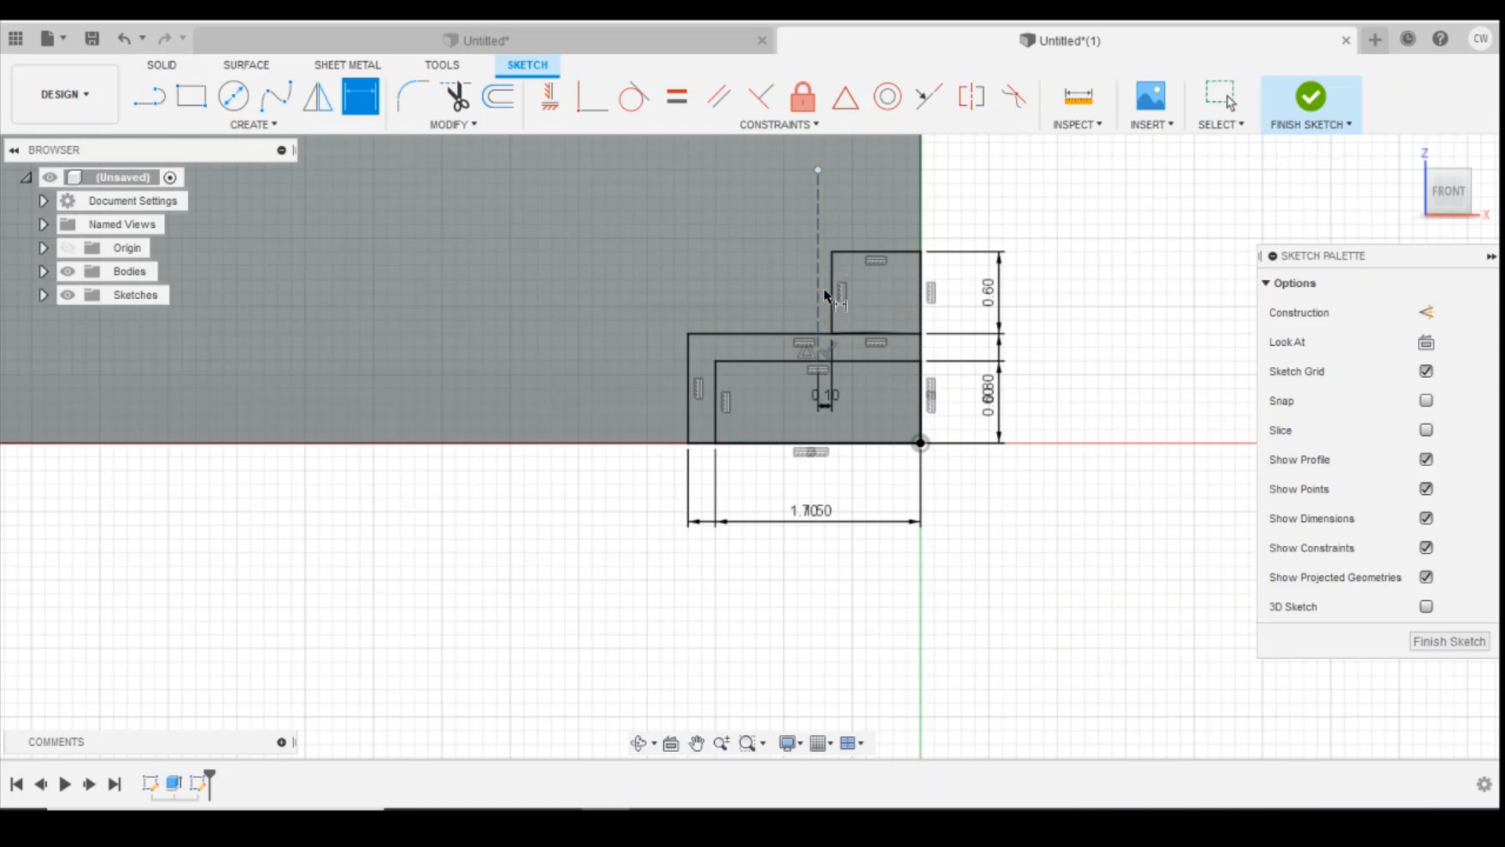
pyautogui.moveTo(812, 253)
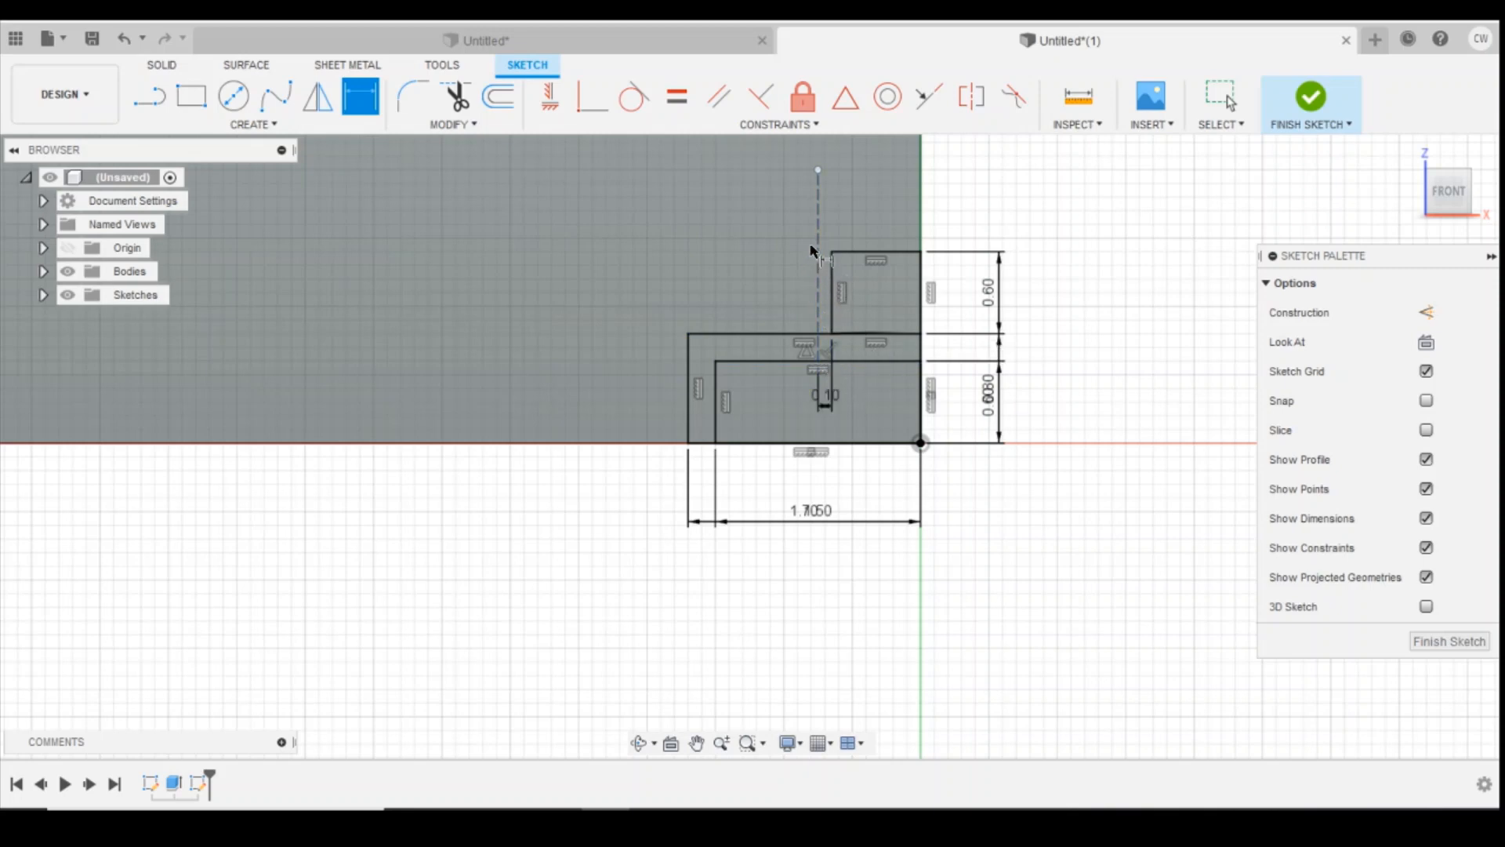
pyautogui.click(787, 363)
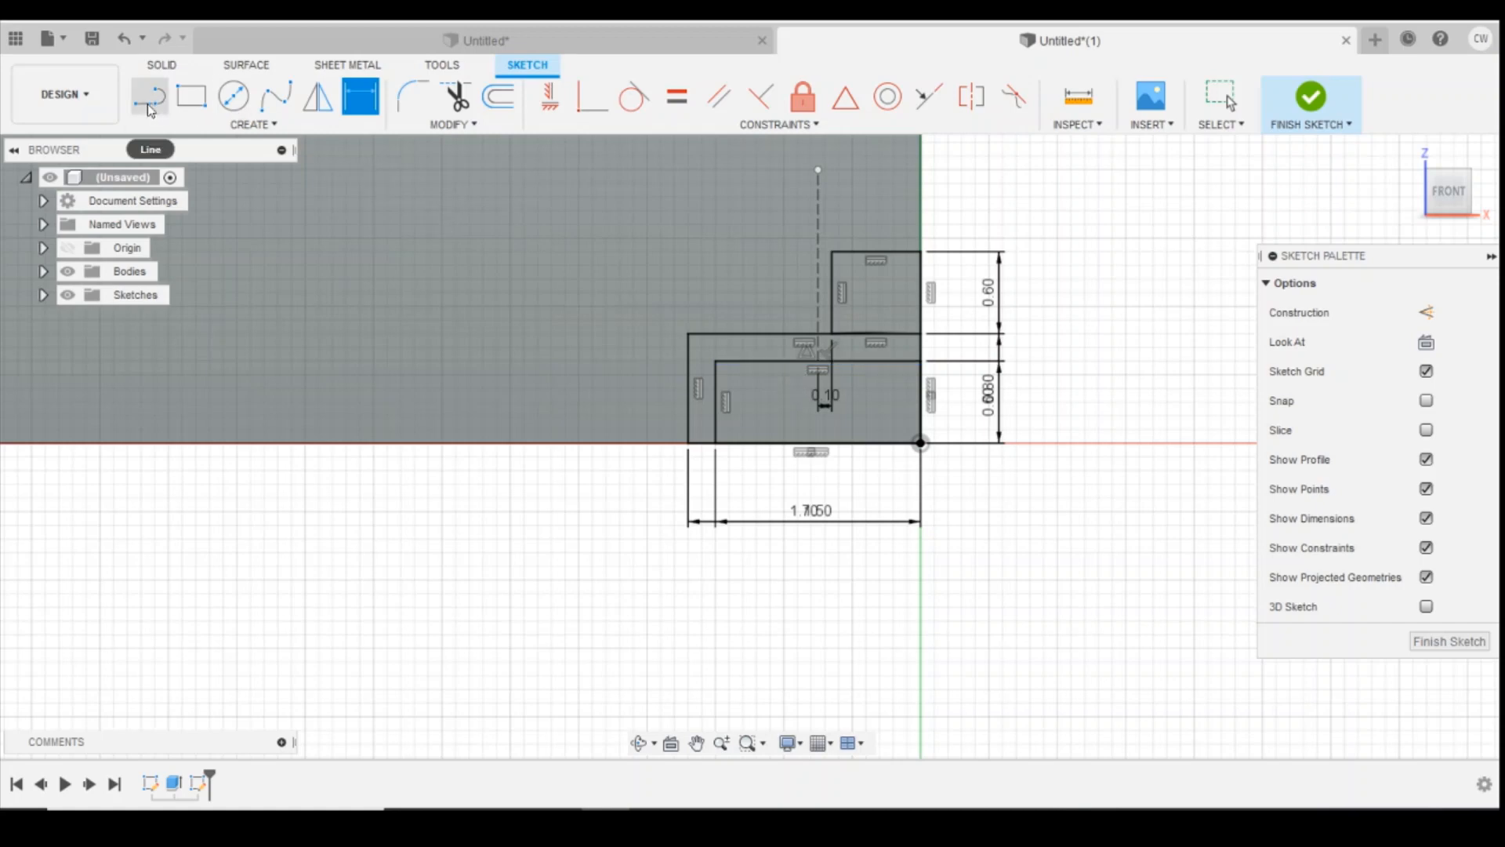
# Draw the T-shaped joint lines above the bricks with a 0.1 mm offset.
pyautogui.click(150, 96)
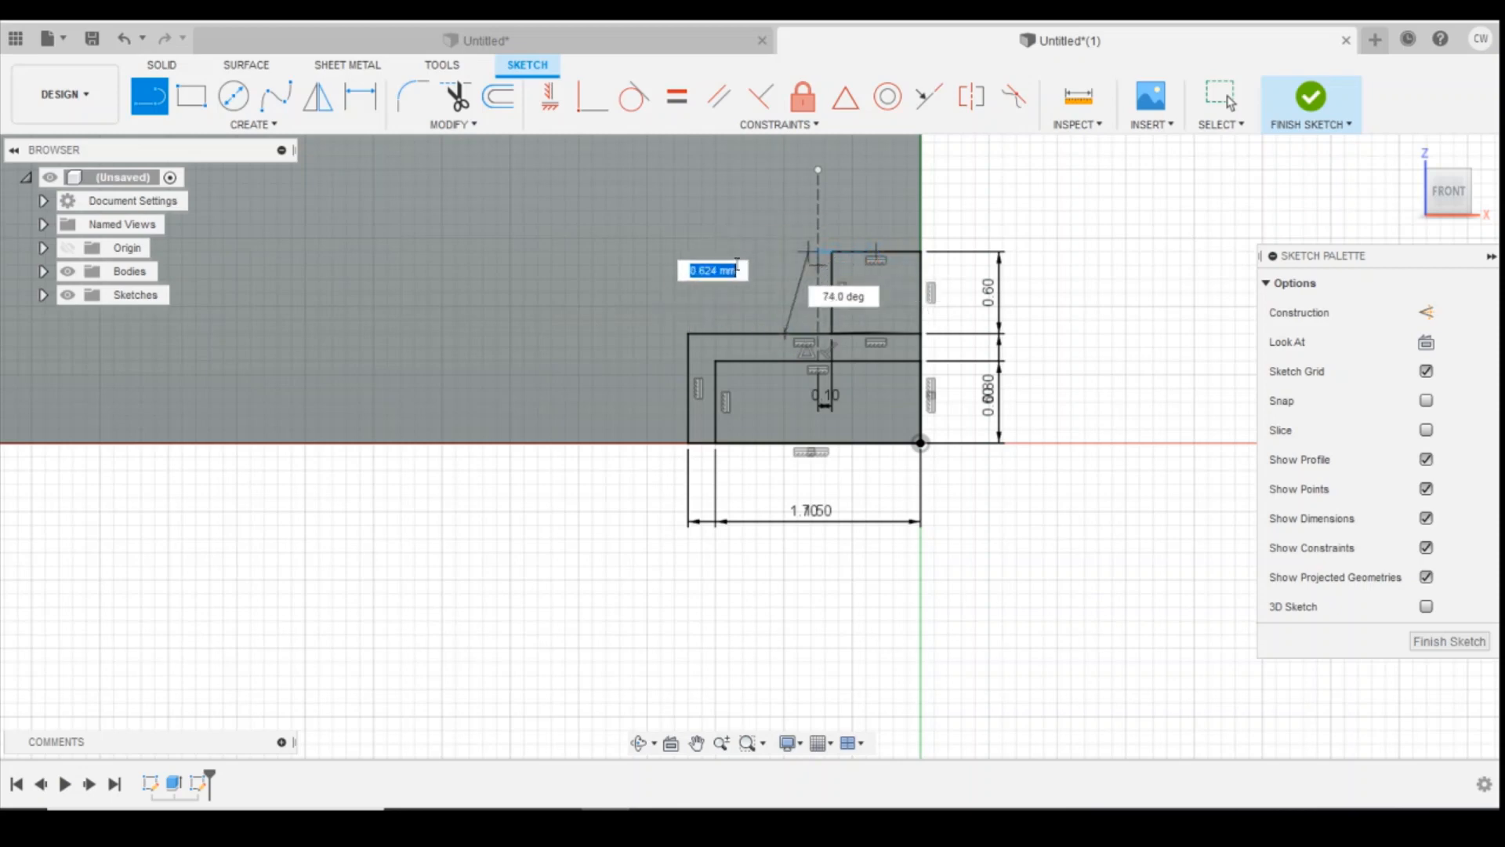
pyautogui.moveTo(817, 259); pyautogui.dragTo(852, 257)
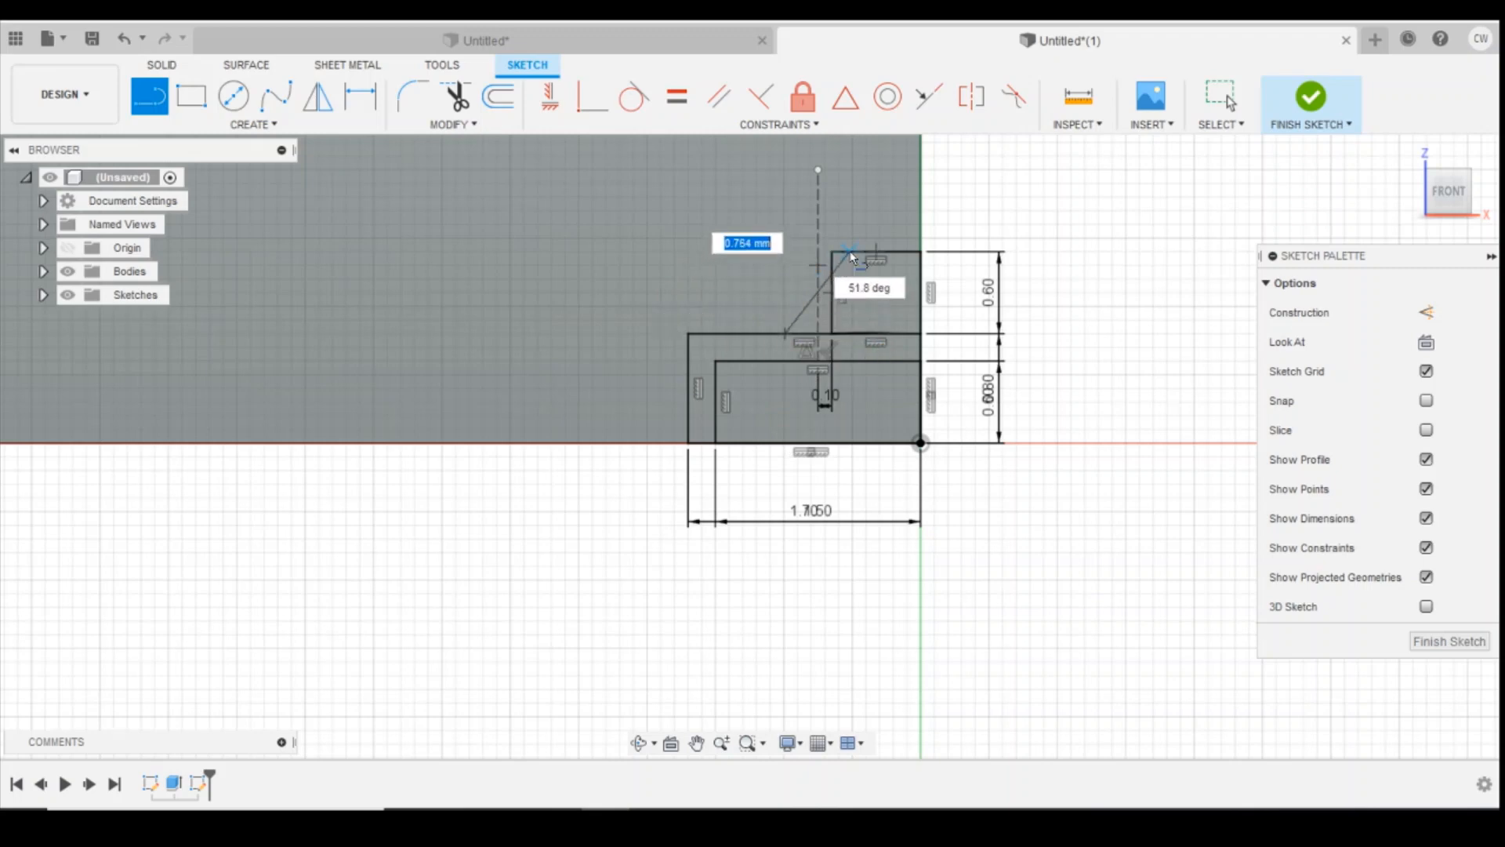
pyautogui.moveTo(859, 259); pyautogui.dragTo(855, 254)
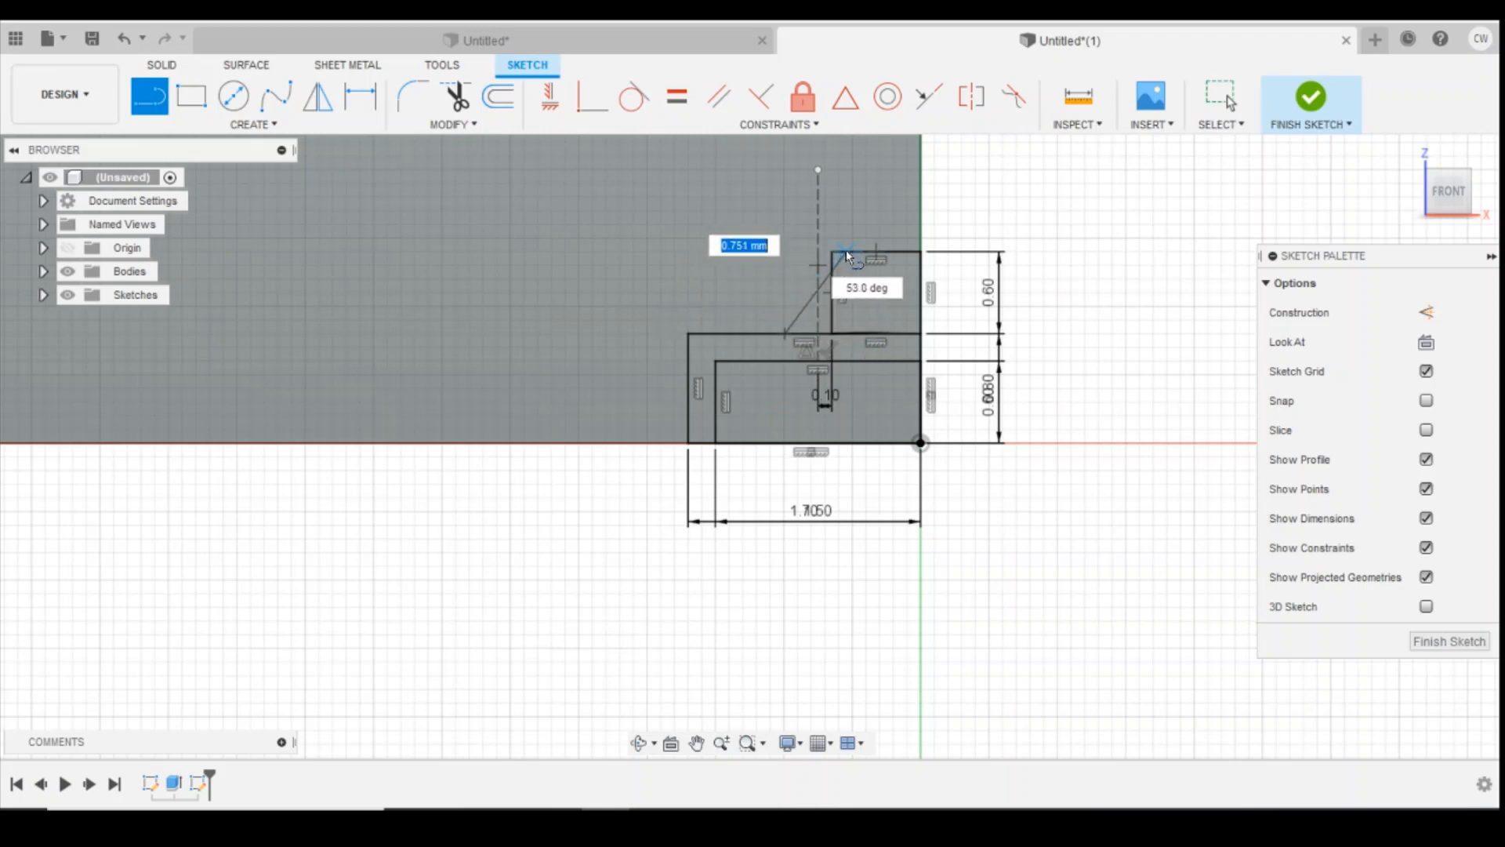
pyautogui.moveTo(850, 250); pyautogui.dragTo(787, 254)
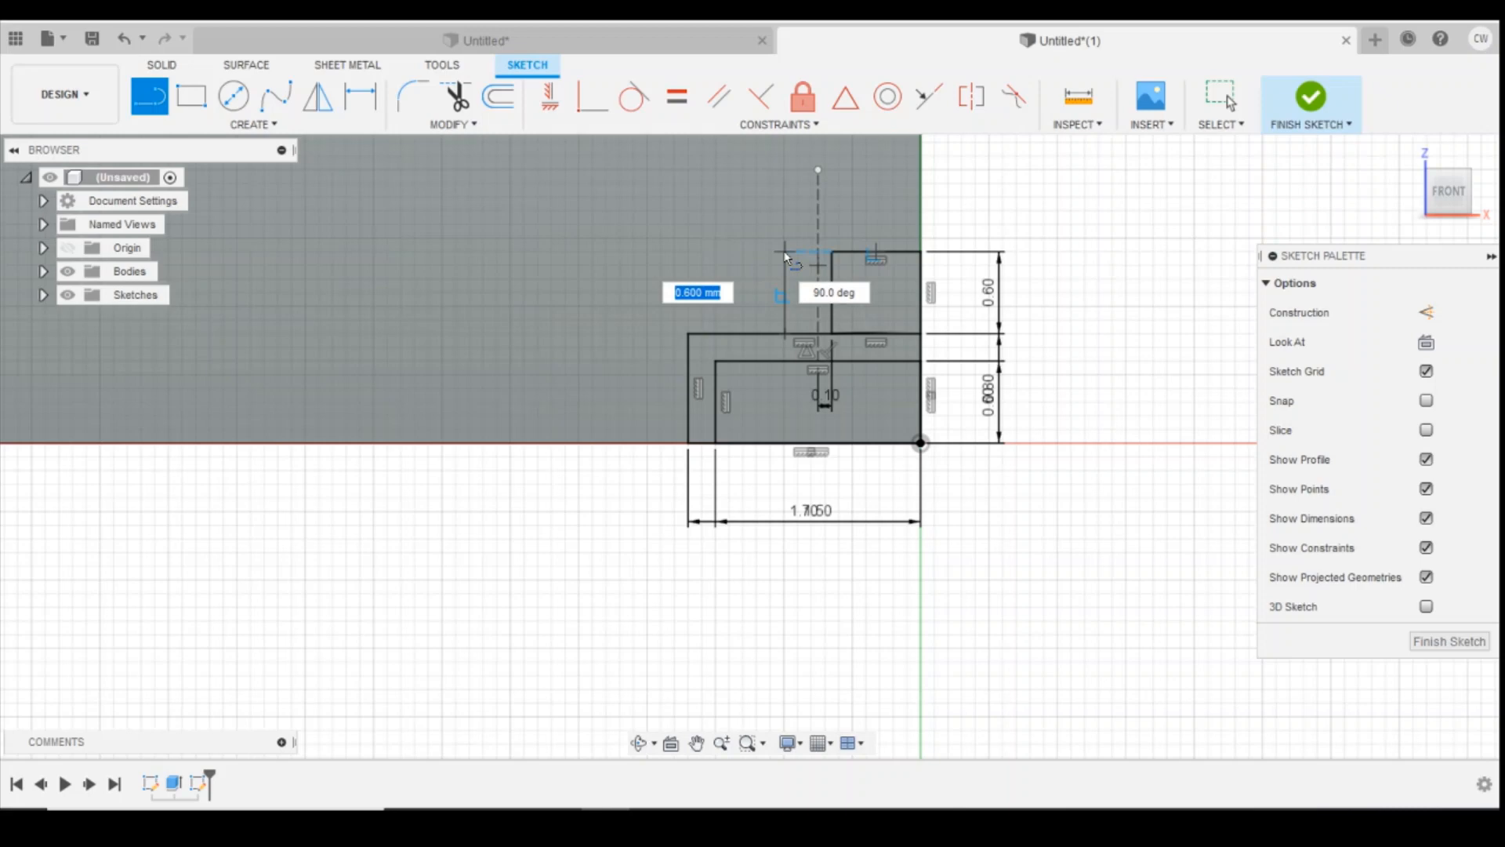
pyautogui.moveTo(785, 257)
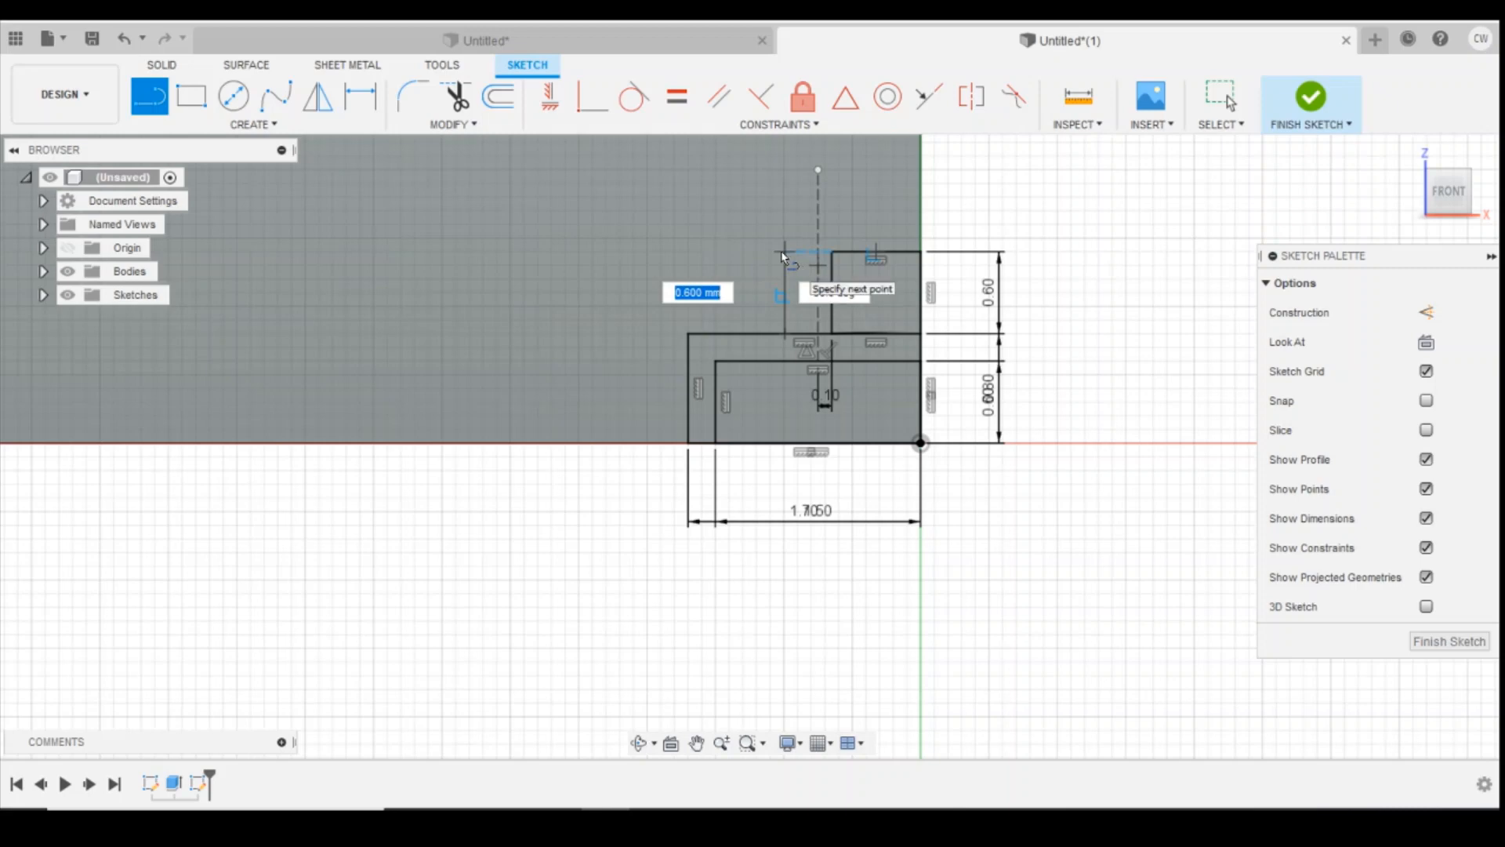
pyautogui.moveTo(710, 308)
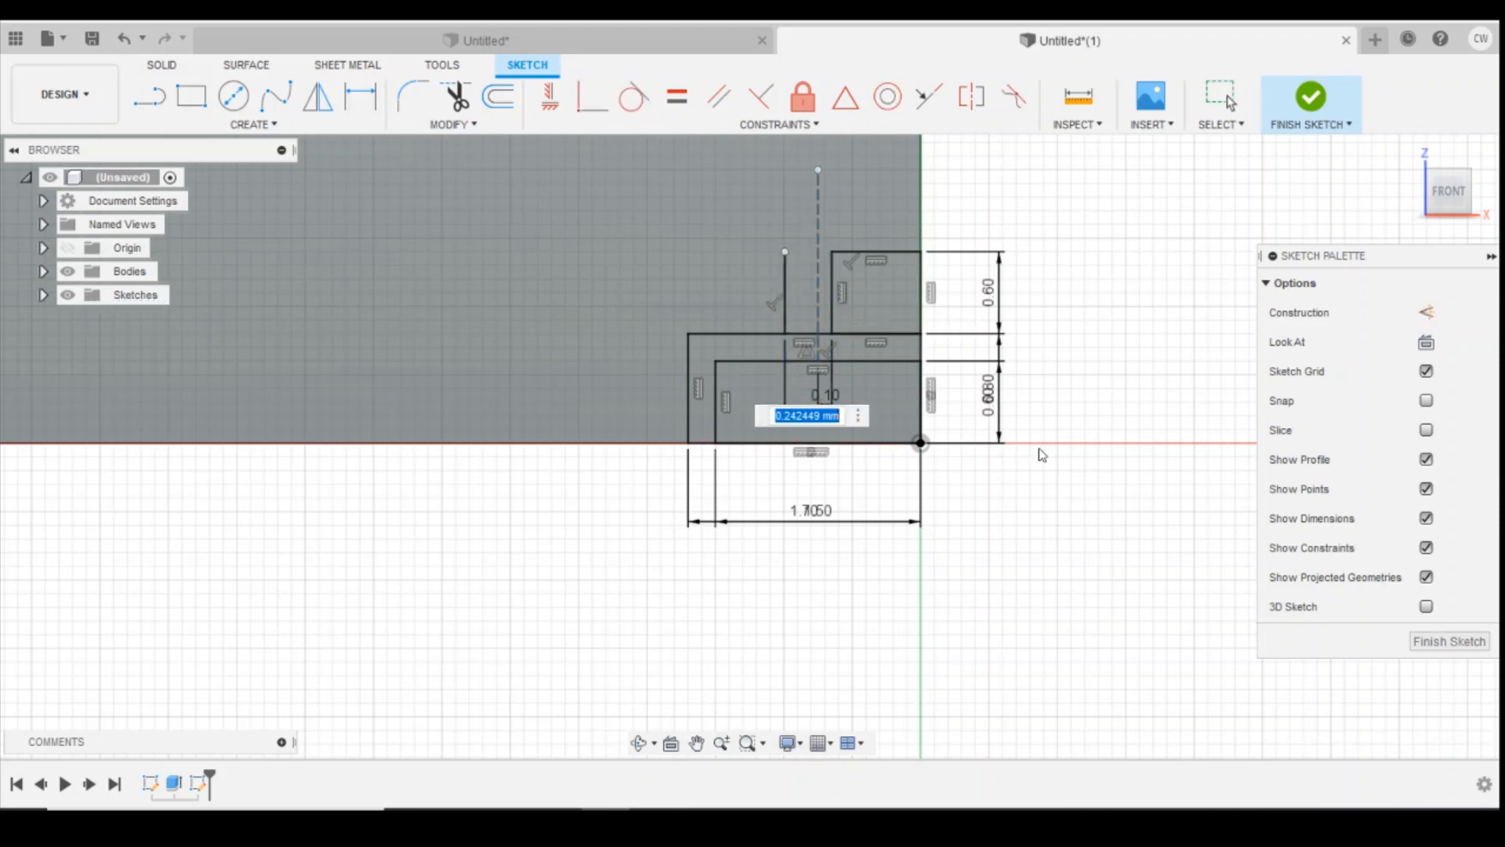
pyautogui.write('0.1')
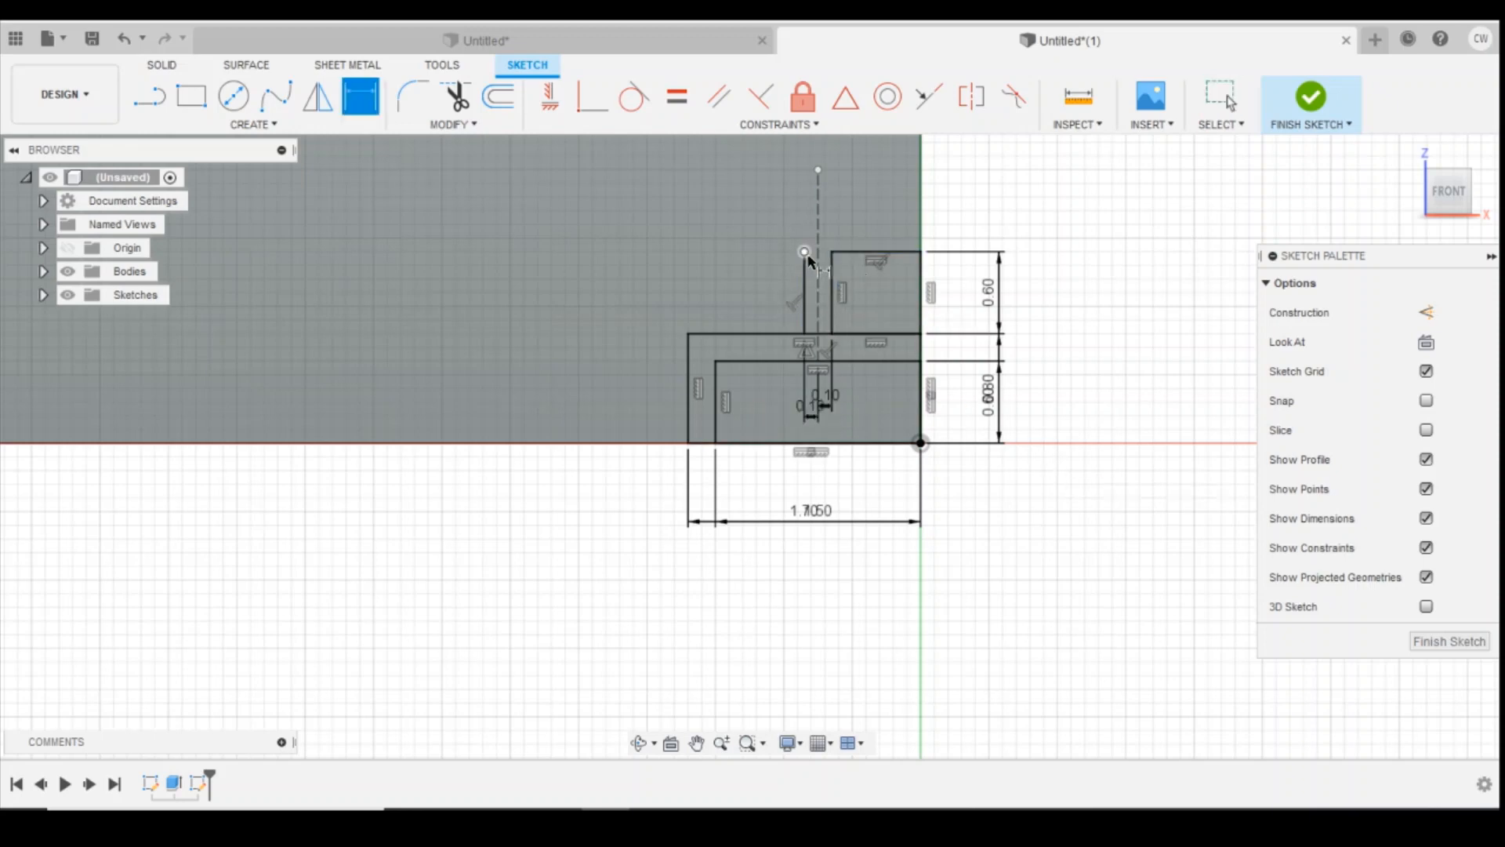
pyautogui.click(864, 252)
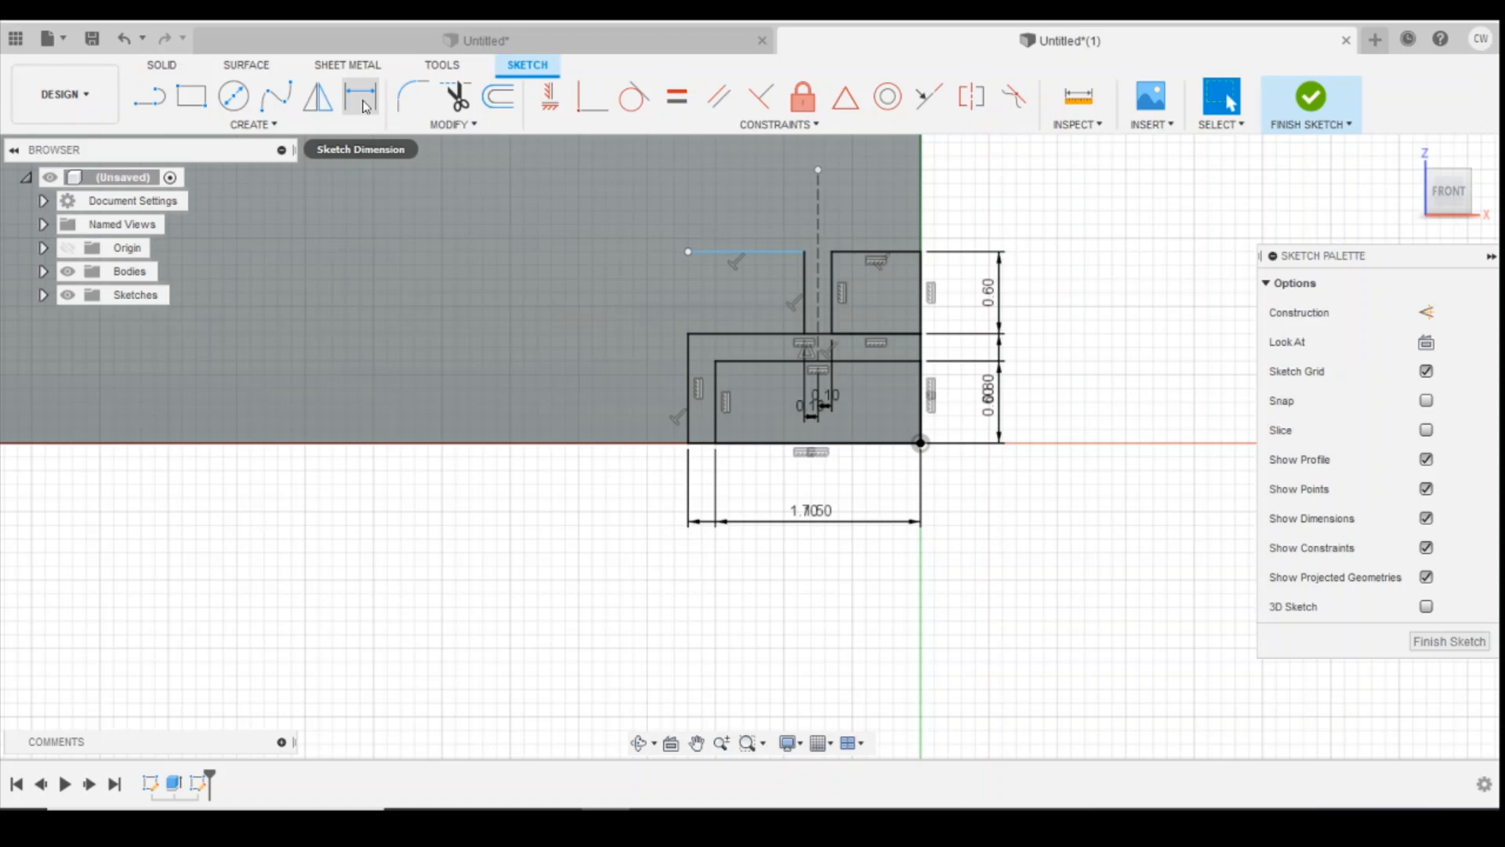
# Dimension the joint 0.20 thick and 0.85 wide, then select both joint profiles.
pyautogui.click(744, 253)
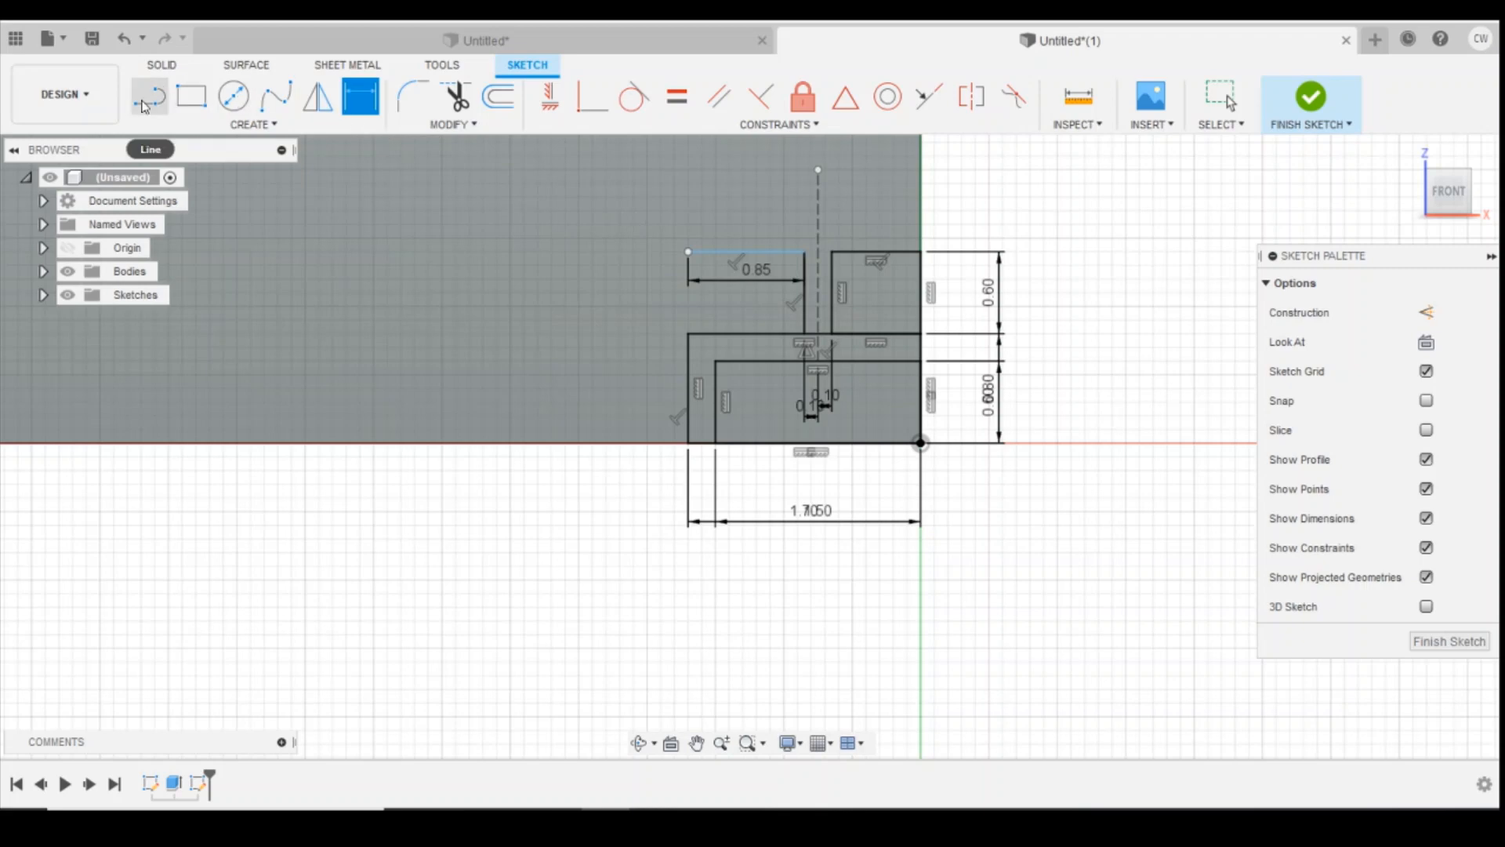
pyautogui.click(150, 94)
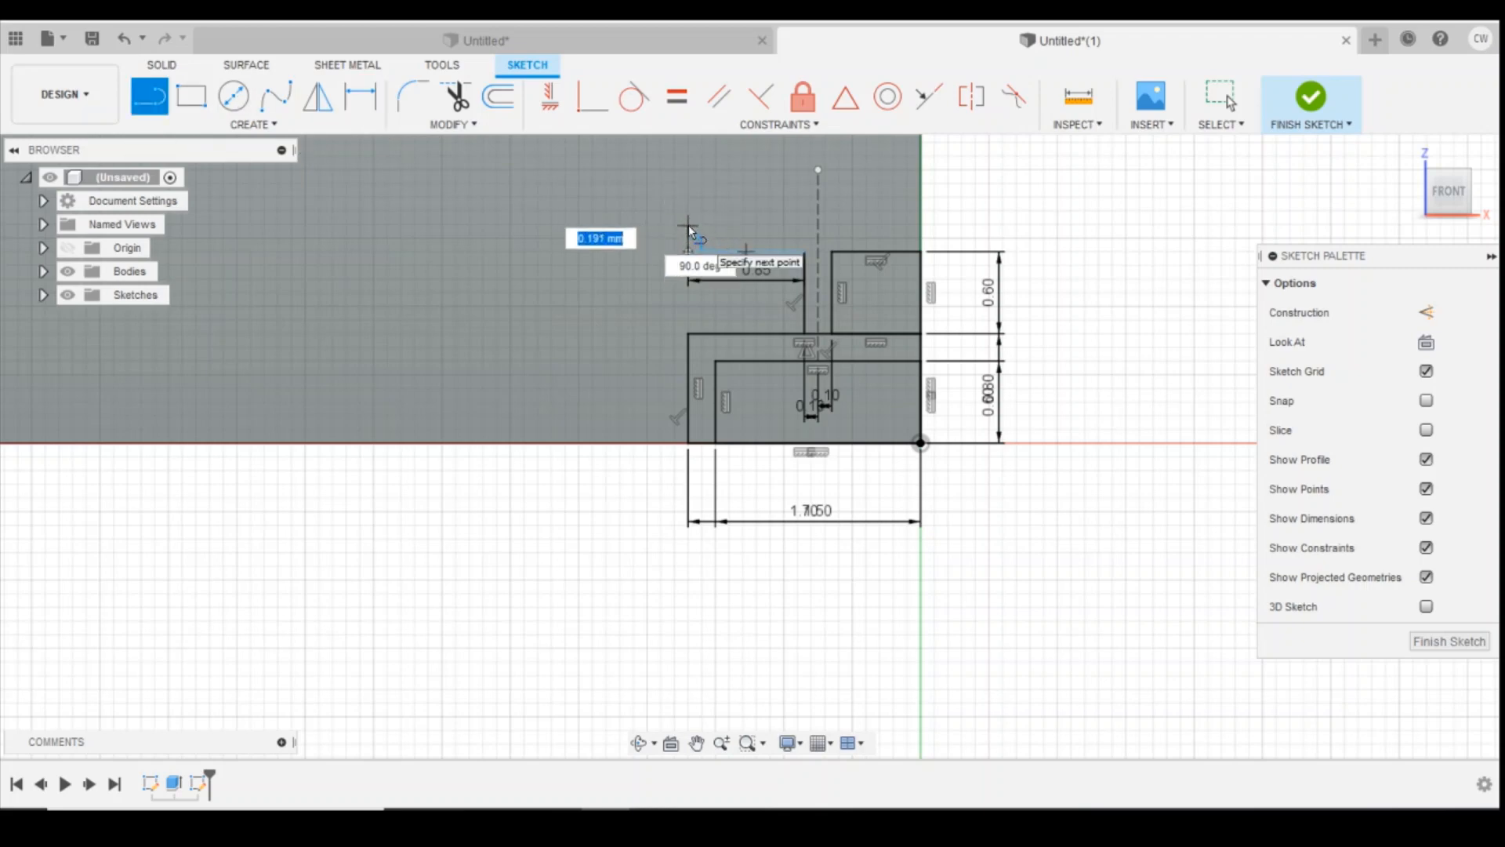
pyautogui.write('0.2')
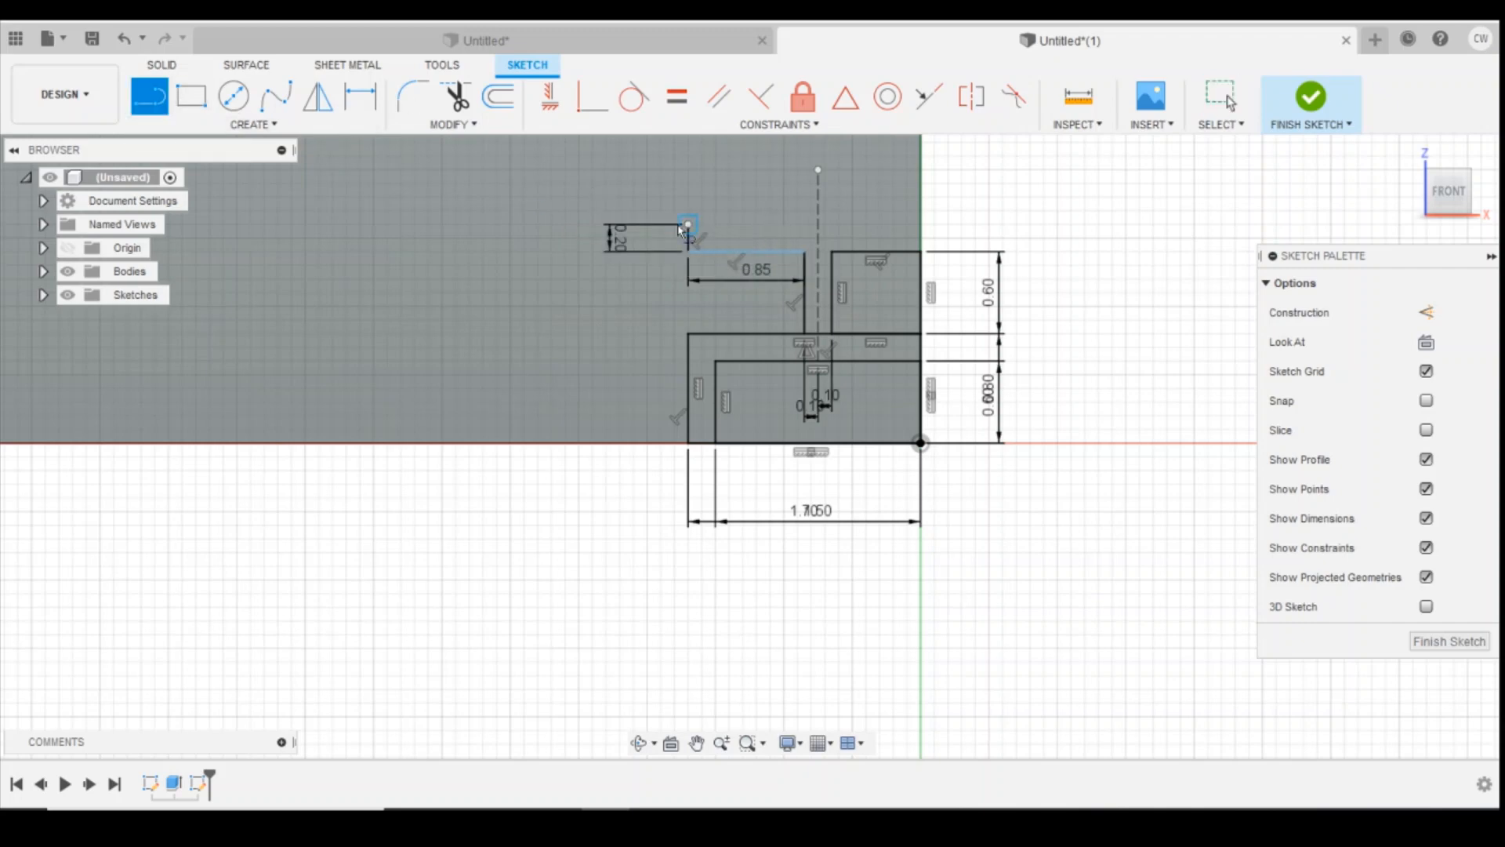
pyautogui.moveTo(687, 227); pyautogui.dragTo(919, 226)
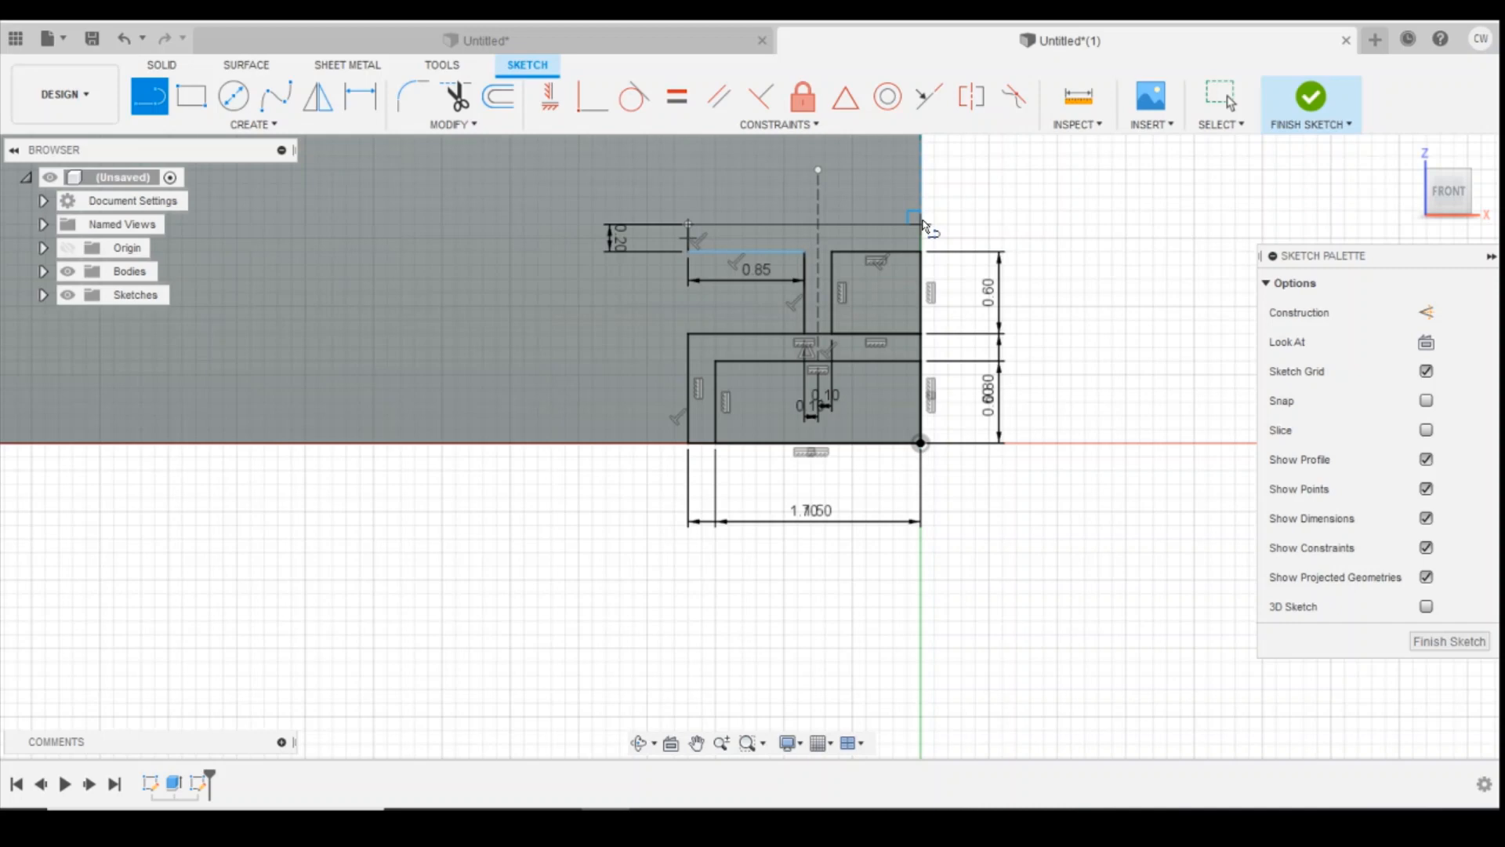
pyautogui.click(360, 95)
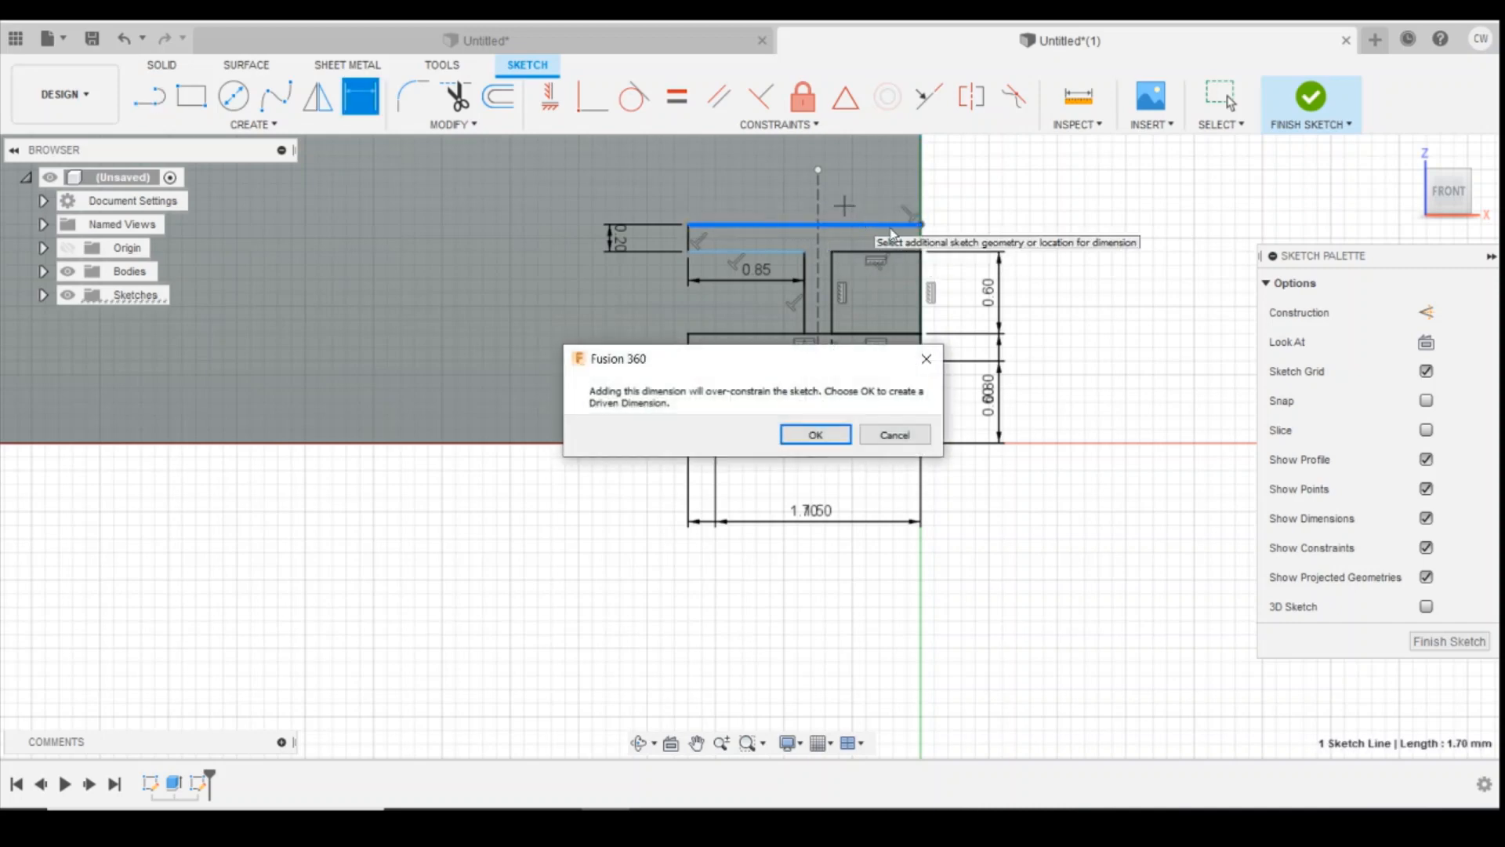
pyautogui.click(813, 433)
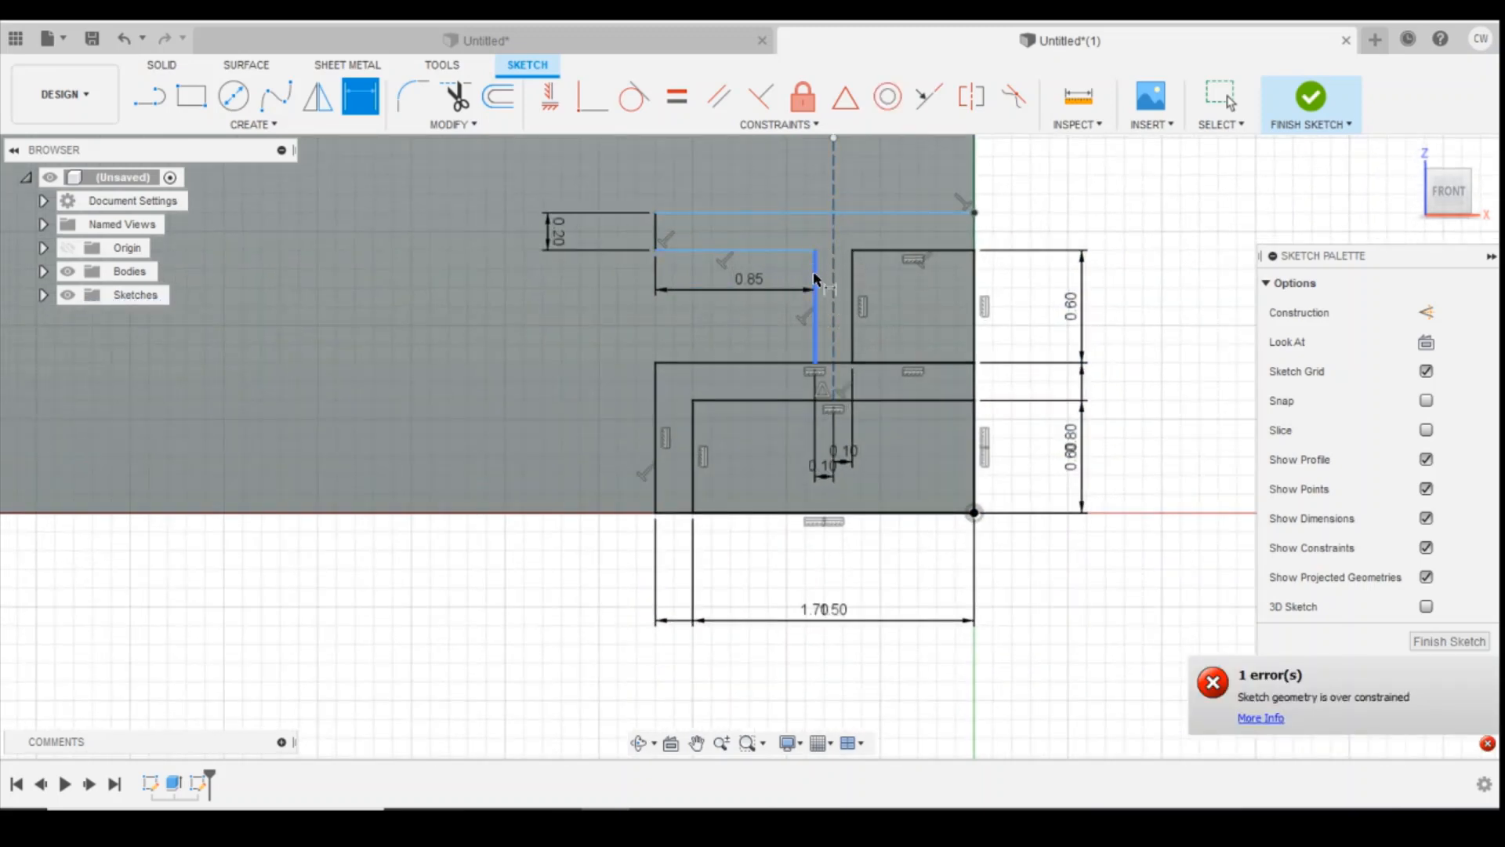
pyautogui.moveTo(824, 293)
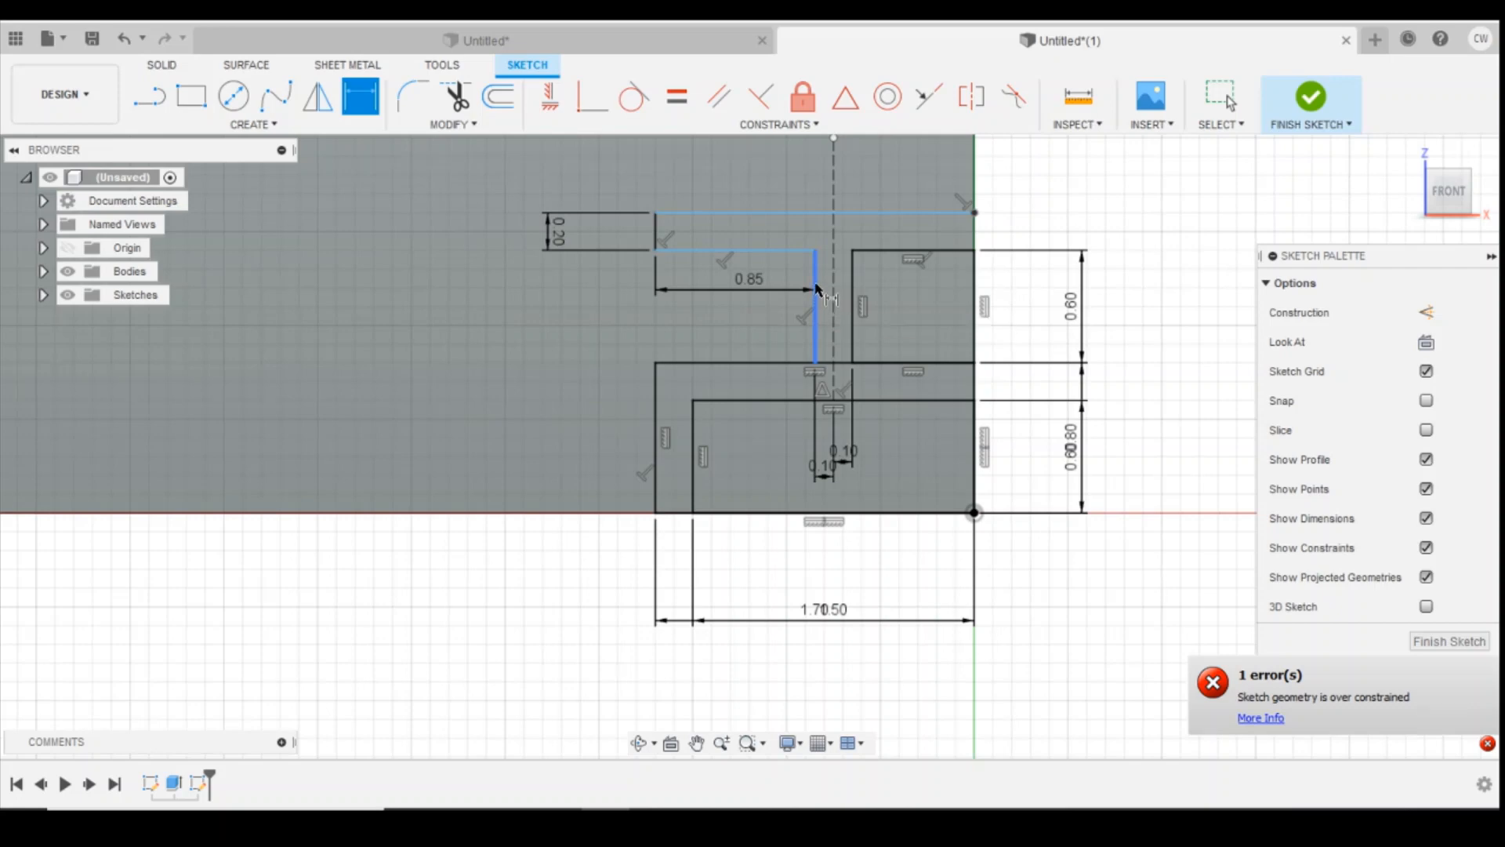
pyautogui.click(813, 308)
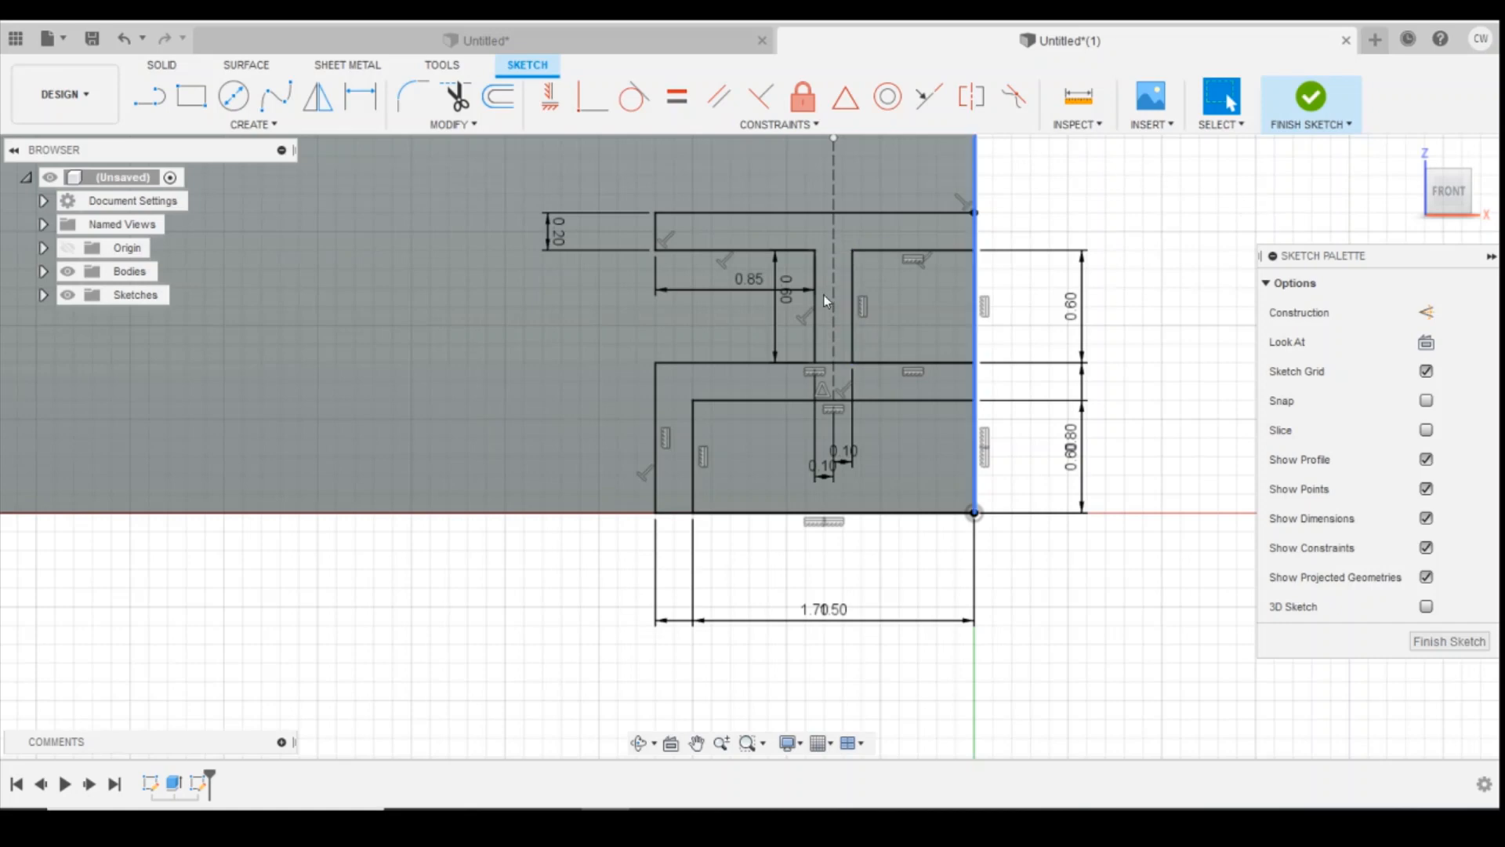
pyautogui.click(797, 484)
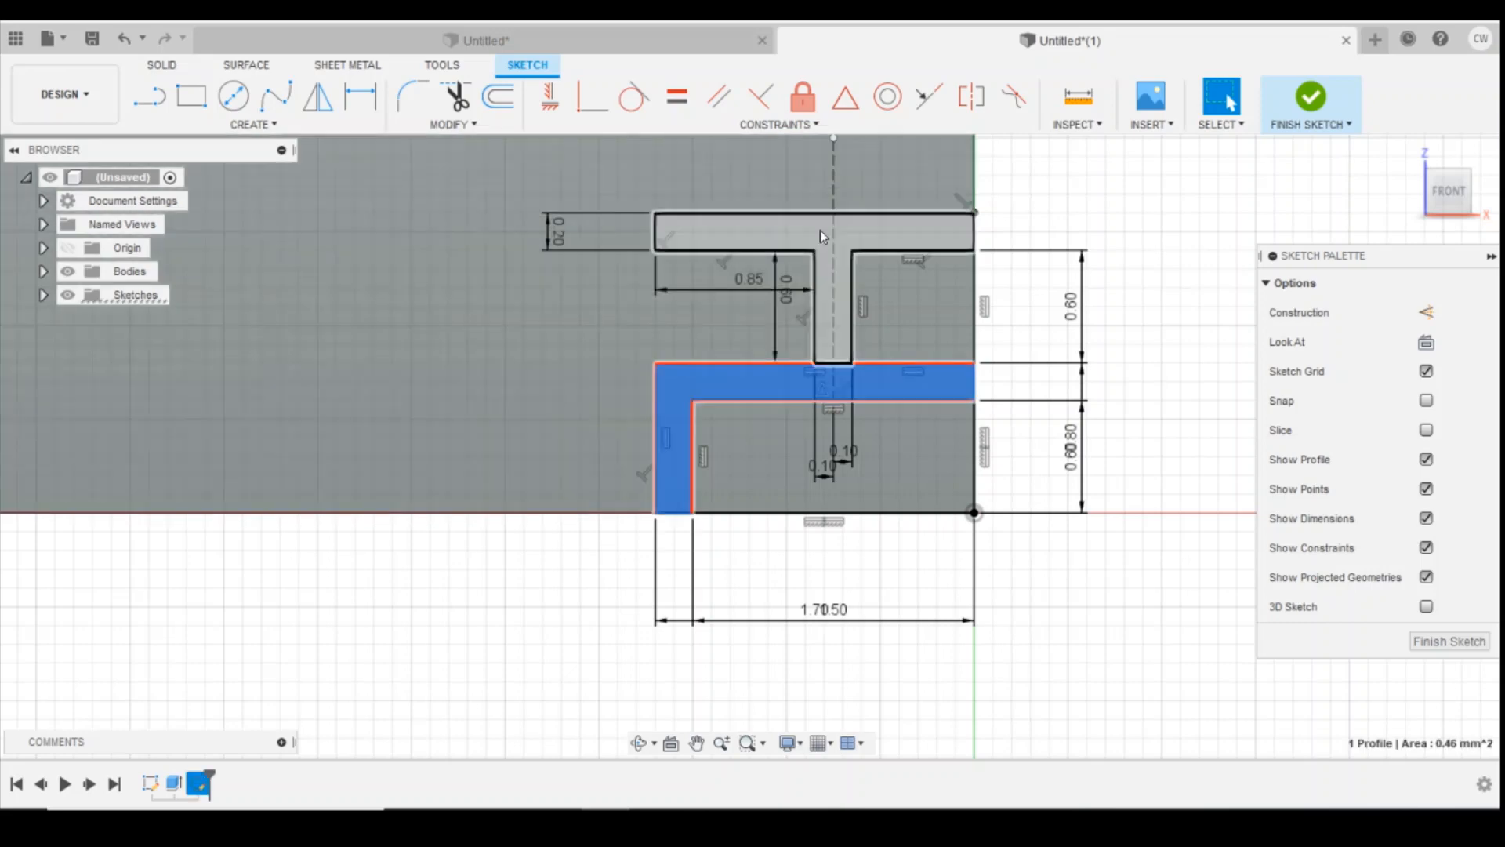
pyautogui.click(821, 237)
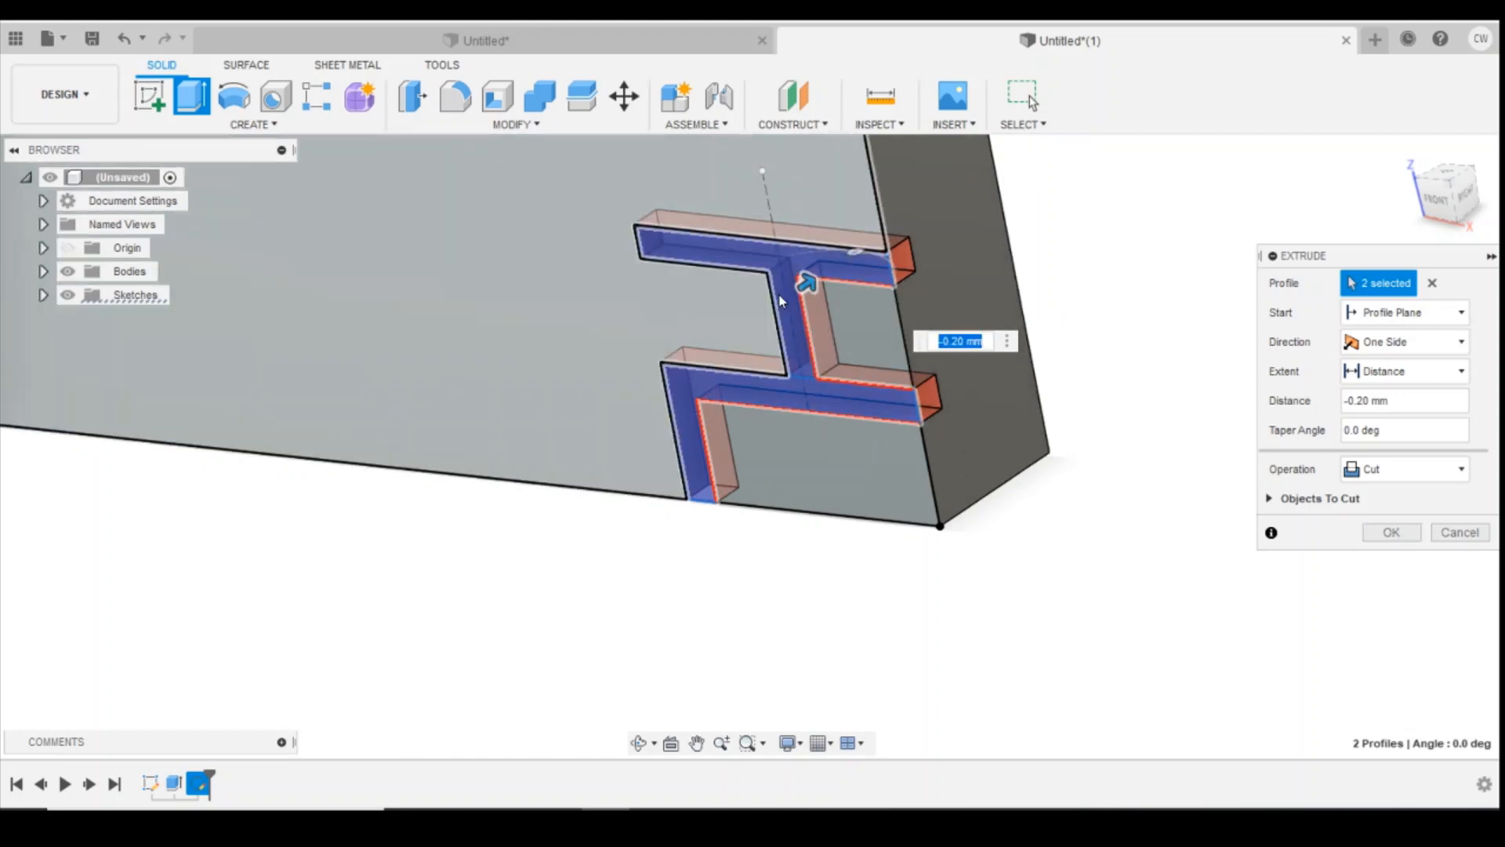
# Confirm the -0.20 mm extrude cut of the T- and L-shaped joint profiles.
pyautogui.click(1390, 532)
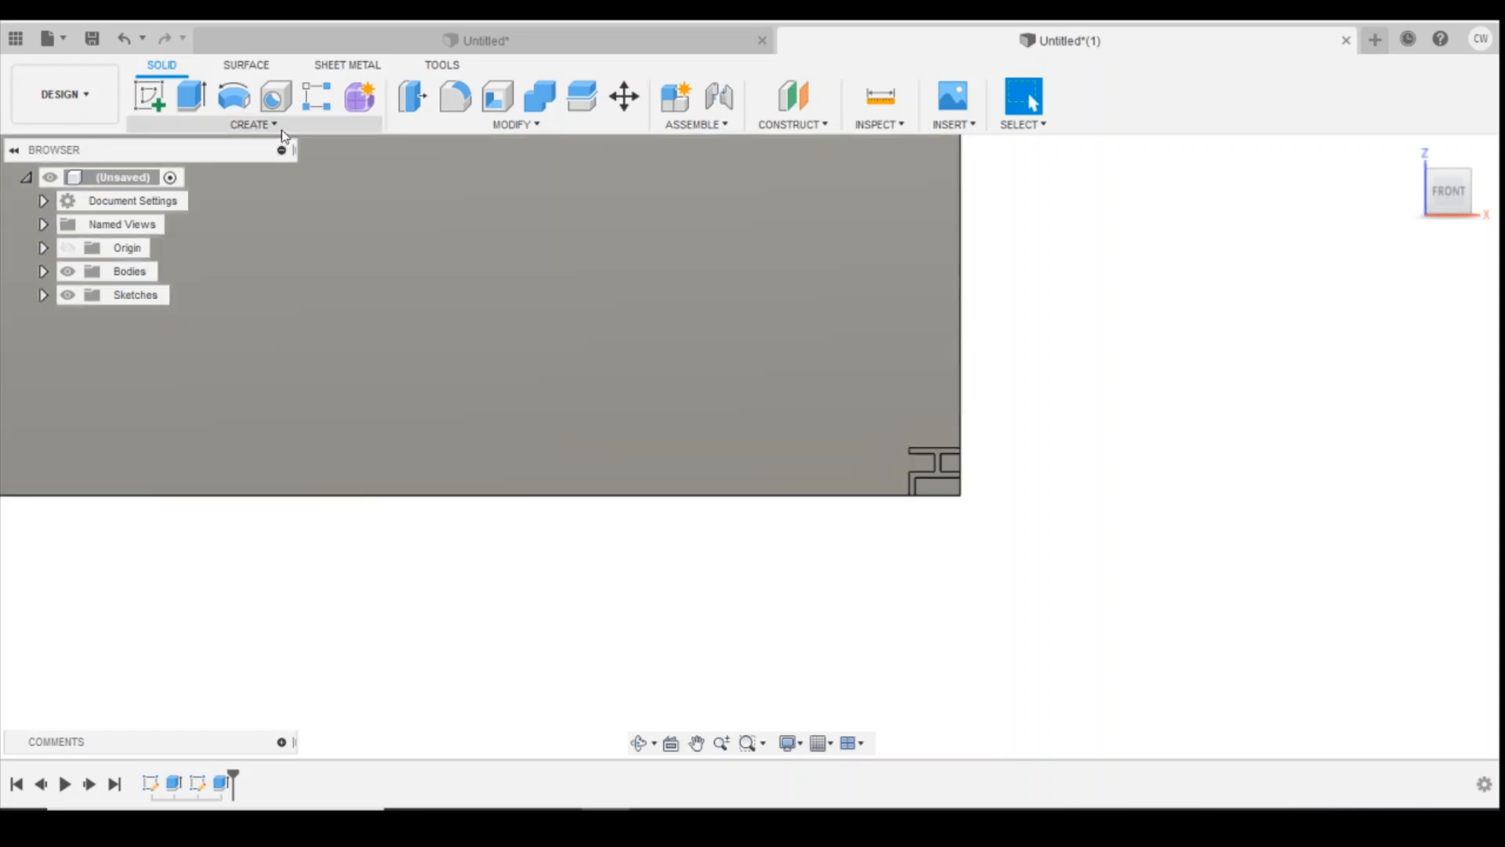
# Start a rectangular feature pattern with the joint cut selected.
pyautogui.click(253, 124)
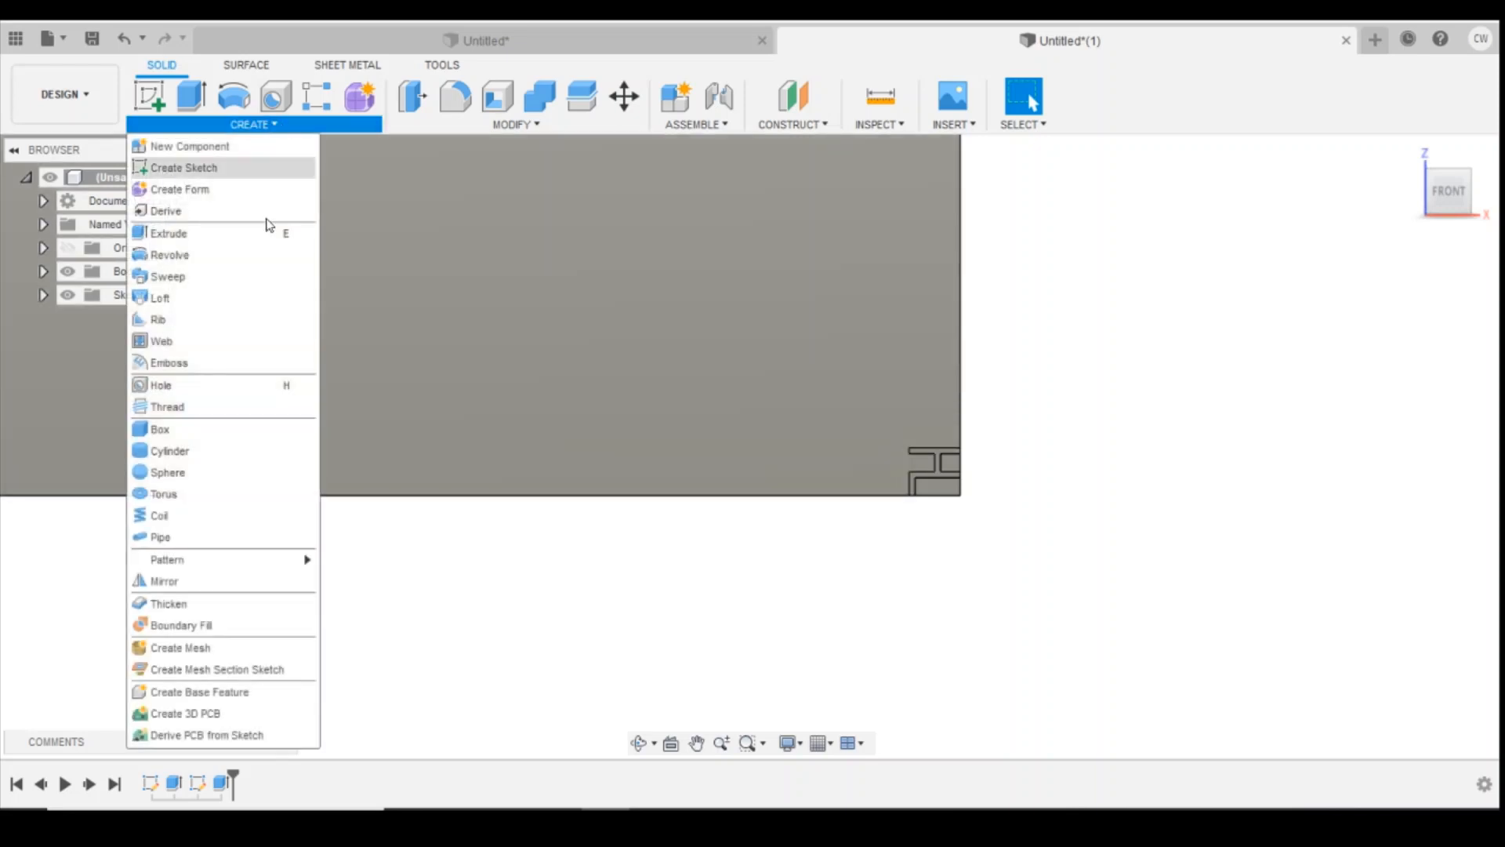
pyautogui.moveTo(166, 559)
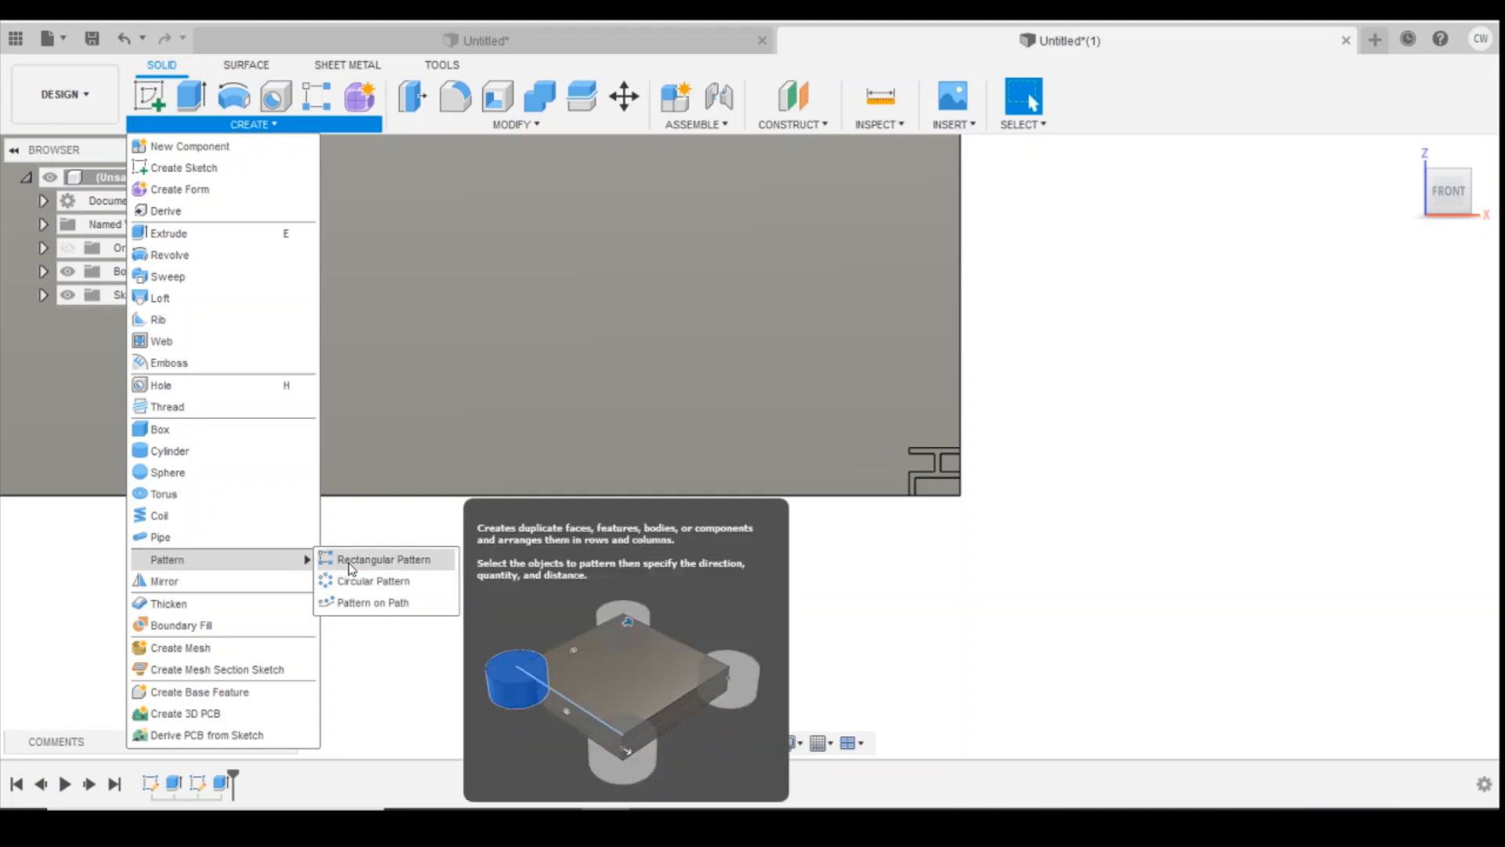
pyautogui.click(384, 559)
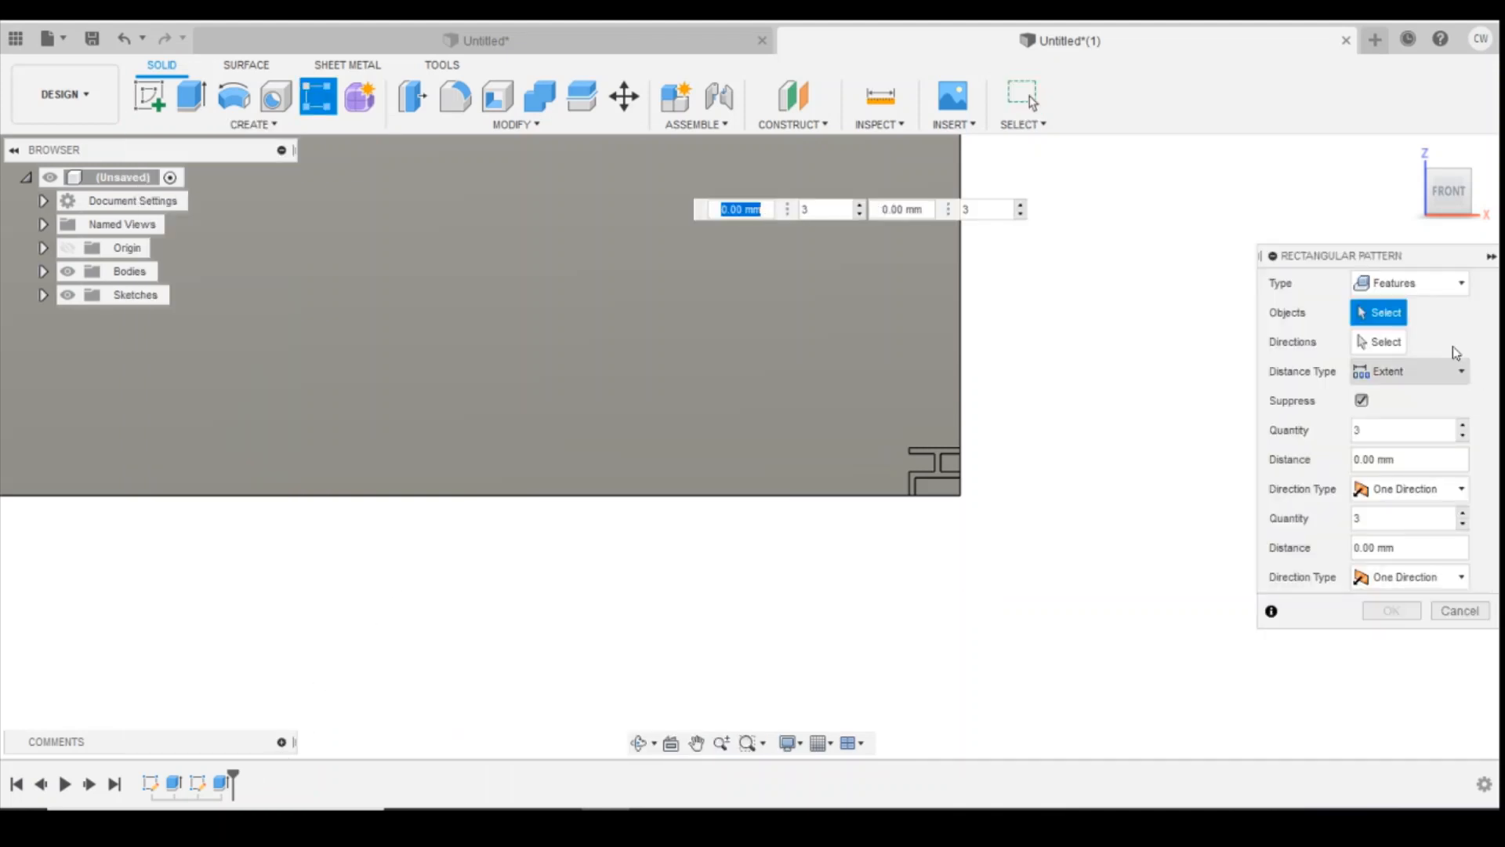
pyautogui.click(1407, 282)
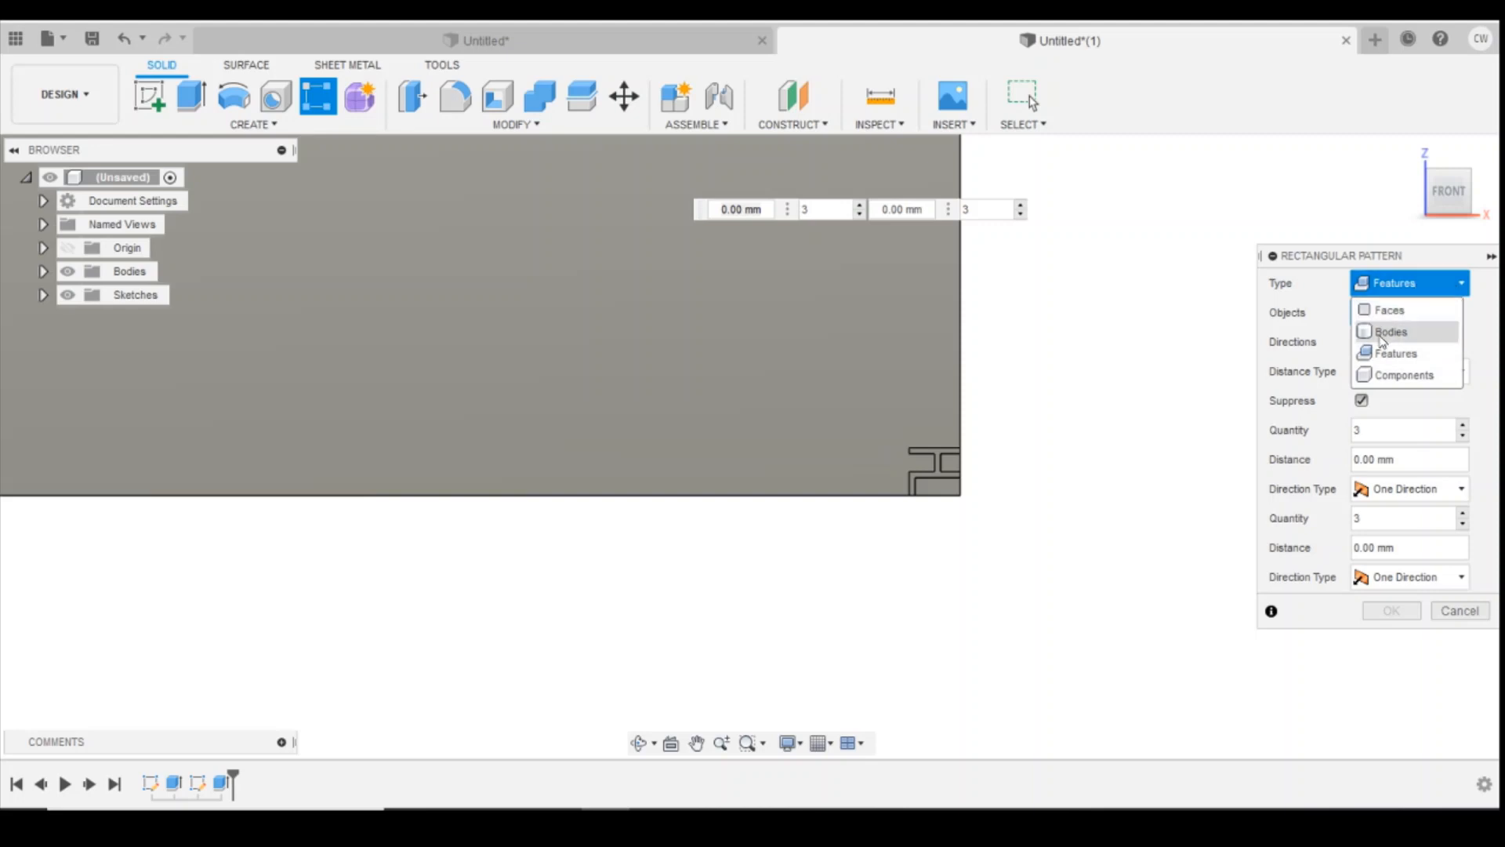
pyautogui.click(1394, 352)
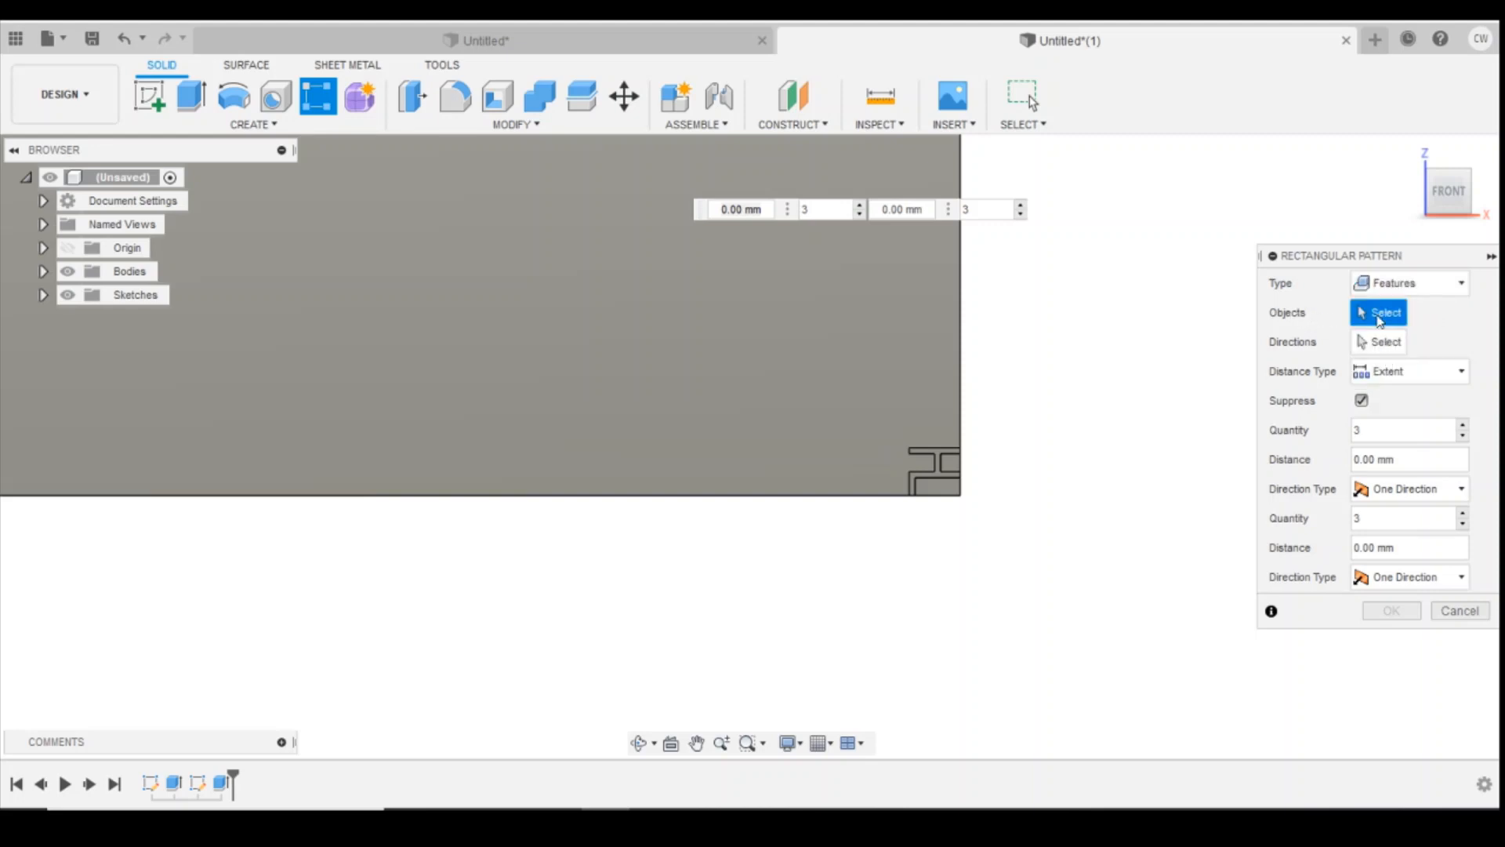
pyautogui.moveTo(222, 784)
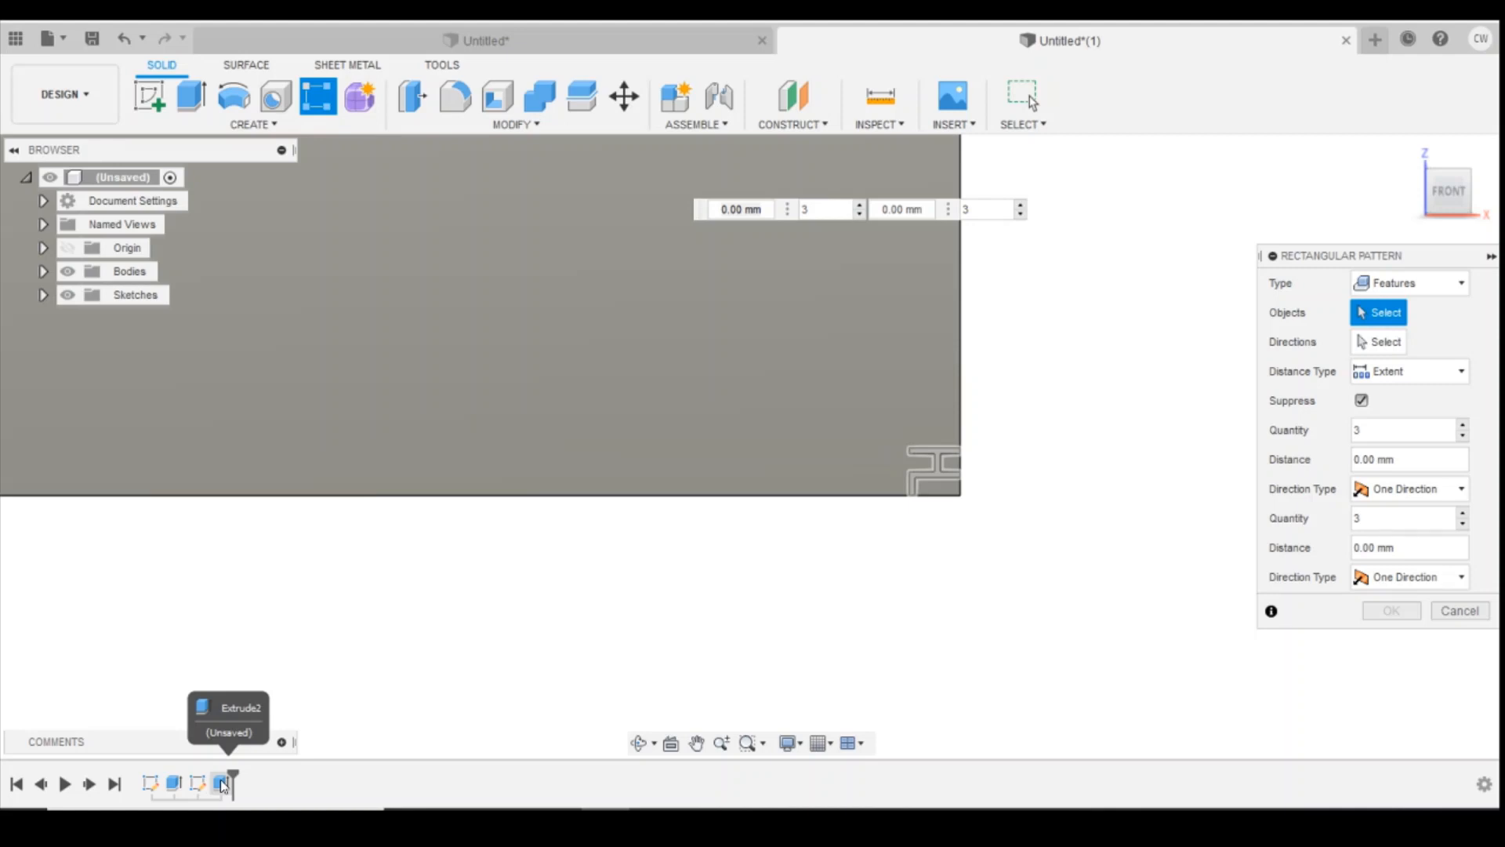
pyautogui.click(932, 469)
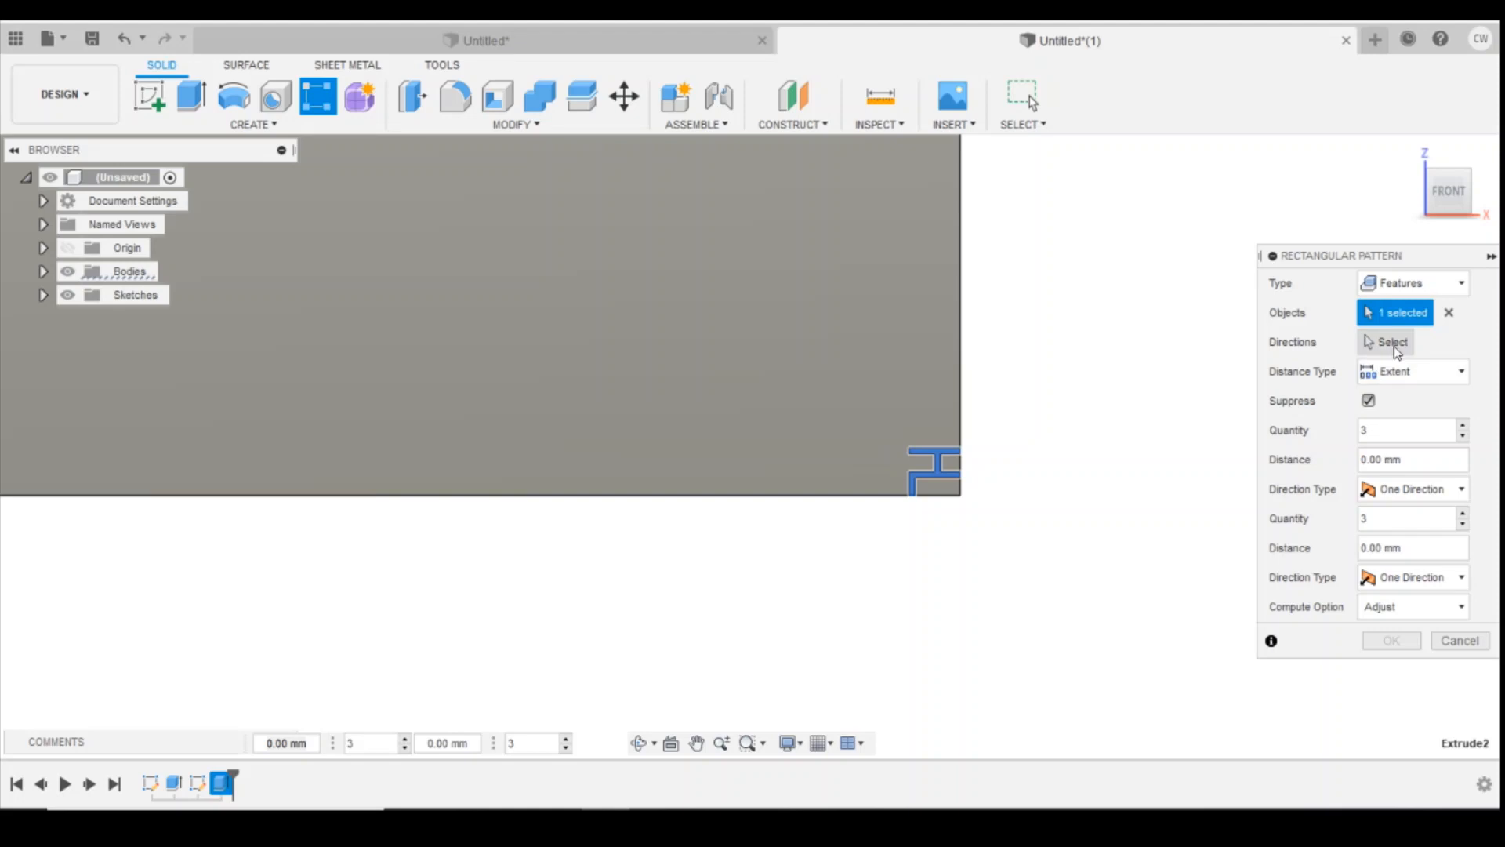
# Pattern the cut along the bottom edge over 32.30 mm with 20 copies.
pyautogui.click(1391, 341)
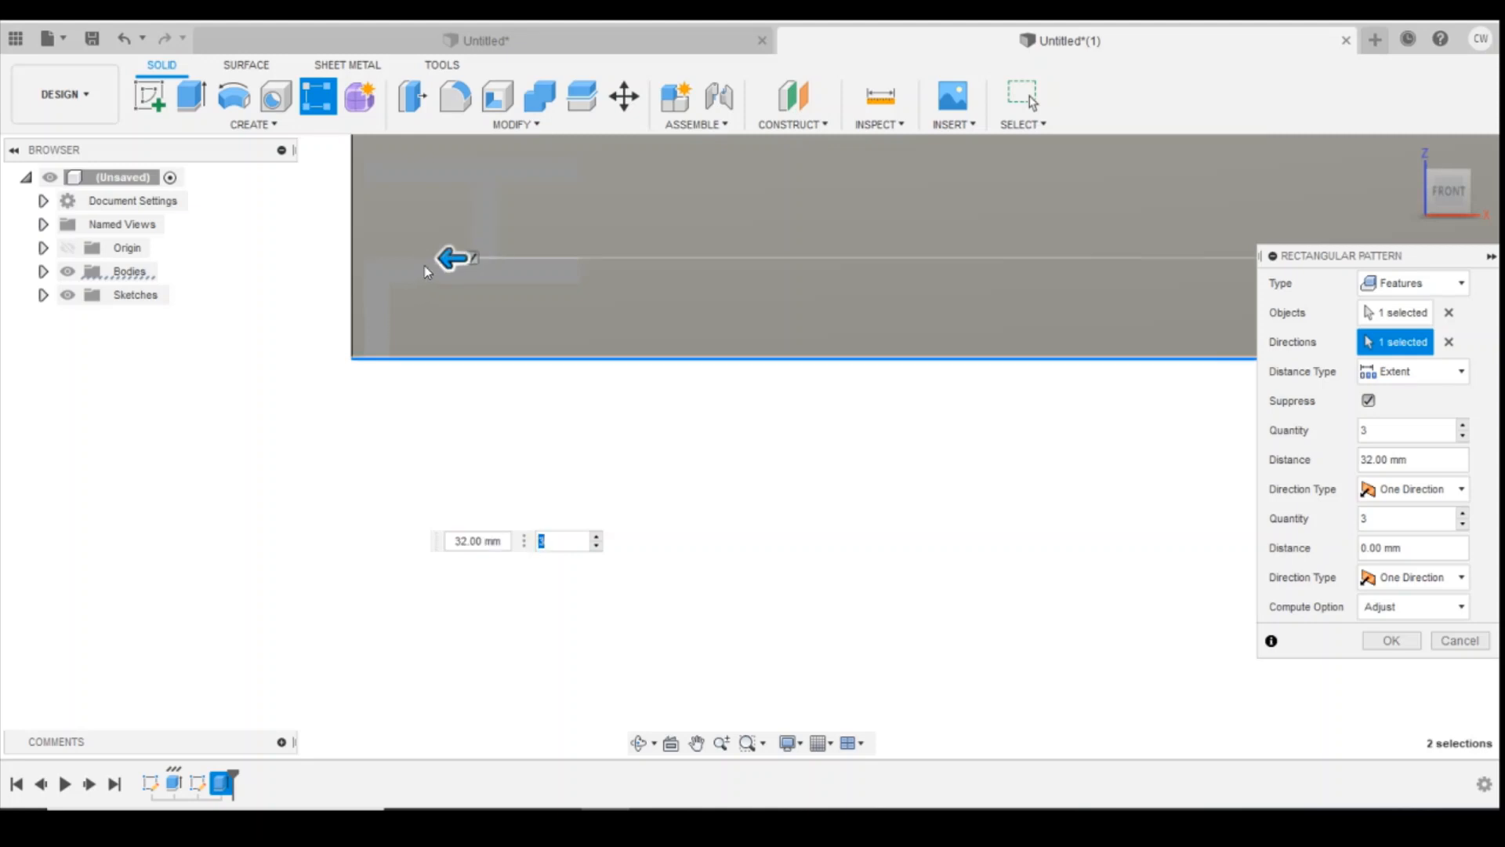
pyautogui.moveTo(452, 257); pyautogui.dragTo(410, 258)
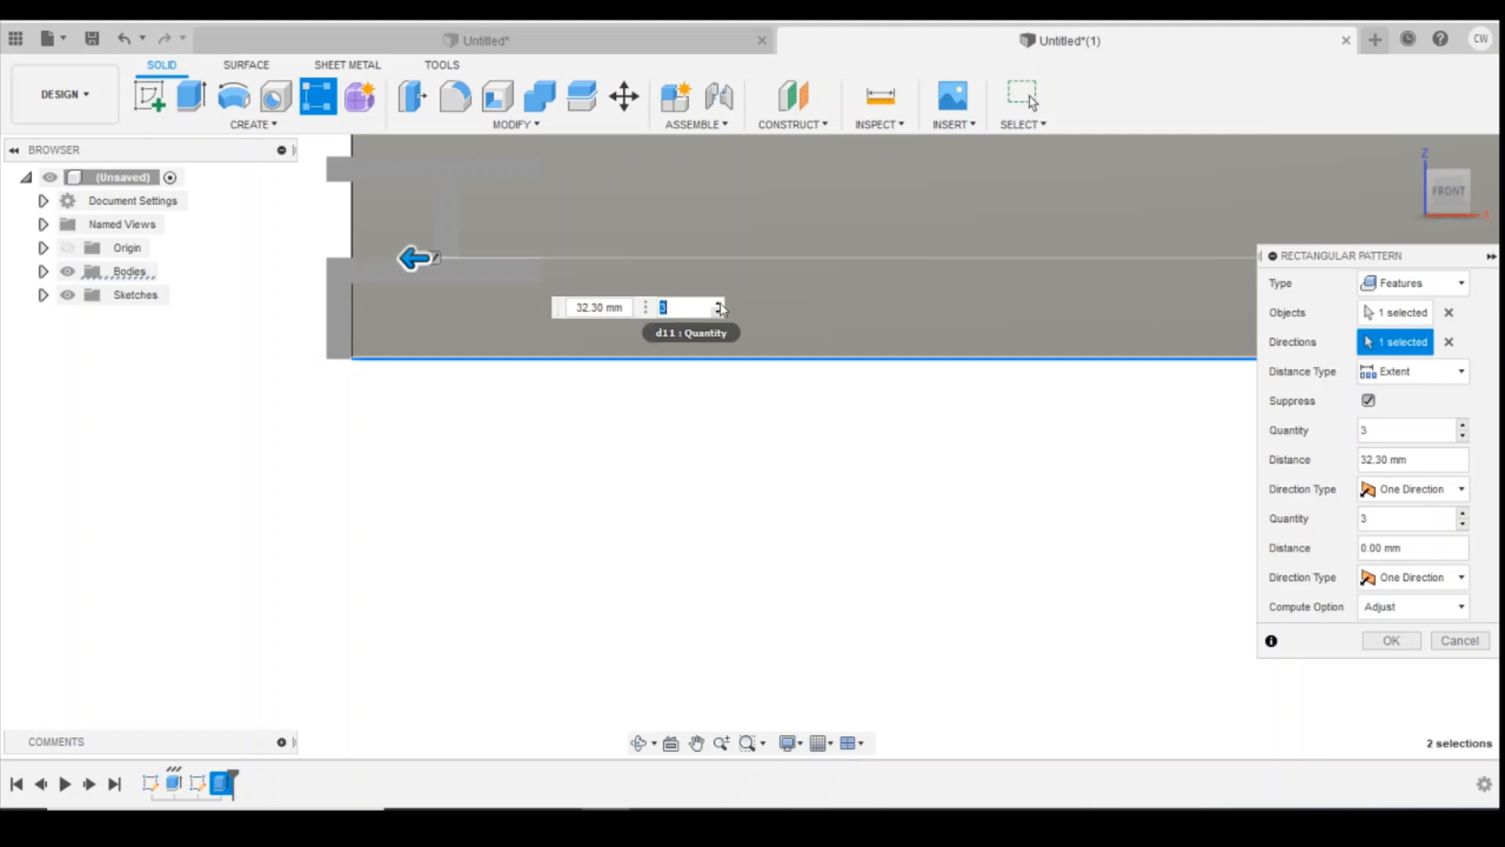
pyautogui.write('5')
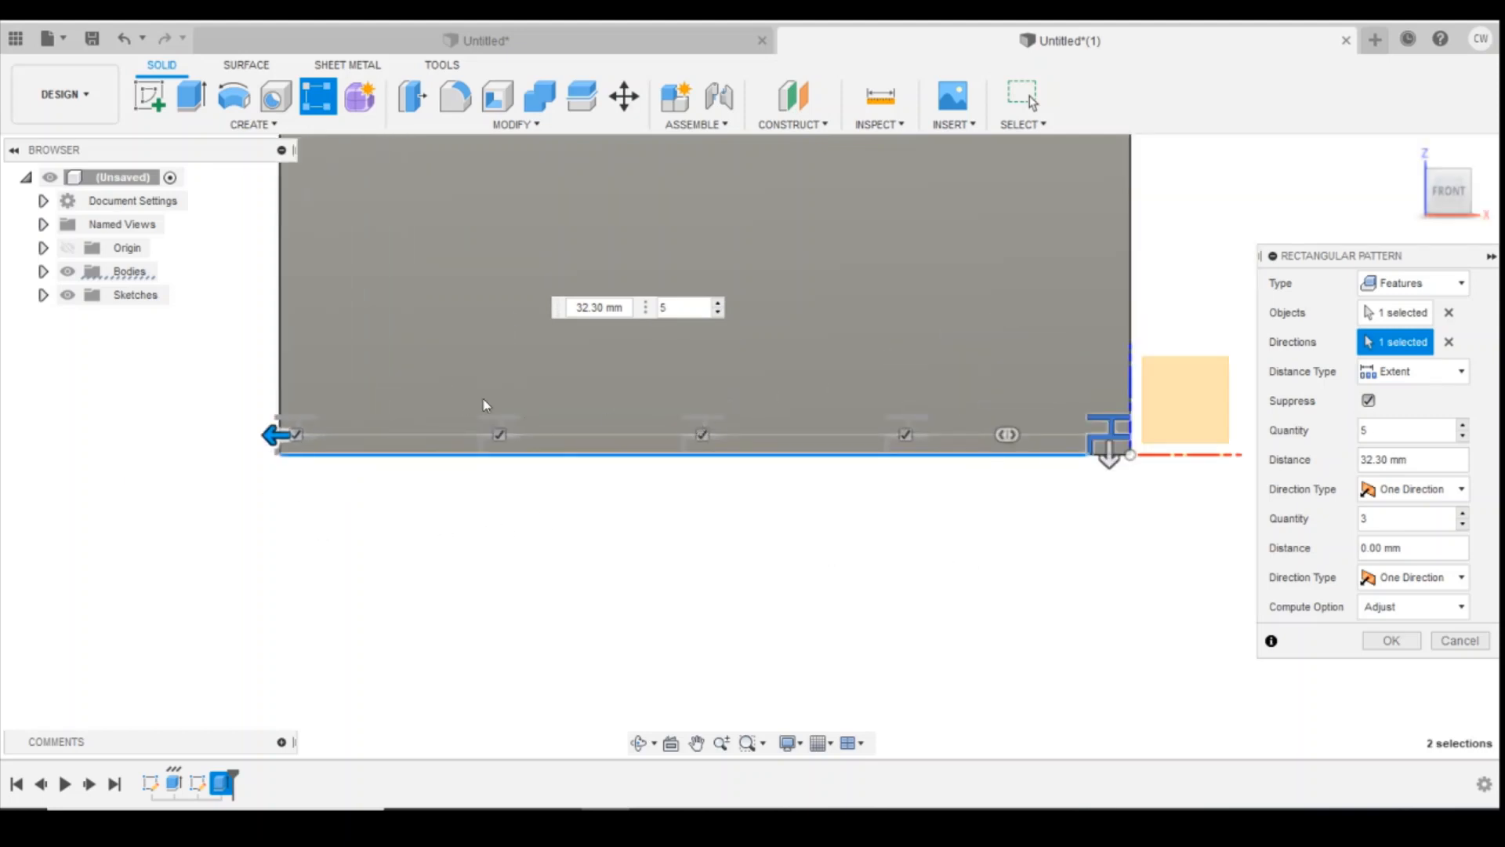
pyautogui.click(671, 307)
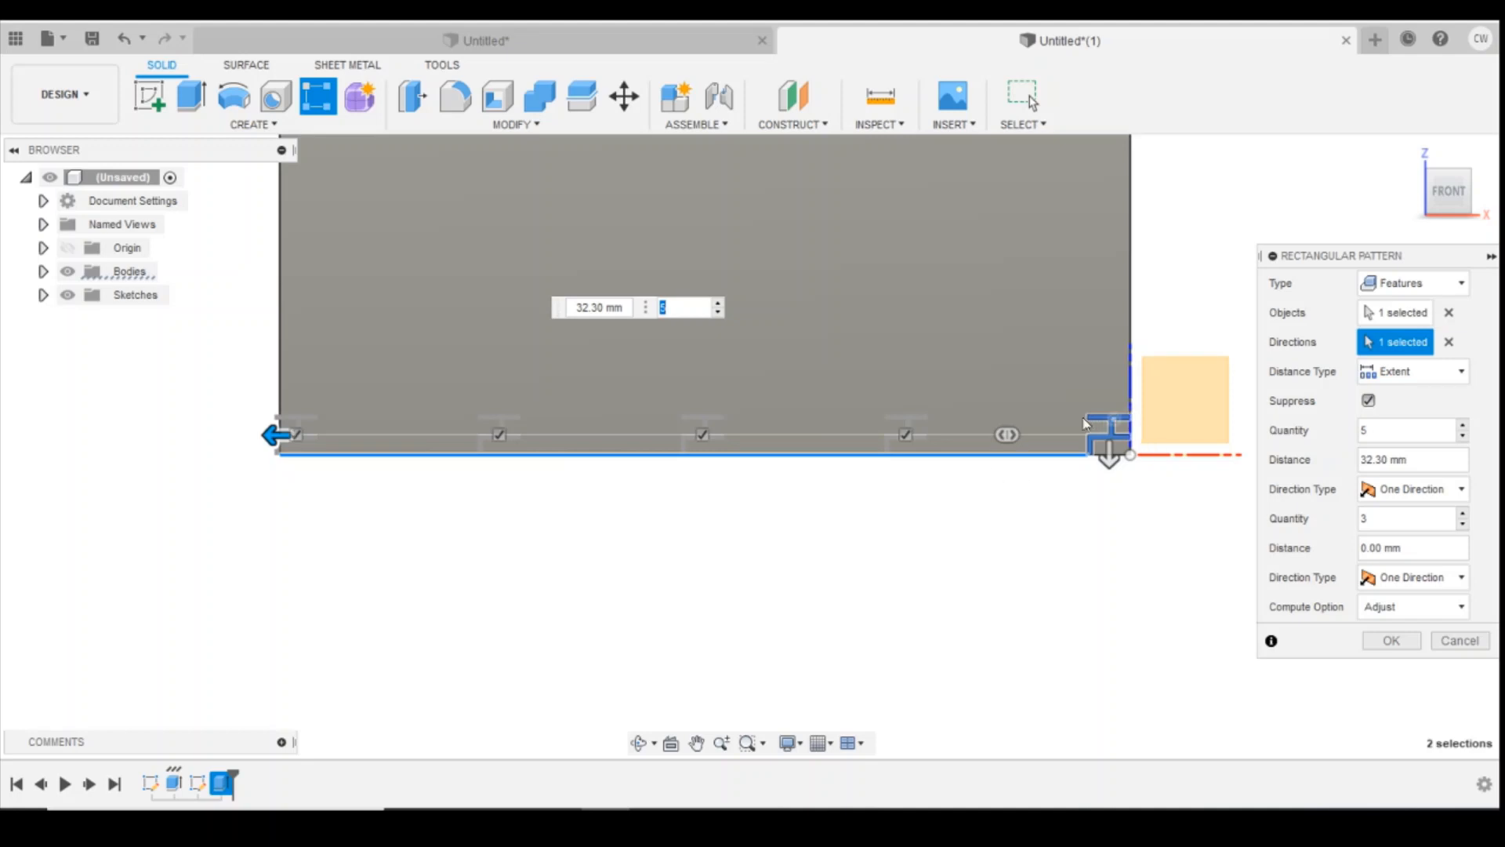
pyautogui.moveTo(828, 452)
pyautogui.write('6')
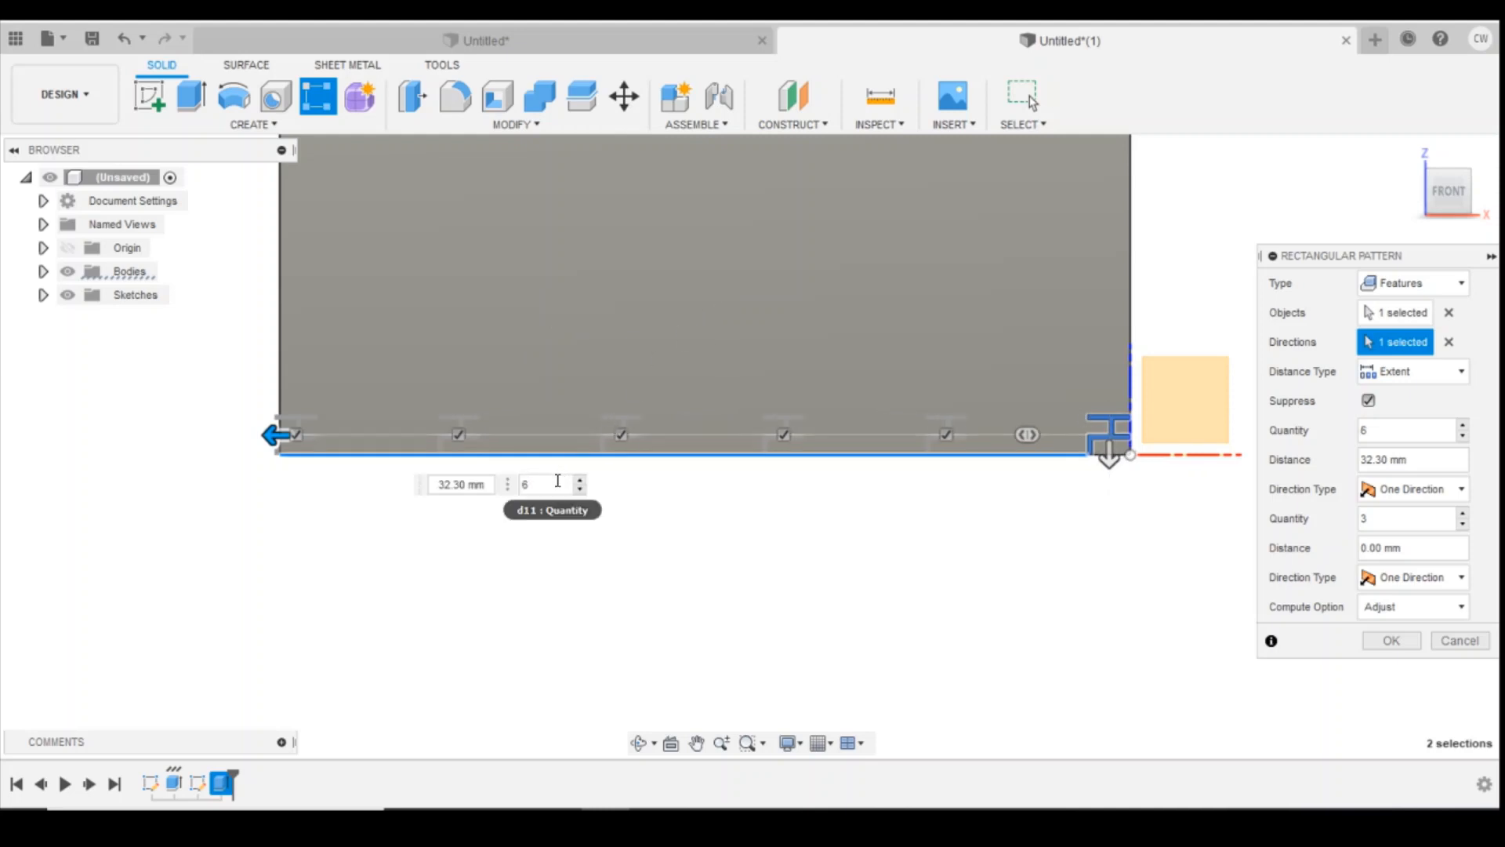
pyautogui.write('20')
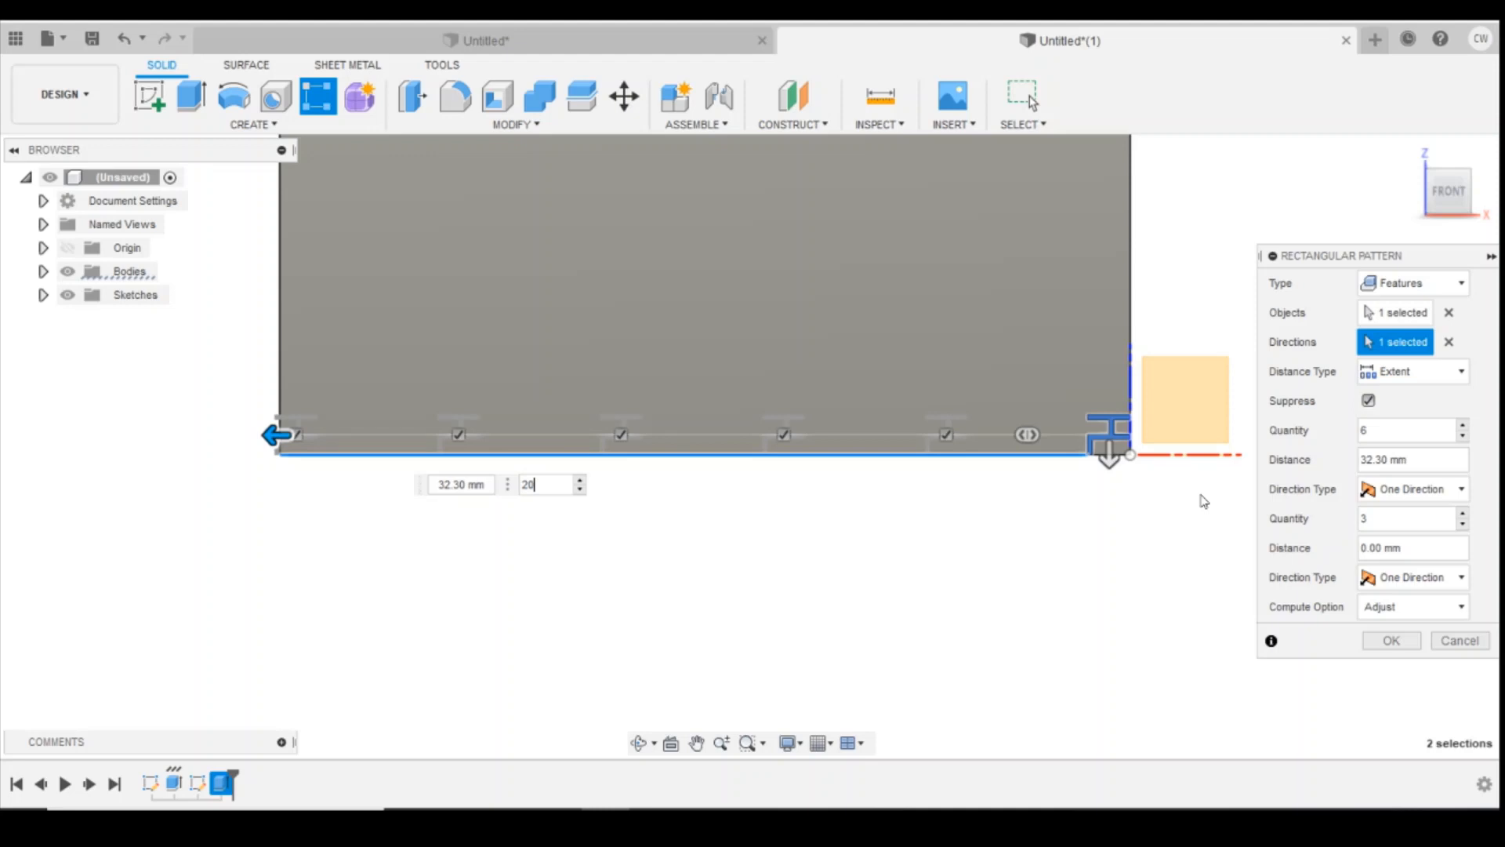
pyautogui.write('20')
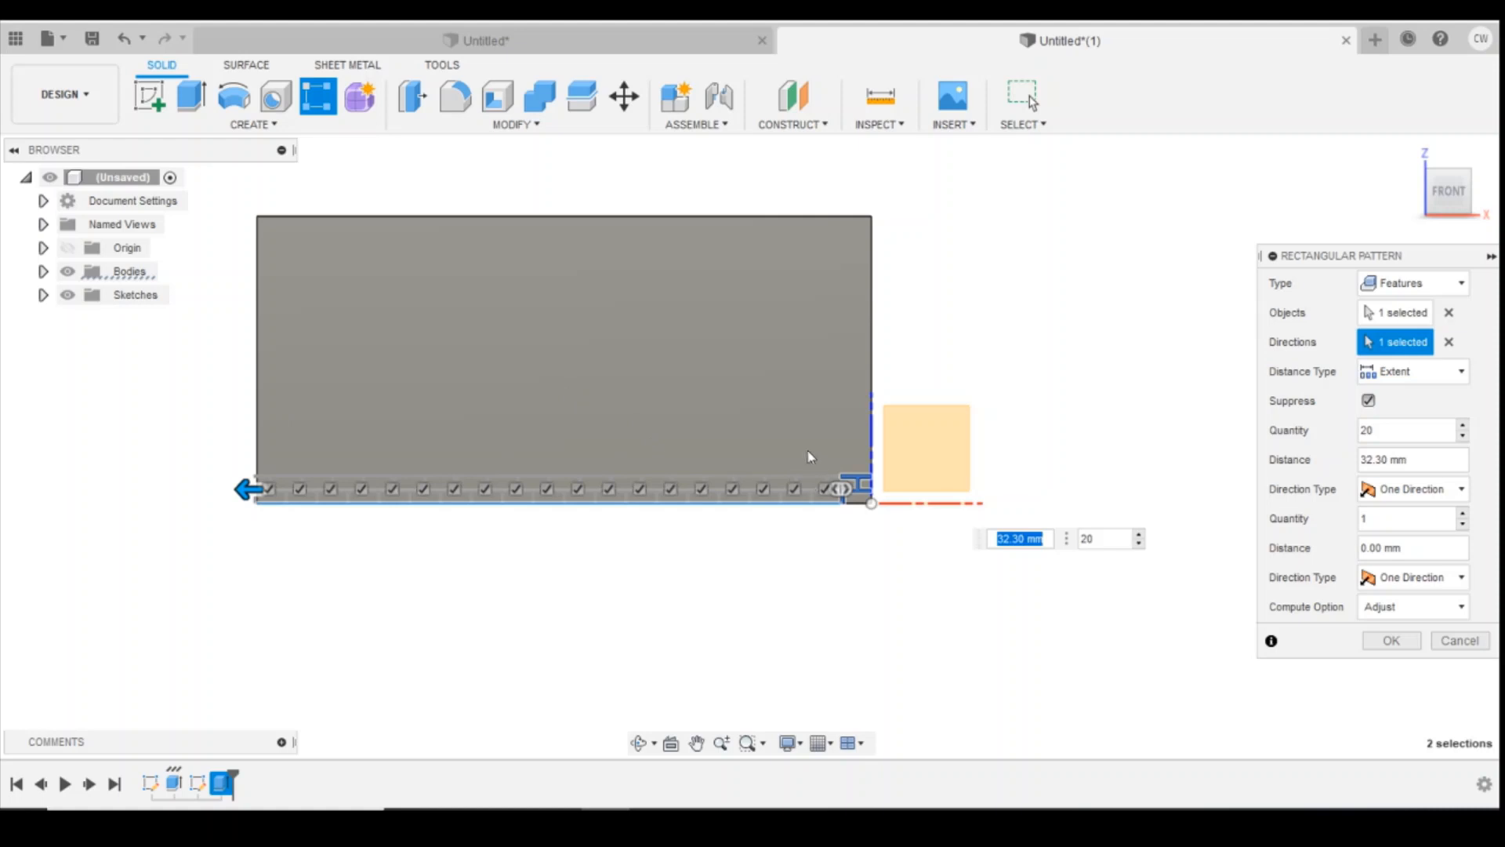
pyautogui.moveTo(659, 431)
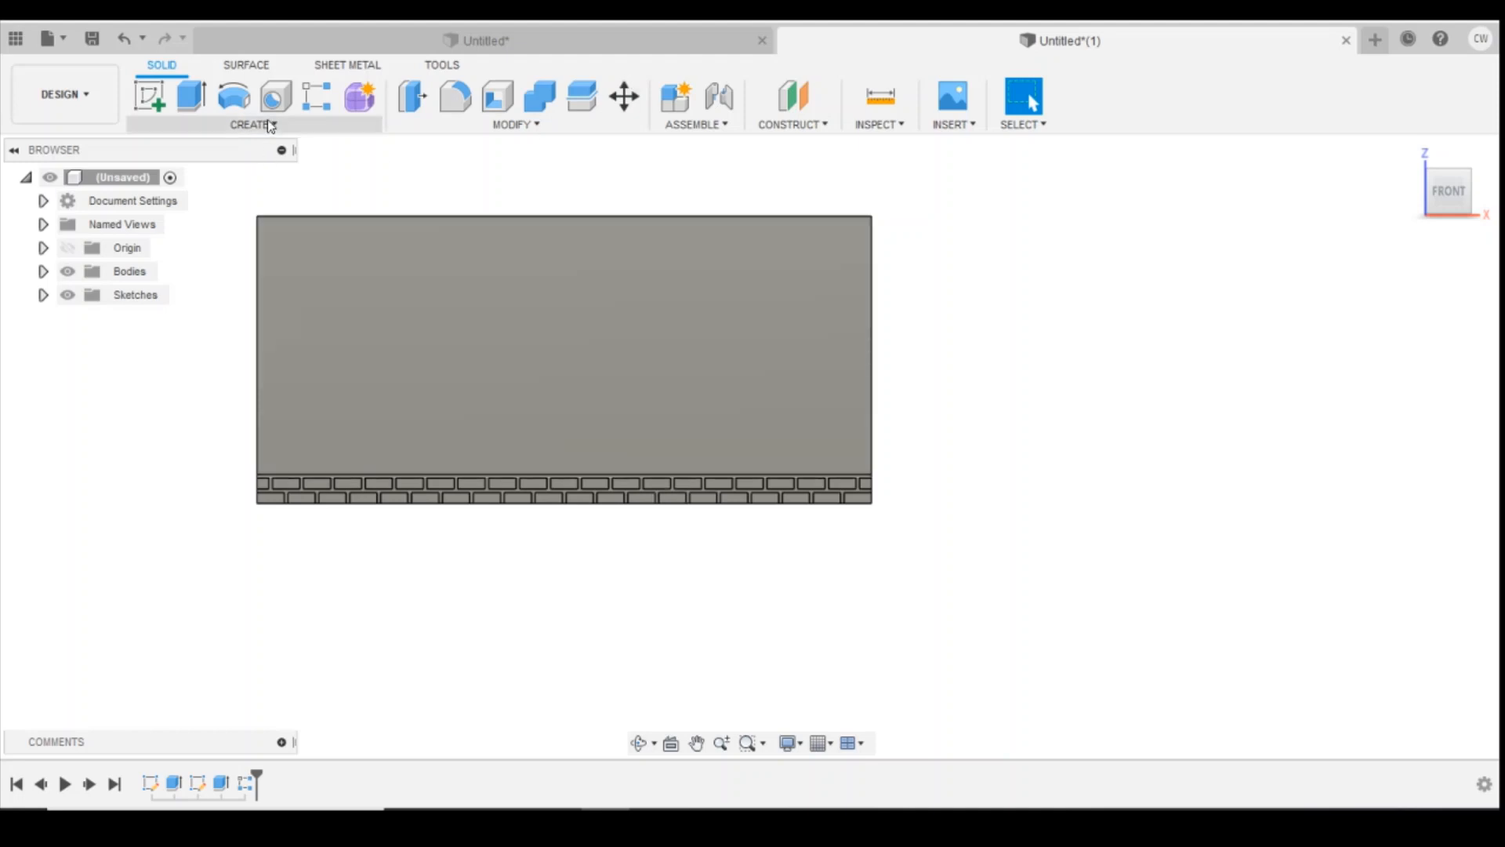
# Pattern both brick courses upward 14.40 mm along the vertical edge with 10 copies.
pyautogui.click(253, 124)
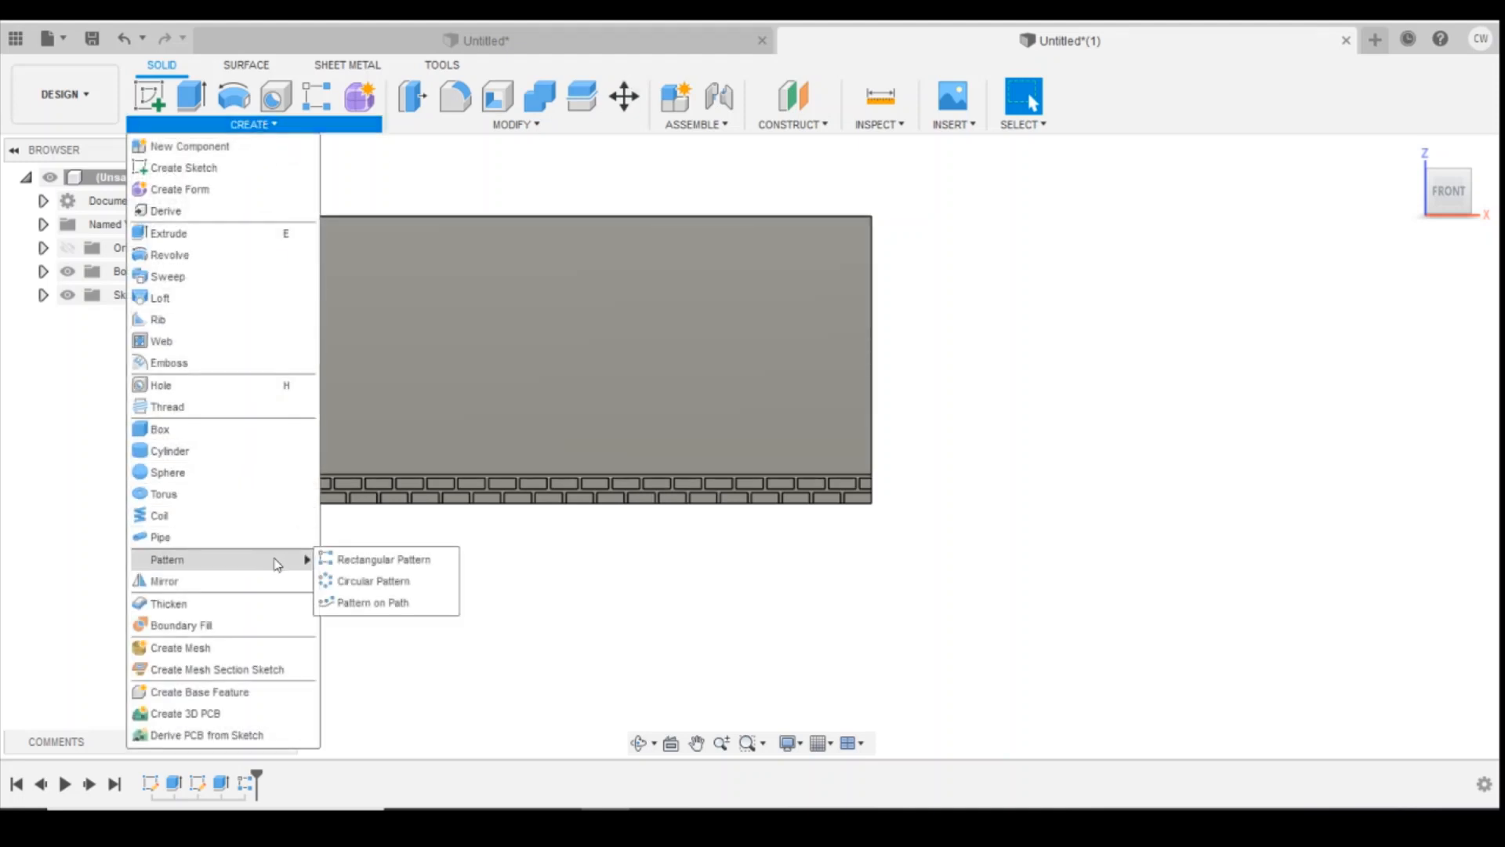
pyautogui.click(383, 559)
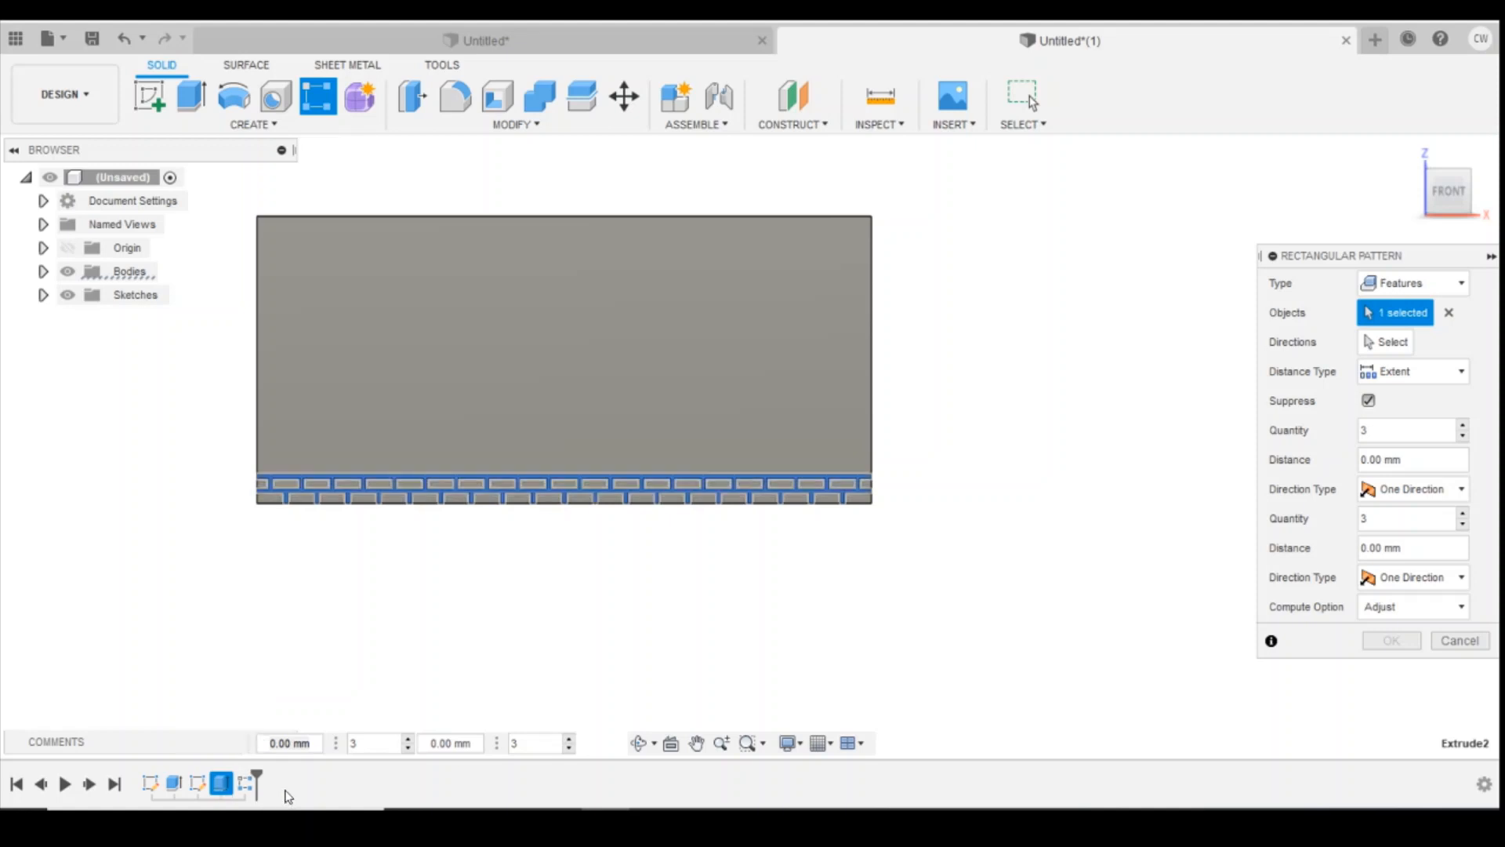
pyautogui.click(231, 783)
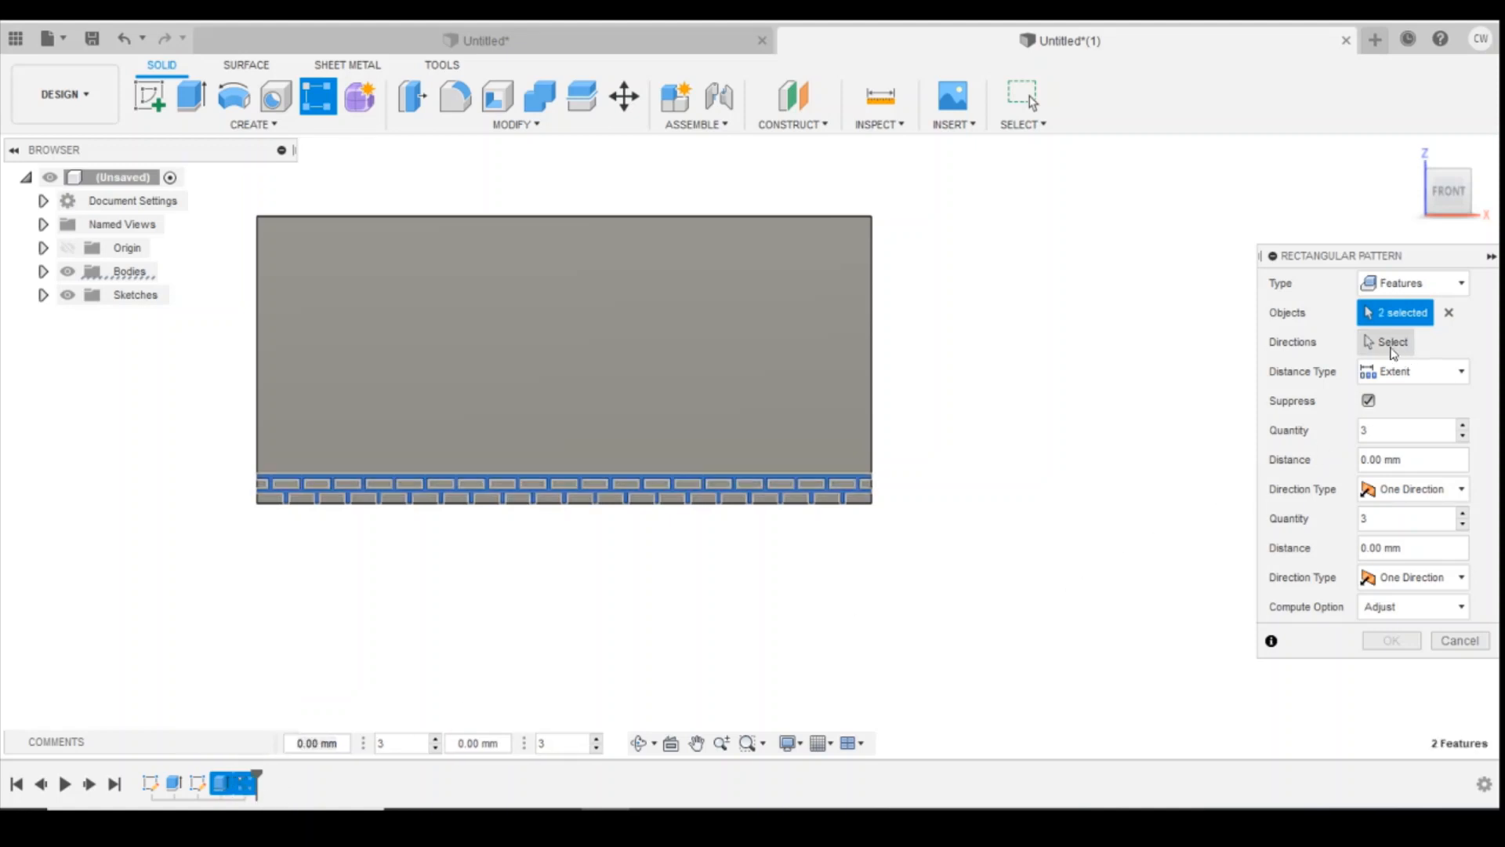
pyautogui.click(1390, 340)
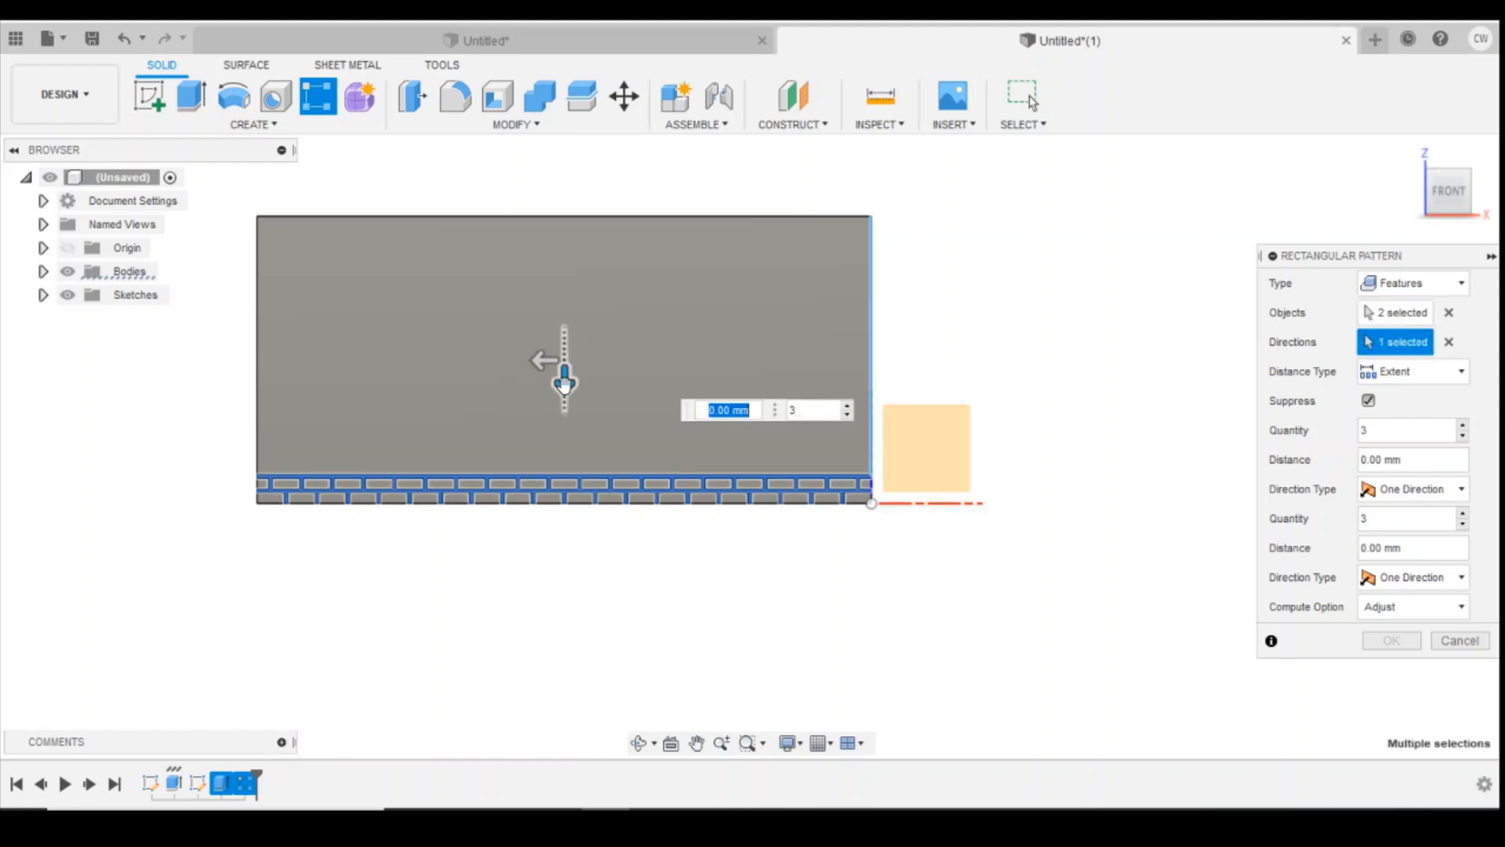
pyautogui.moveTo(563, 374); pyautogui.dragTo(563, 154)
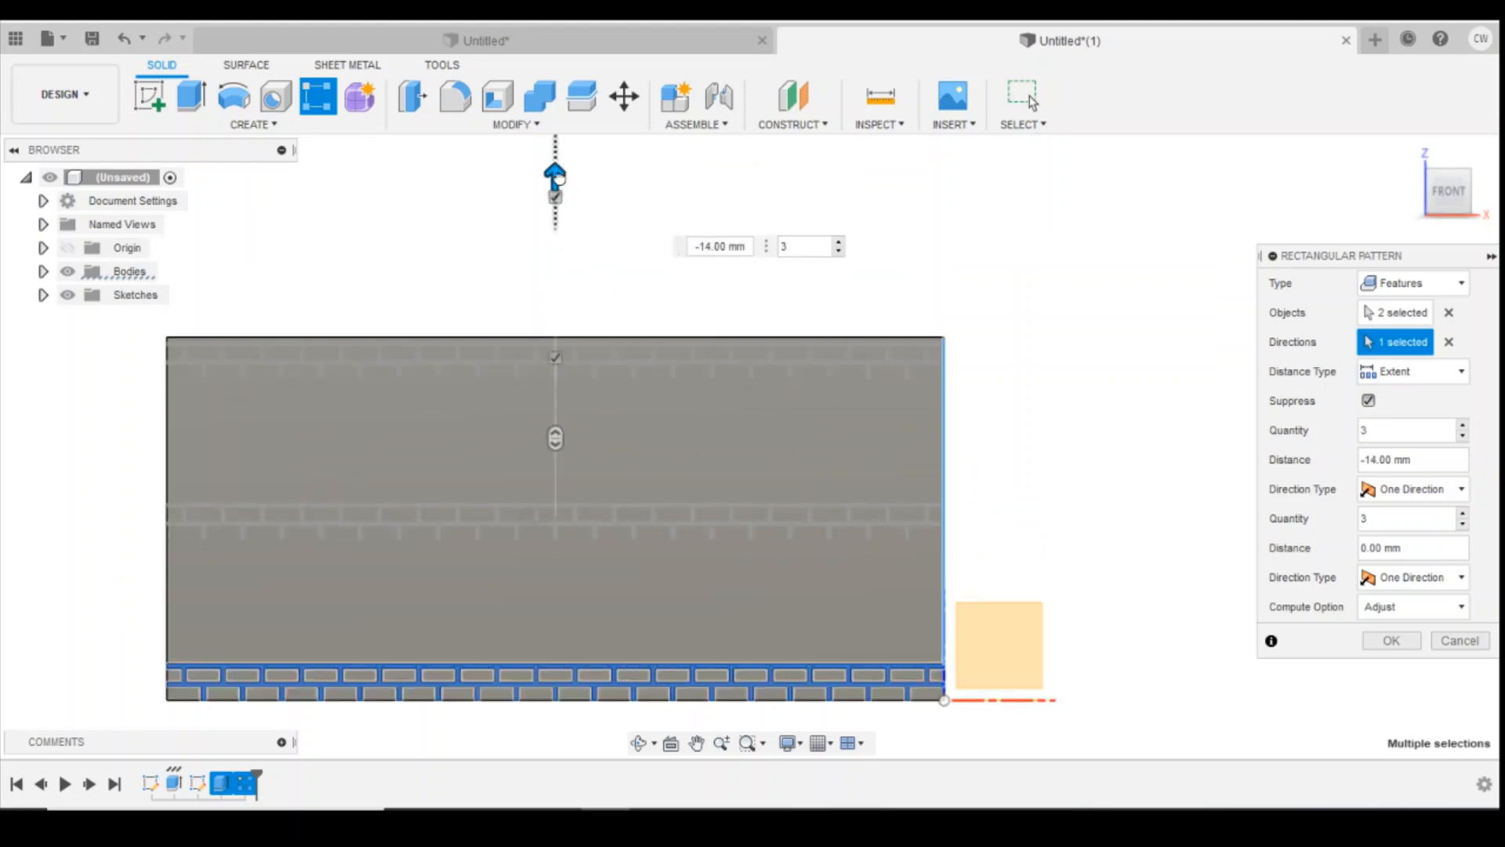
pyautogui.click(806, 245)
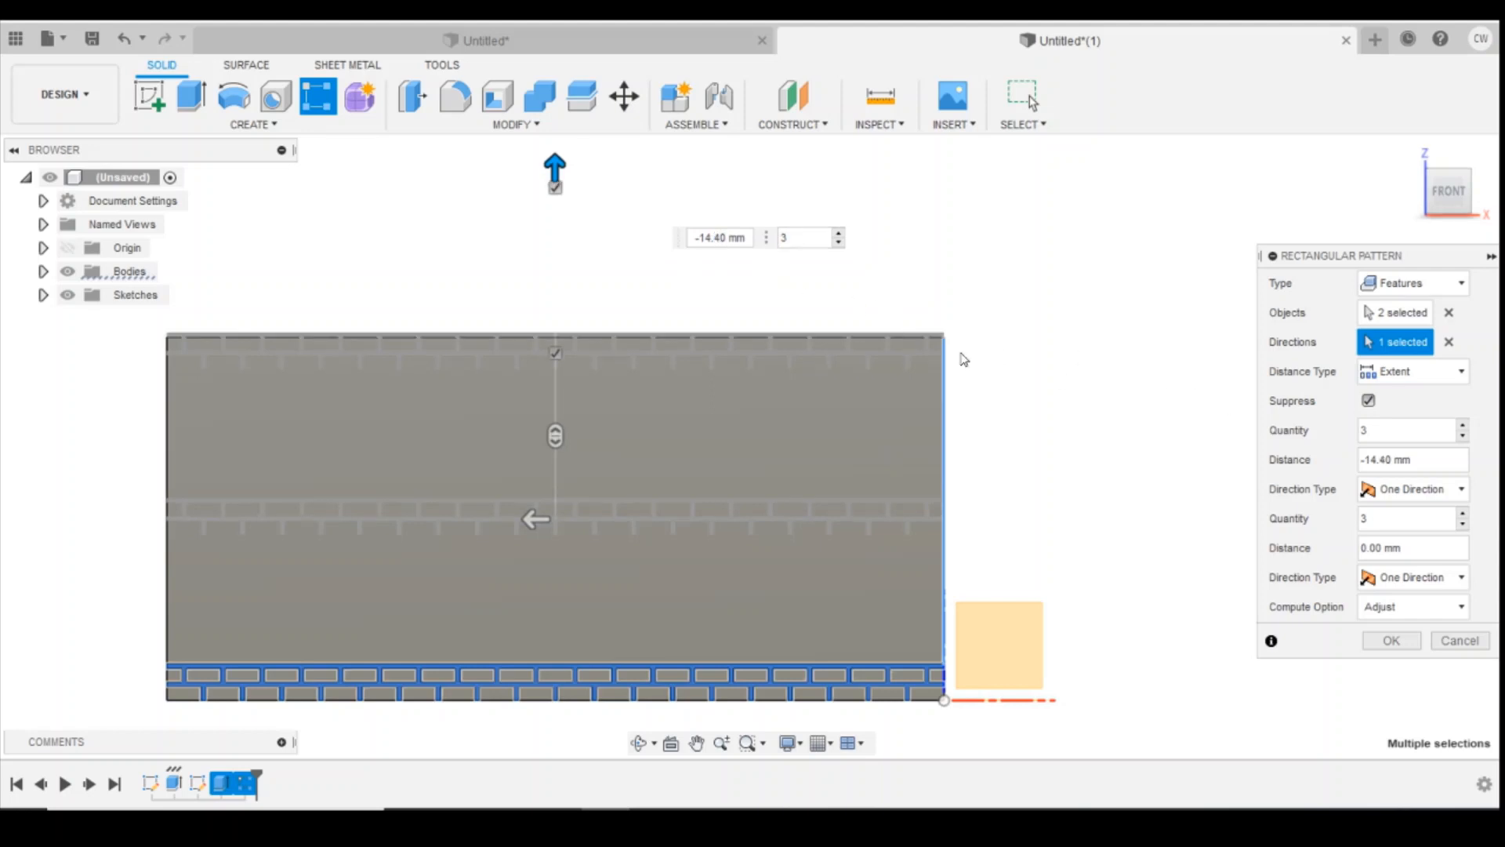
pyautogui.click(806, 236)
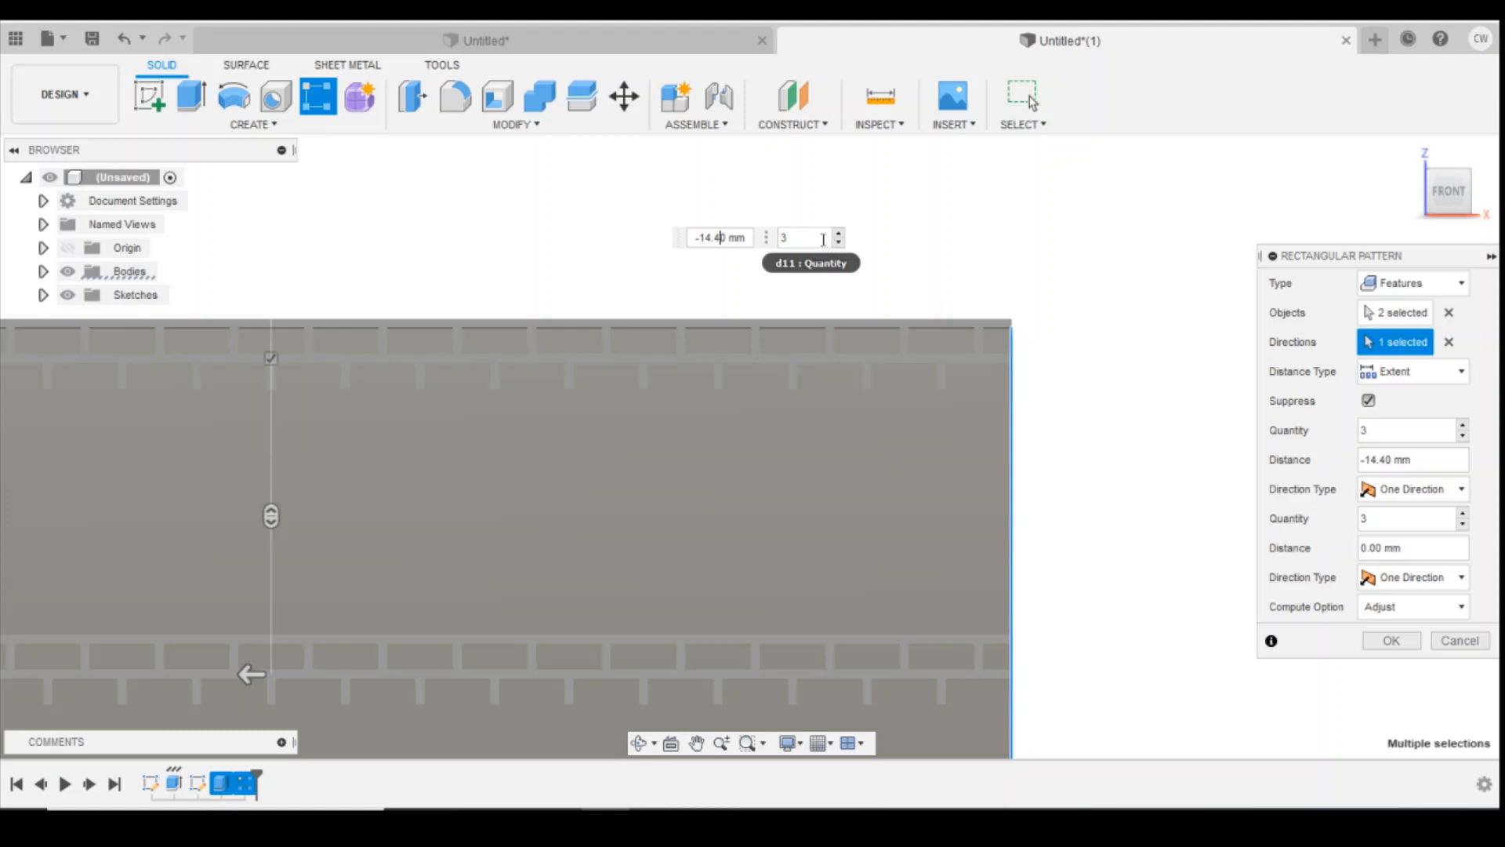
pyautogui.tripleClick(806, 237)
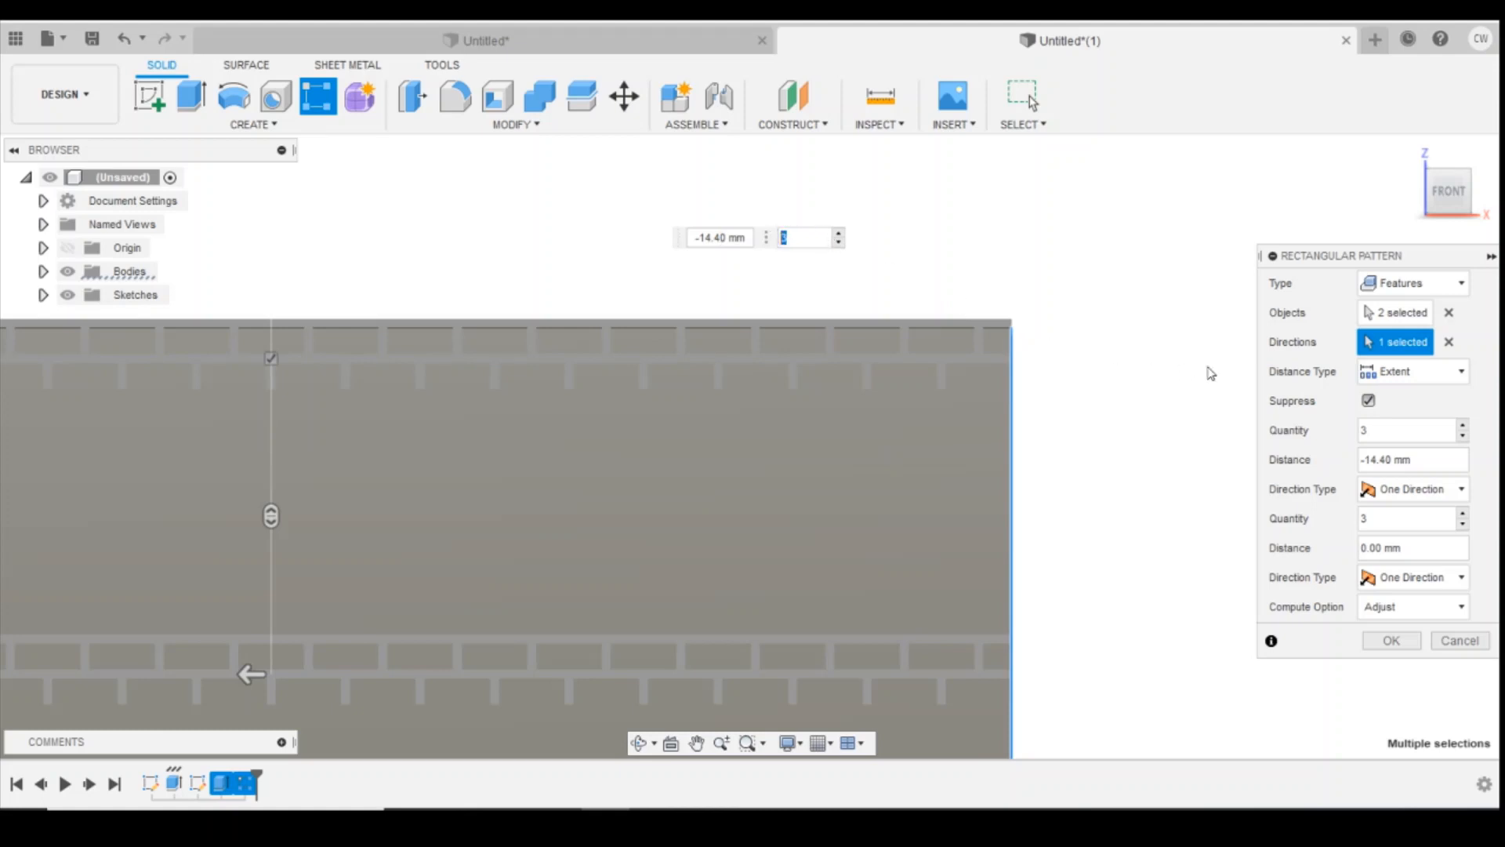
pyautogui.write('10')
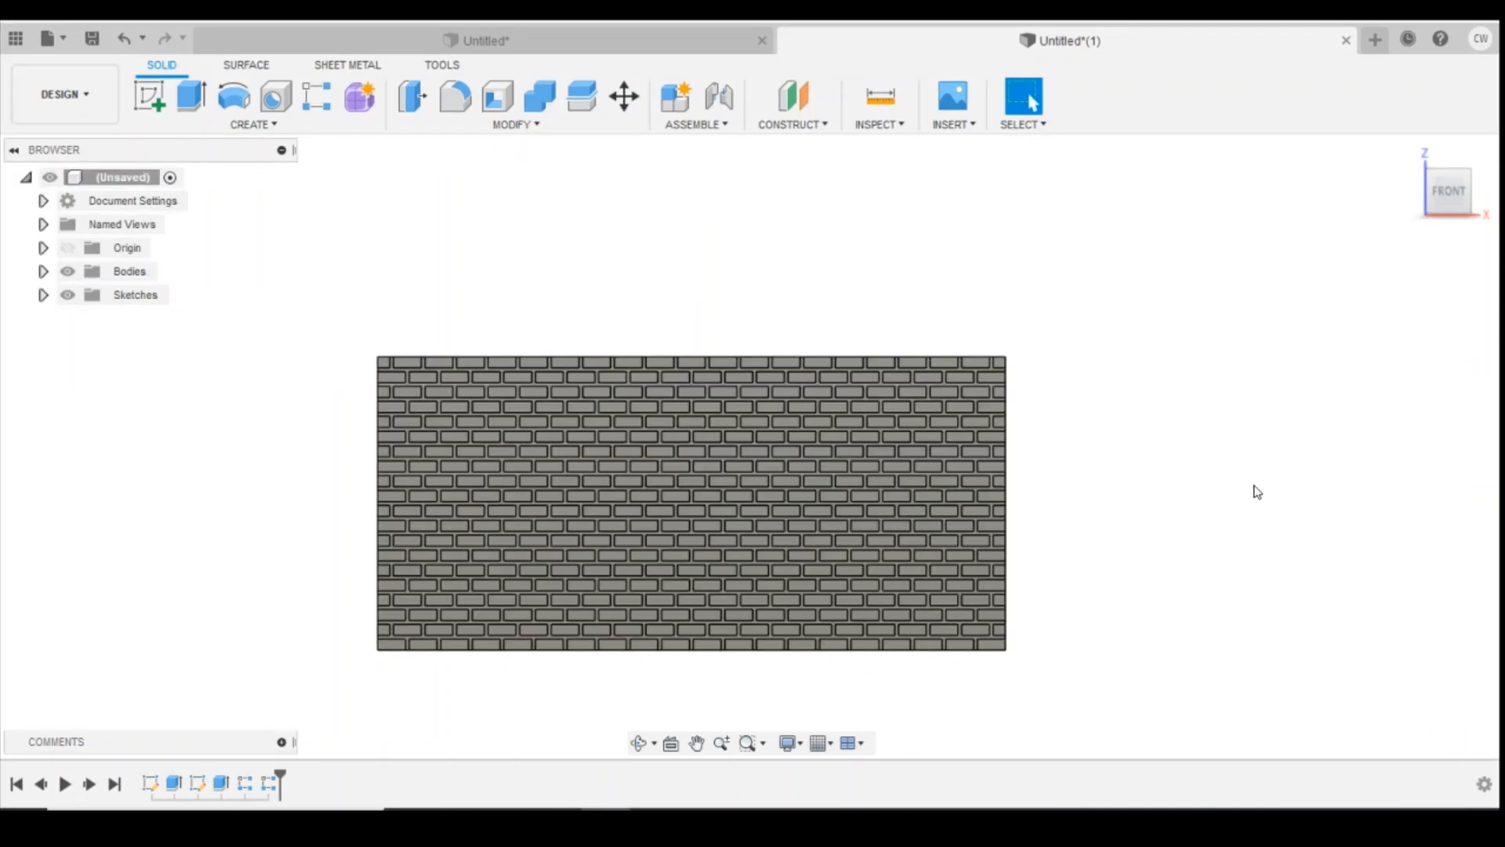
pyautogui.moveTo(1091, 587)
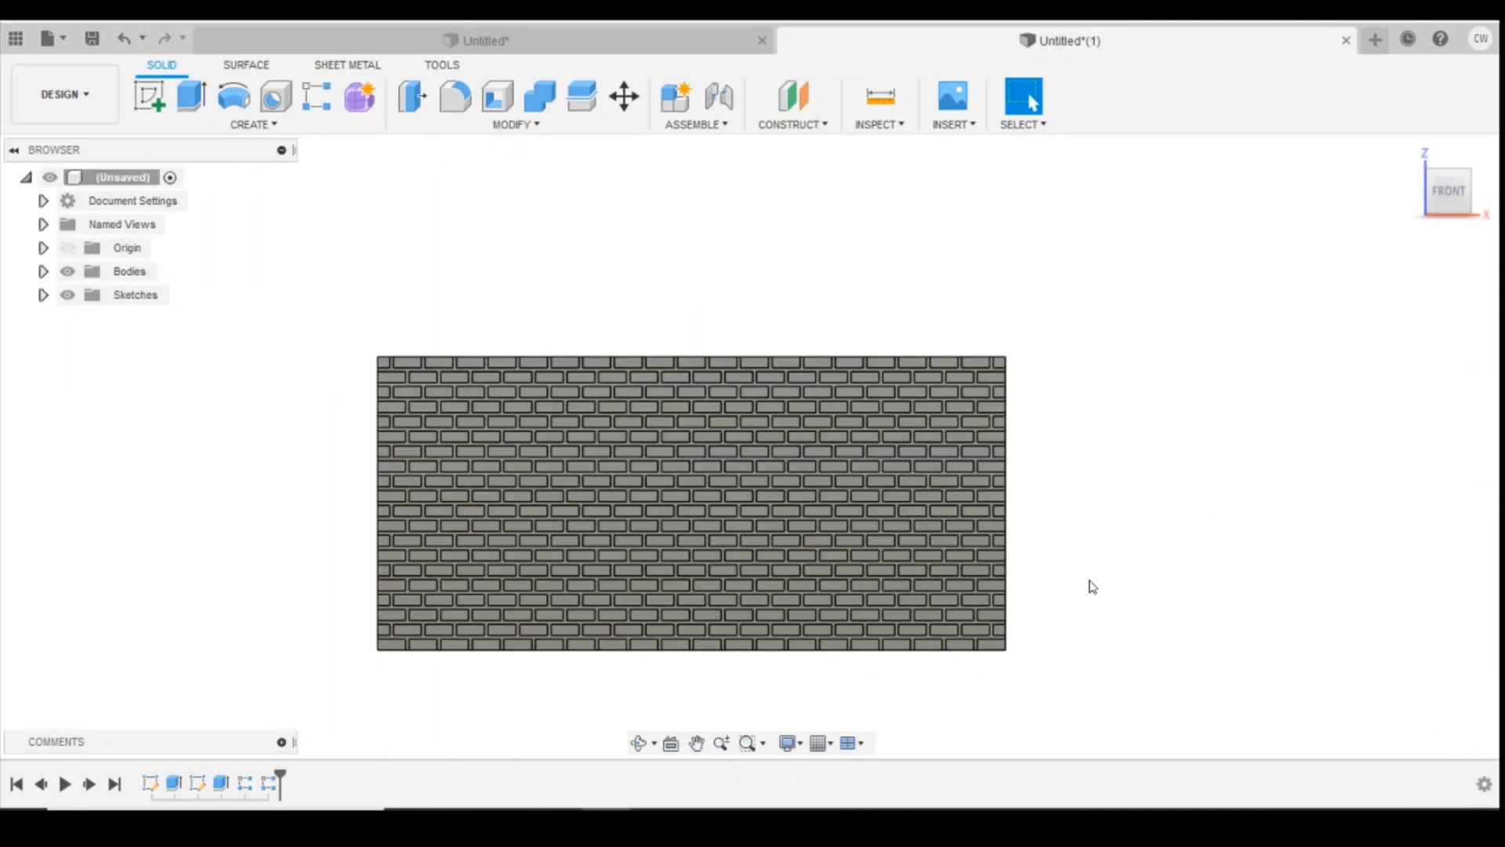
pyautogui.moveTo(1142, 442)
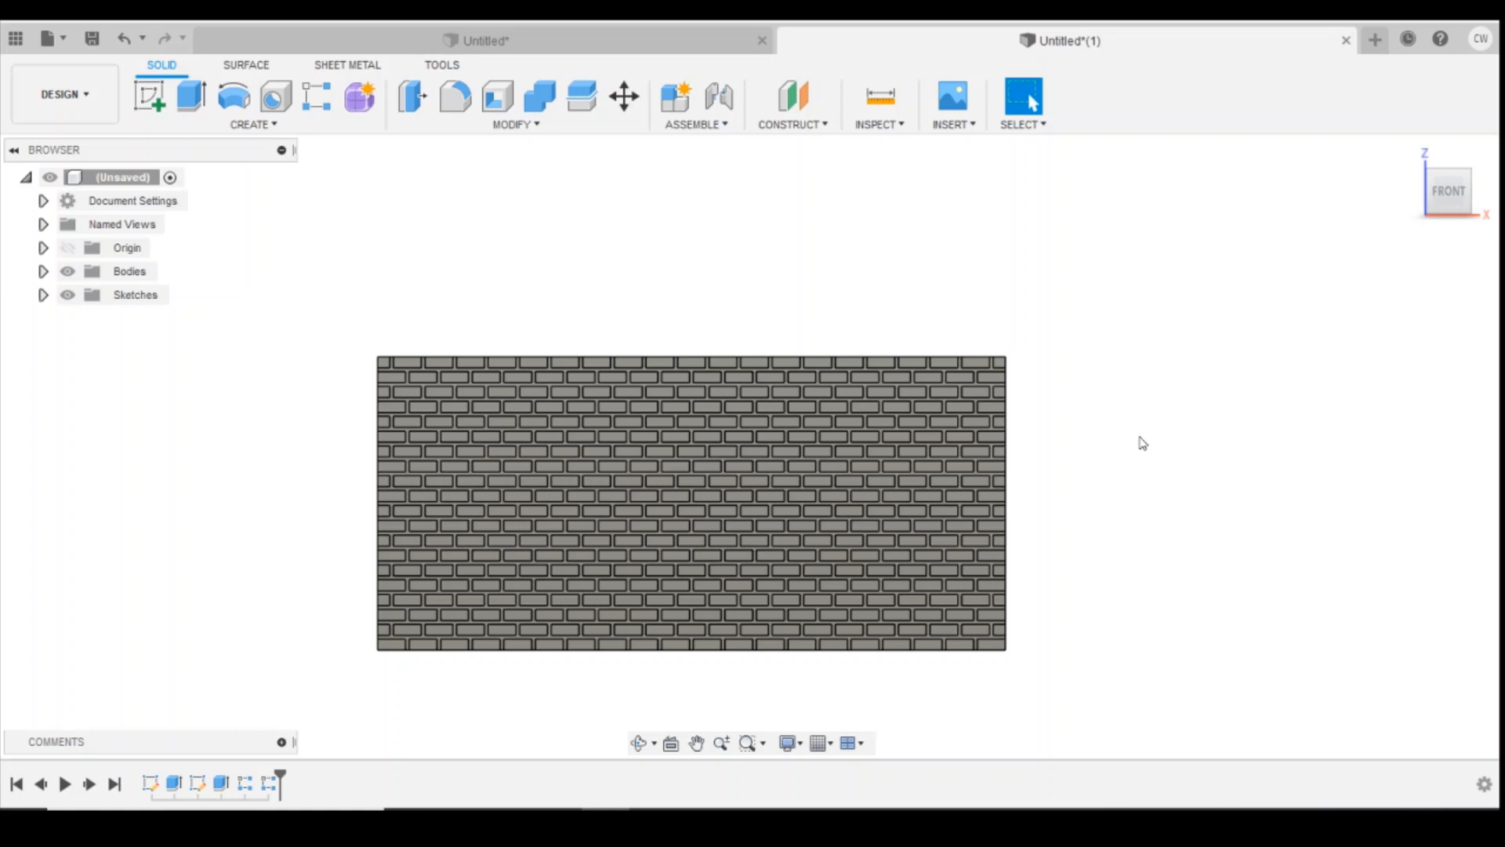
pyautogui.moveTo(1147, 442)
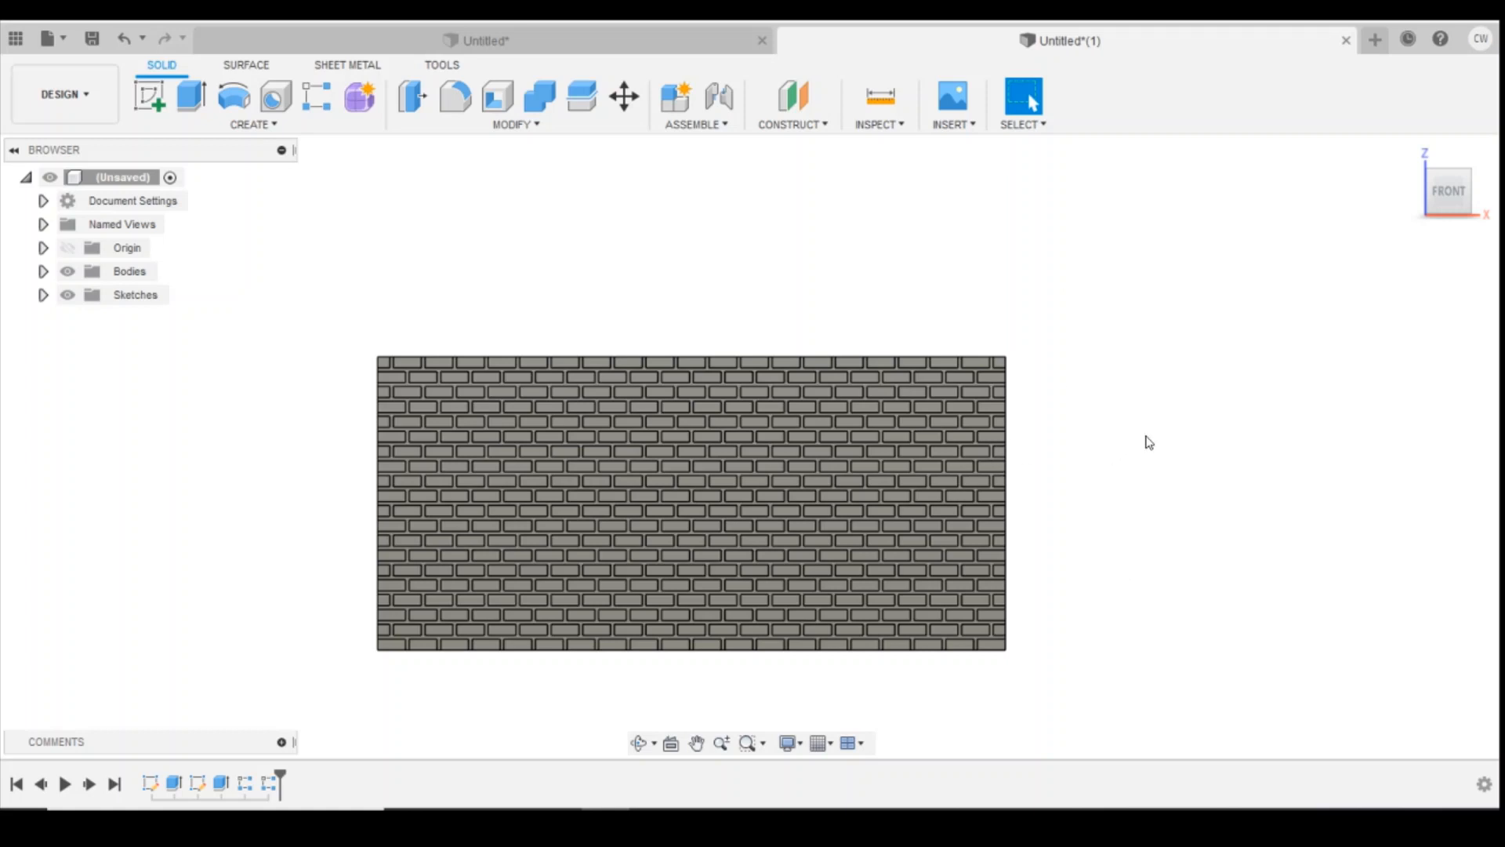
pyautogui.moveTo(1142, 439)
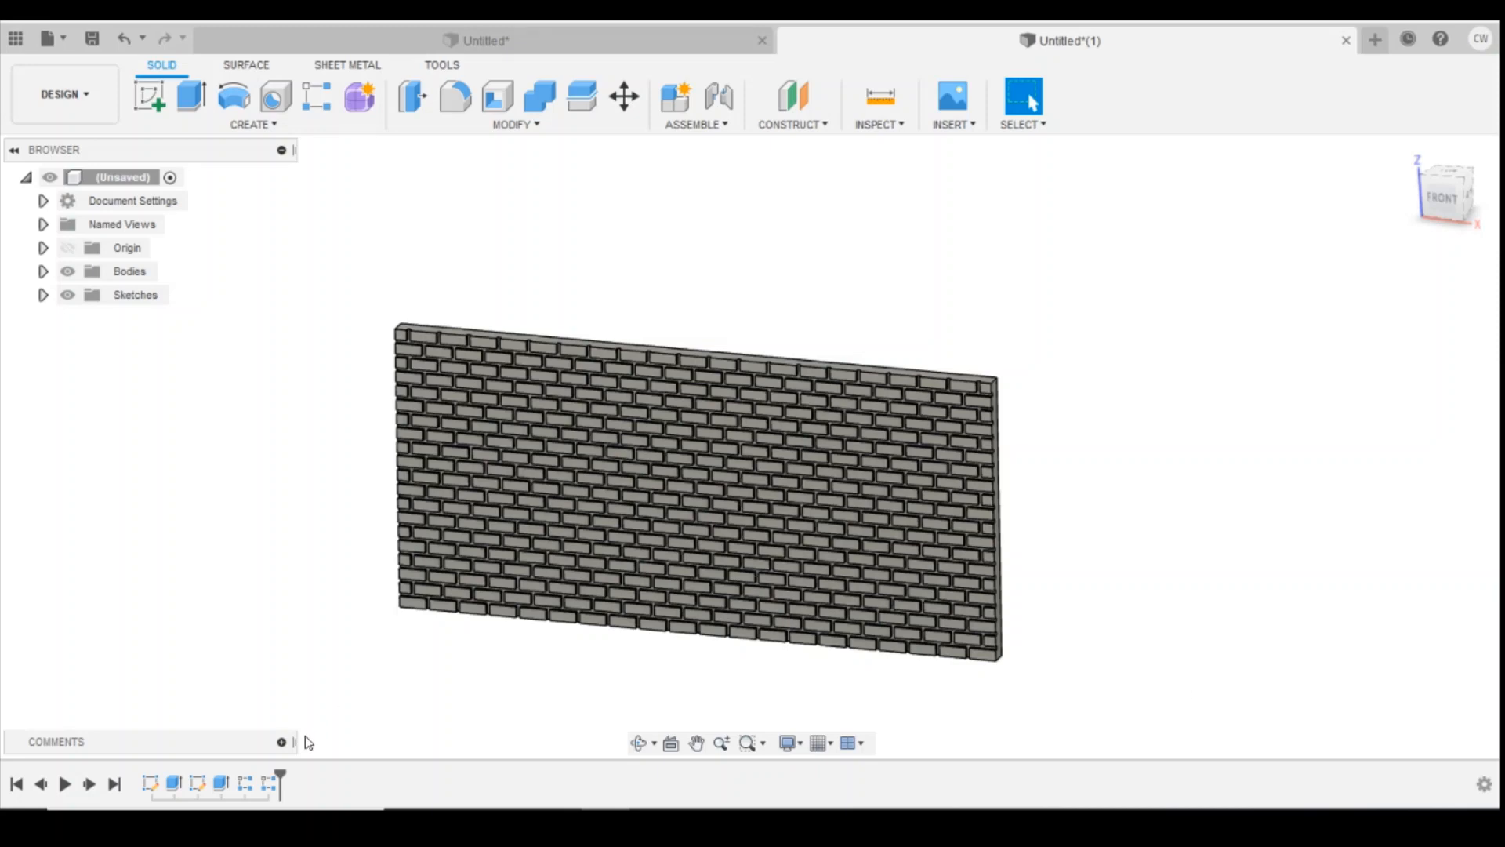
pyautogui.moveTo(550, 356)
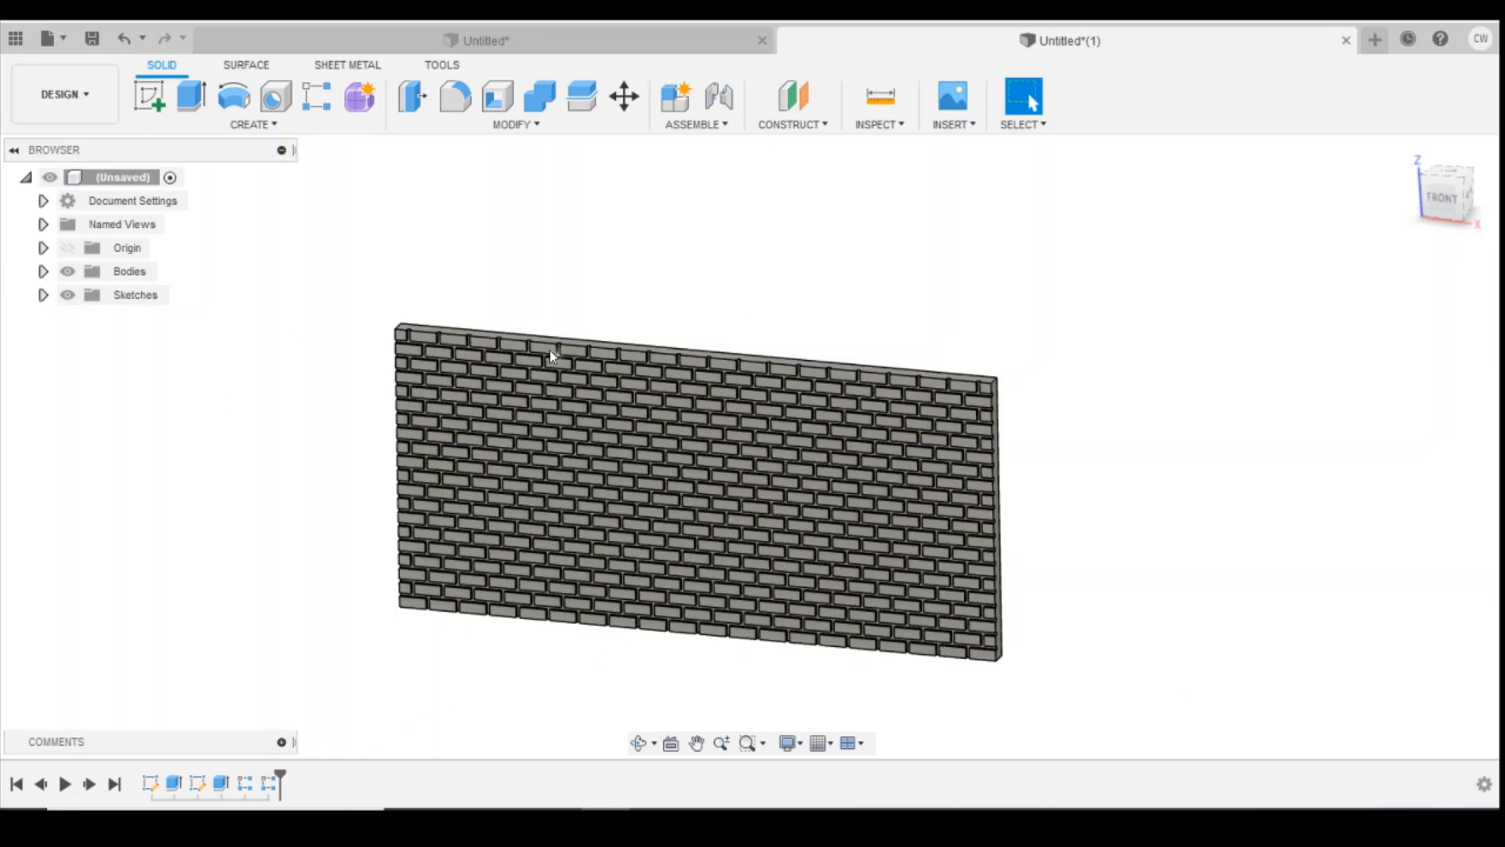
pyautogui.moveTo(972, 624)
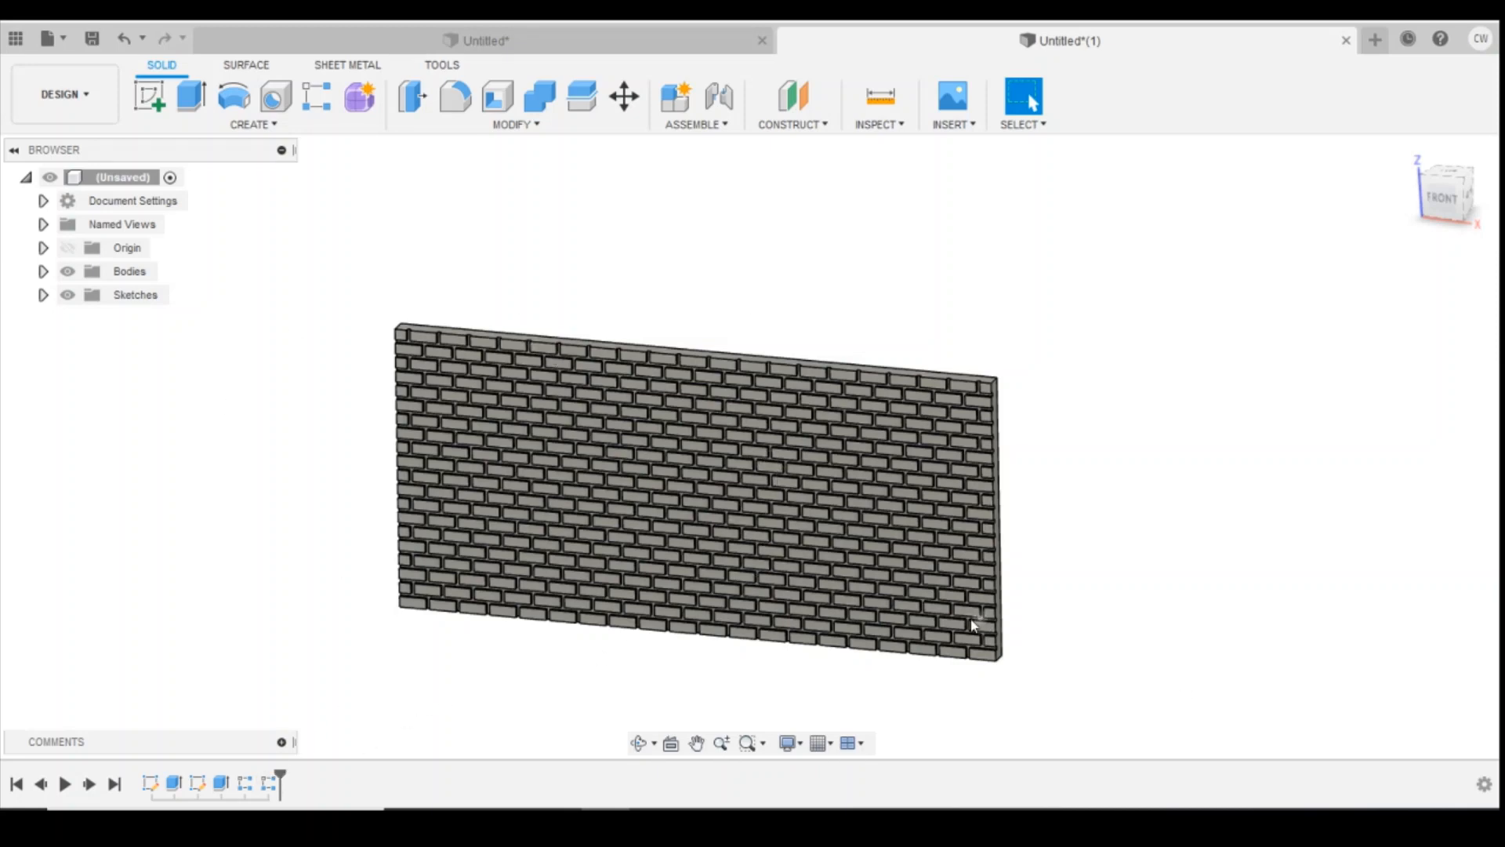
pyautogui.moveTo(457, 675)
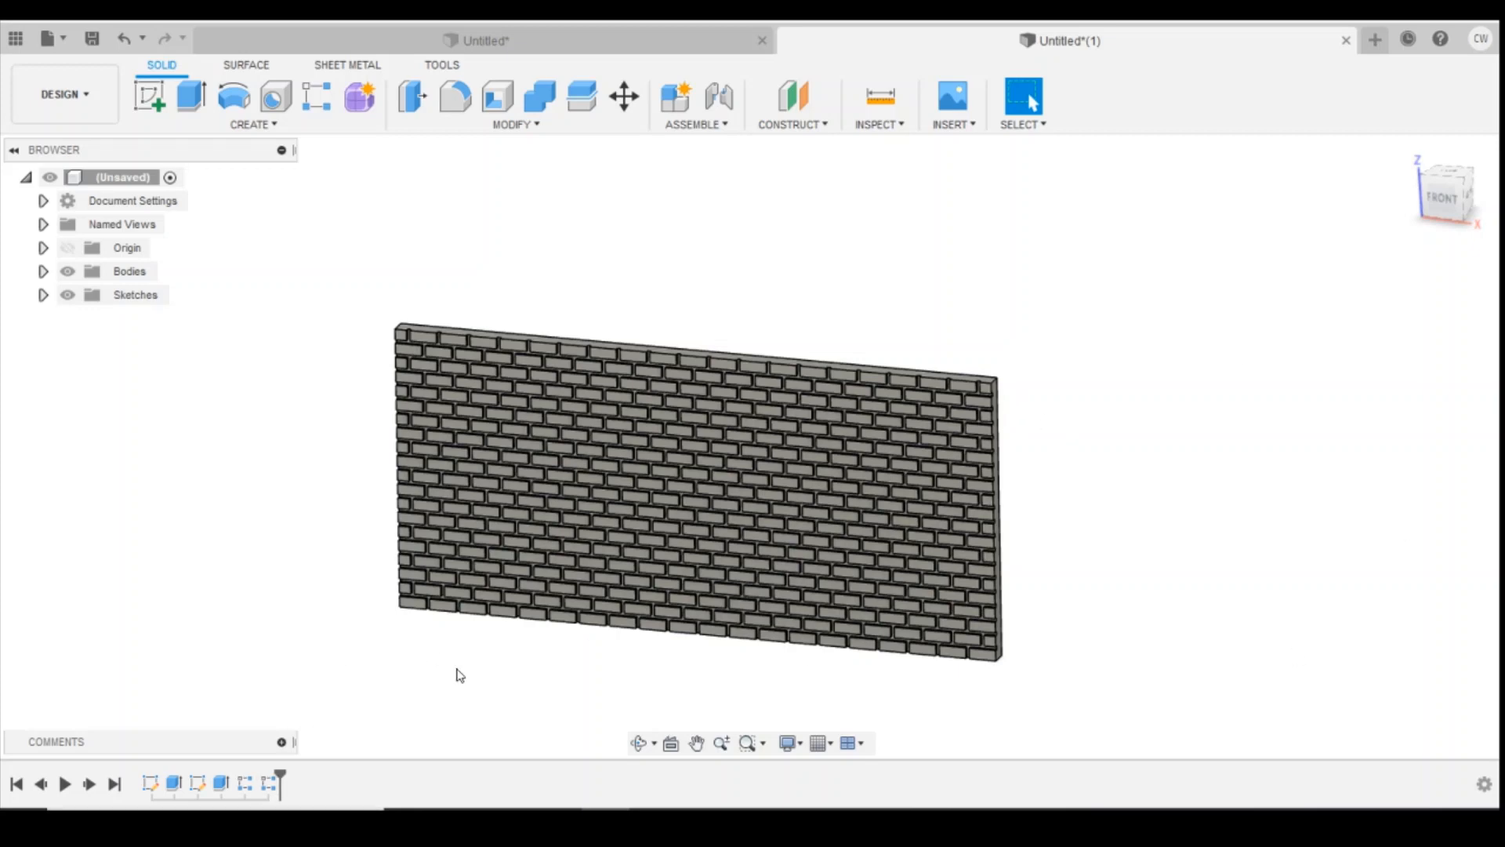
pyautogui.moveTo(1188, 608)
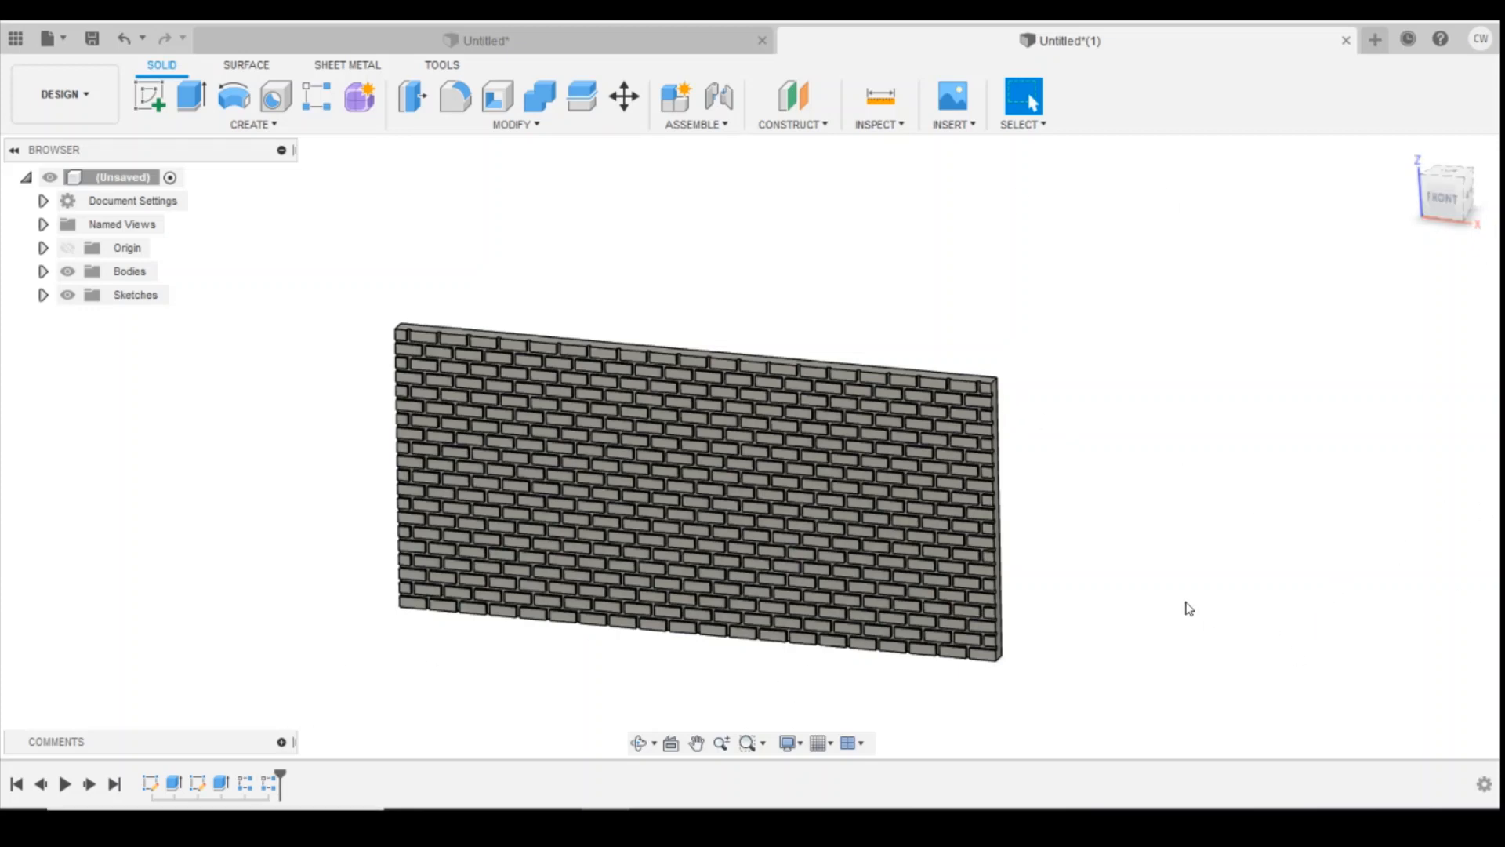
pyautogui.moveTo(1197, 585)
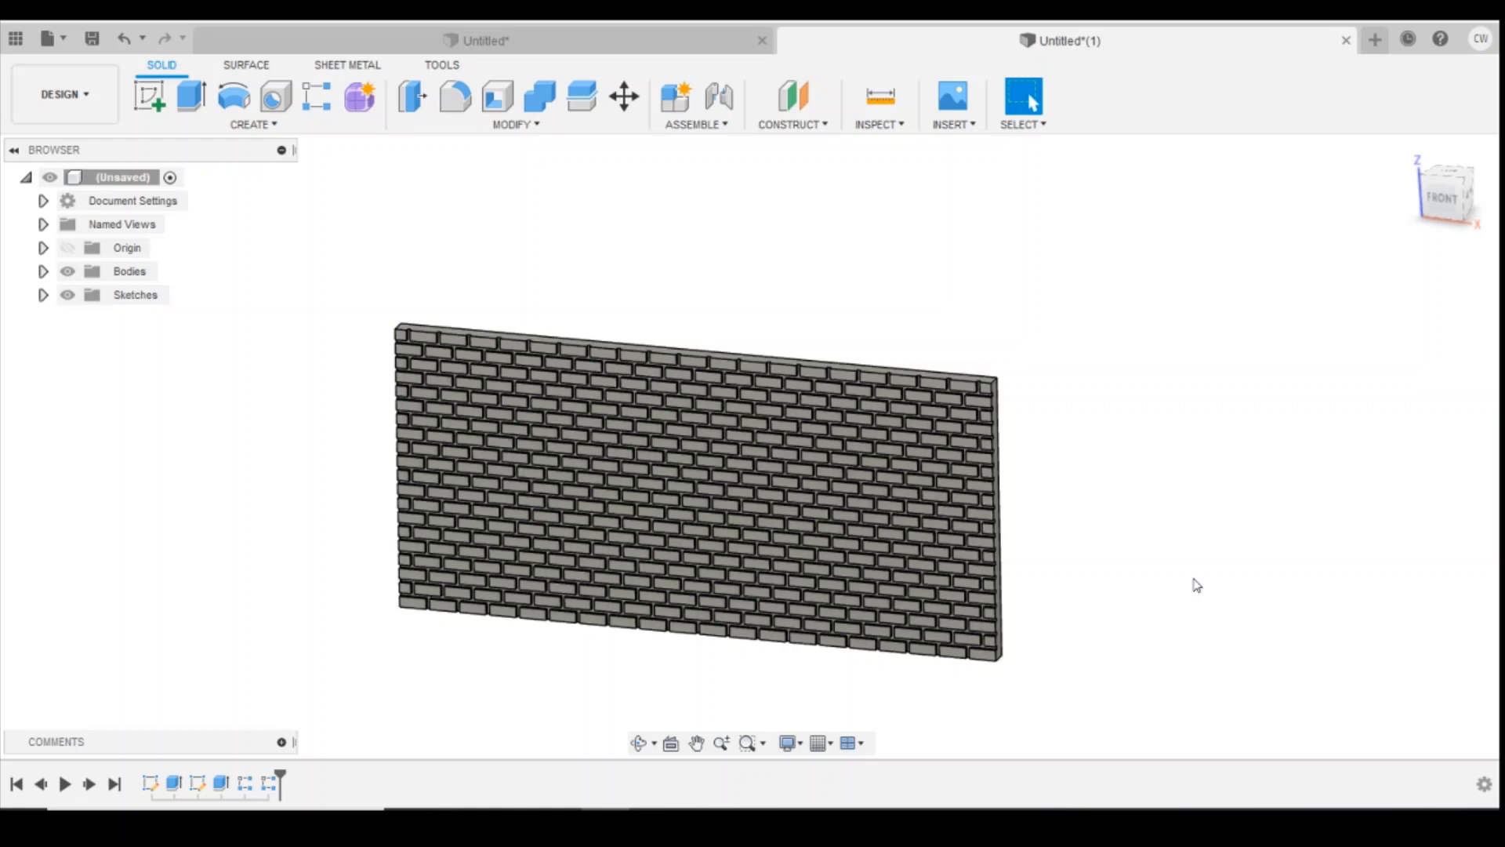
pyautogui.moveTo(1198, 578)
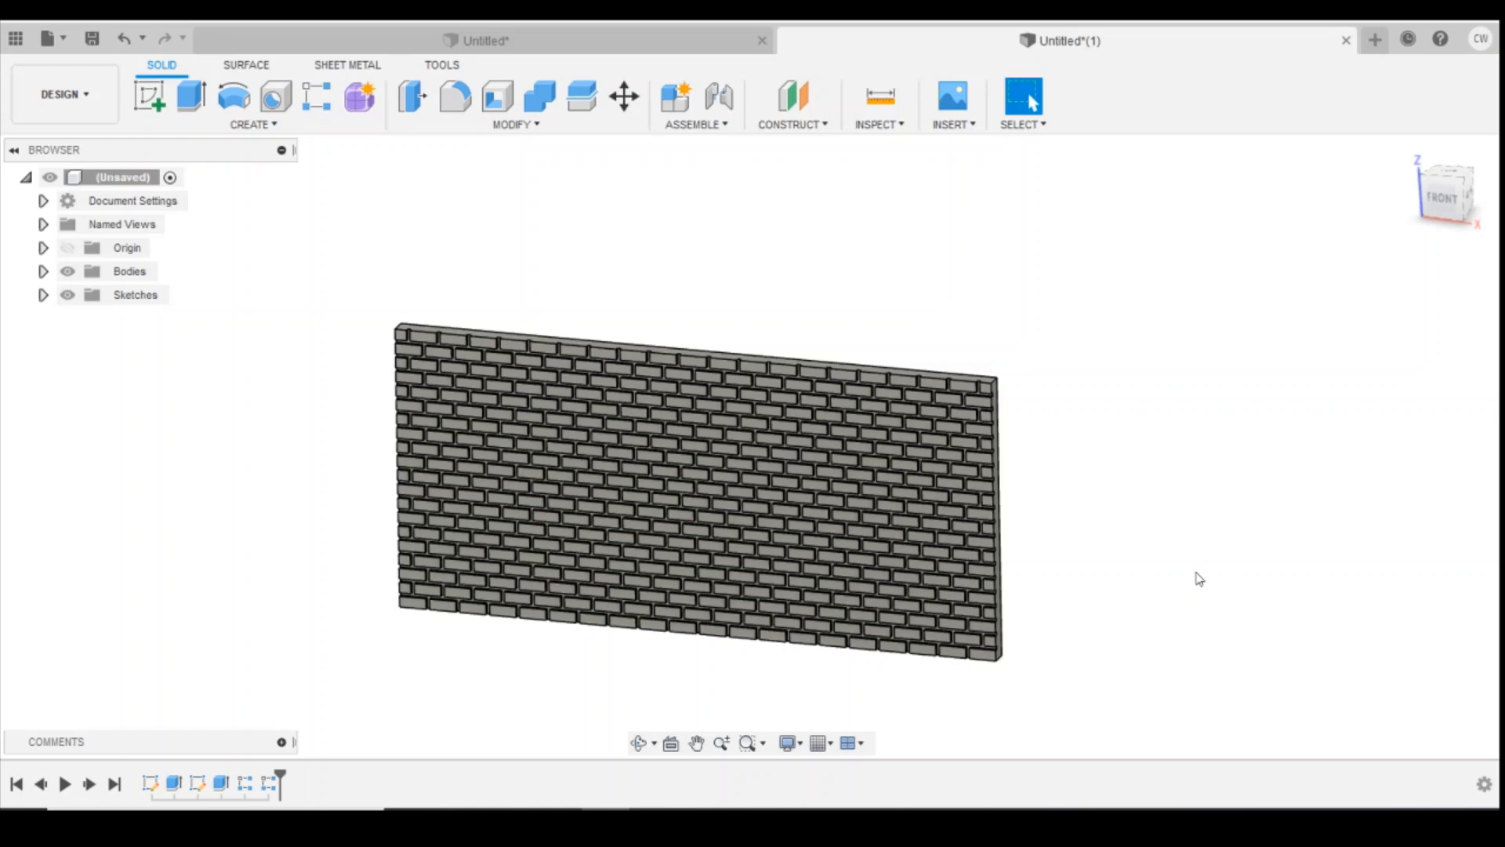
pyautogui.moveTo(1213, 573)
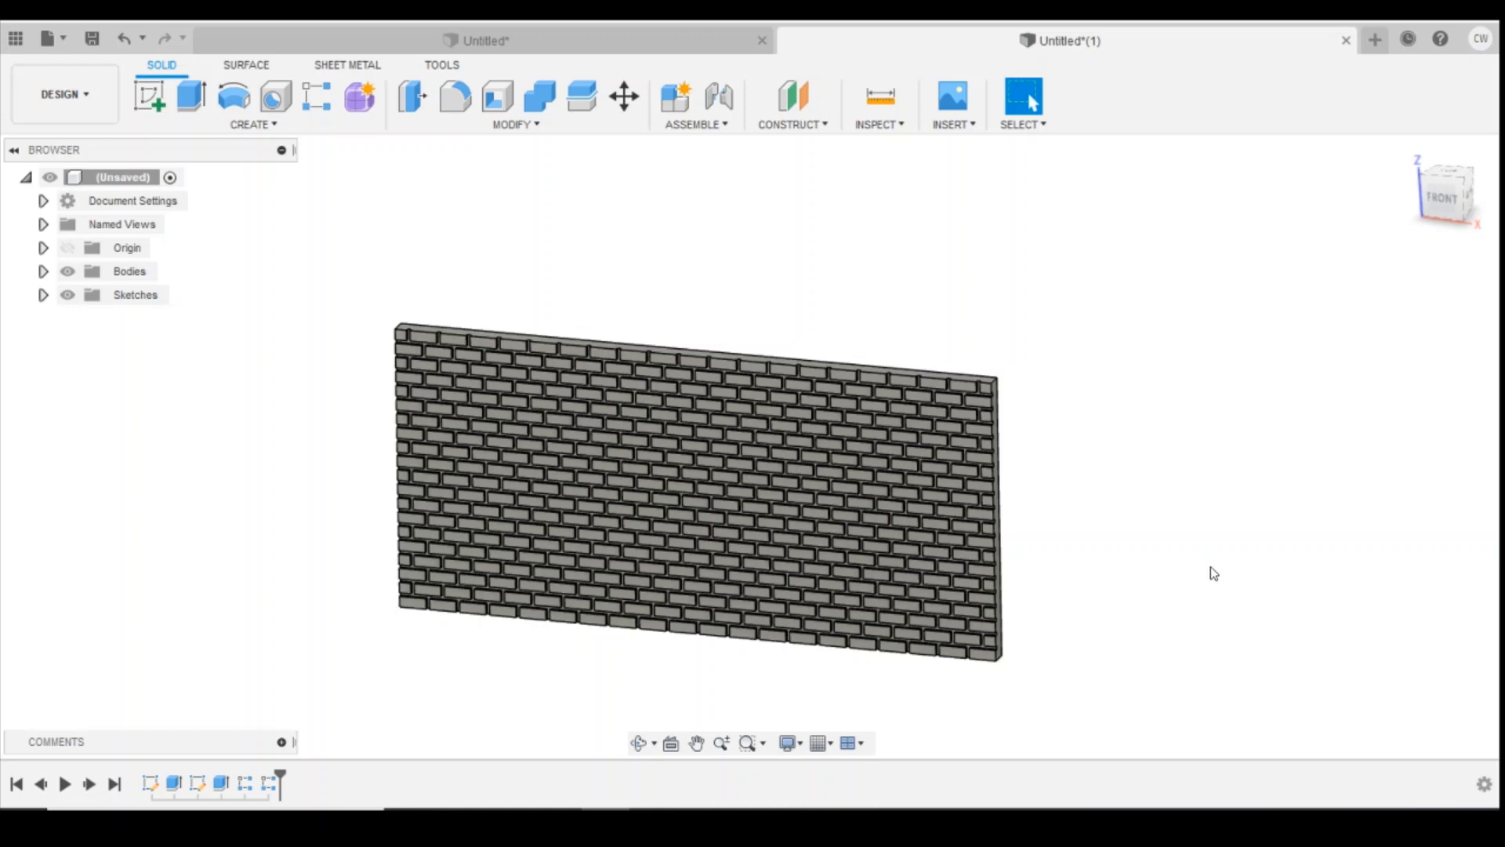
pyautogui.moveTo(1160, 570)
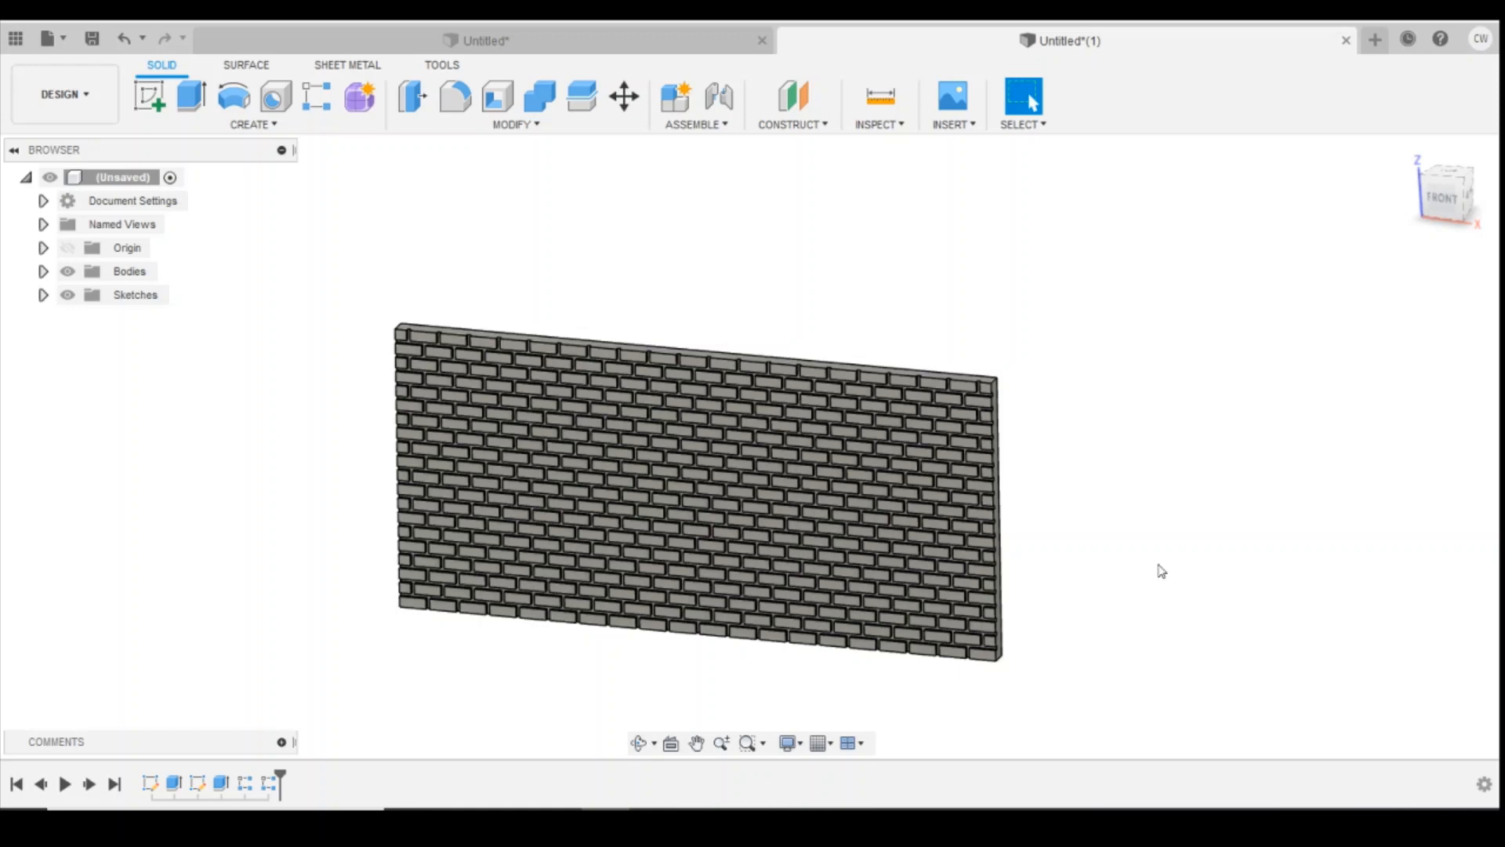
pyautogui.moveTo(1130, 598)
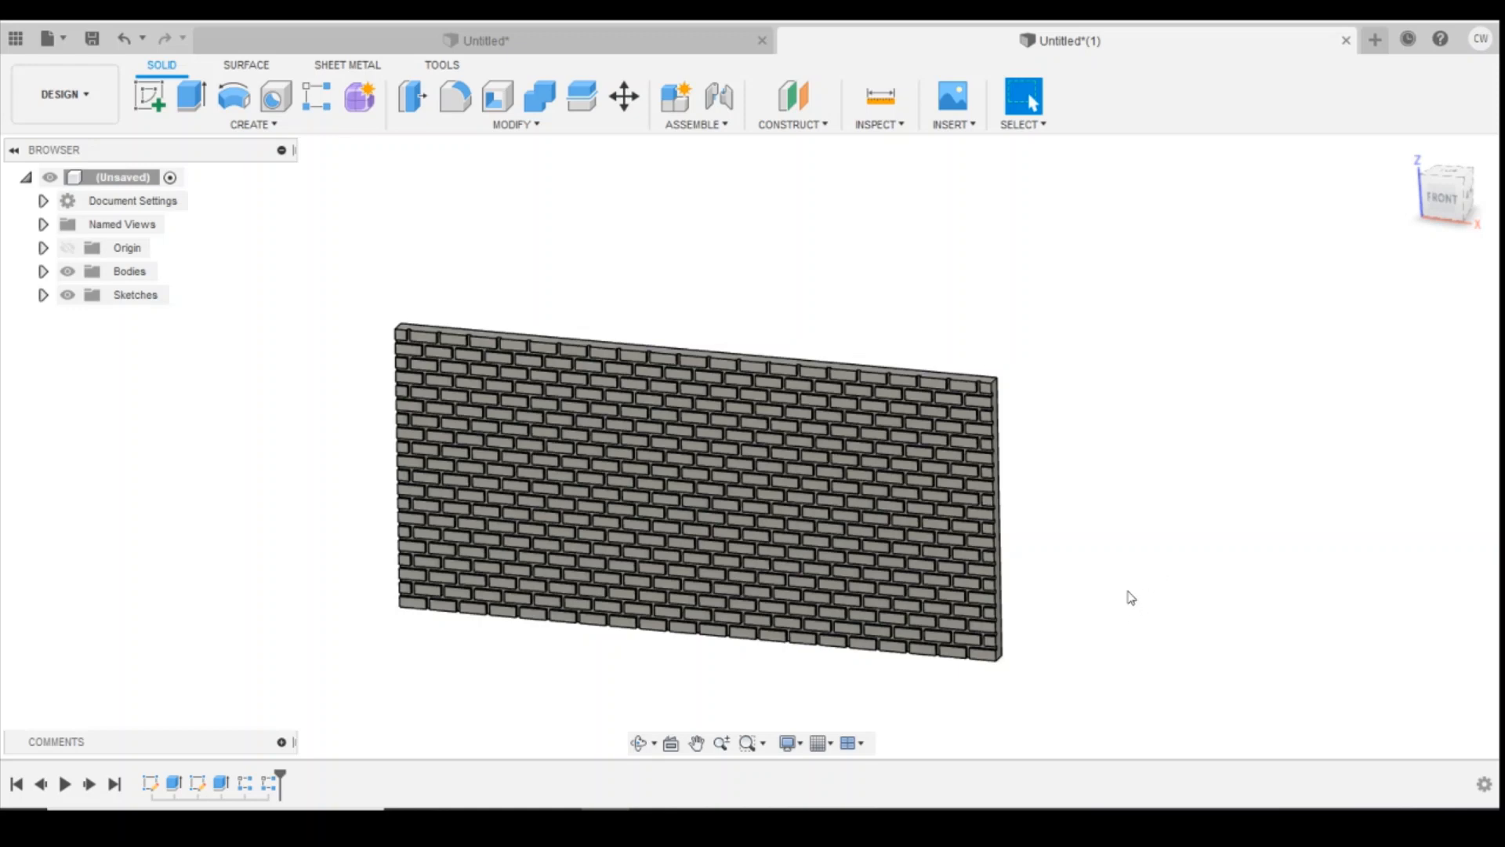